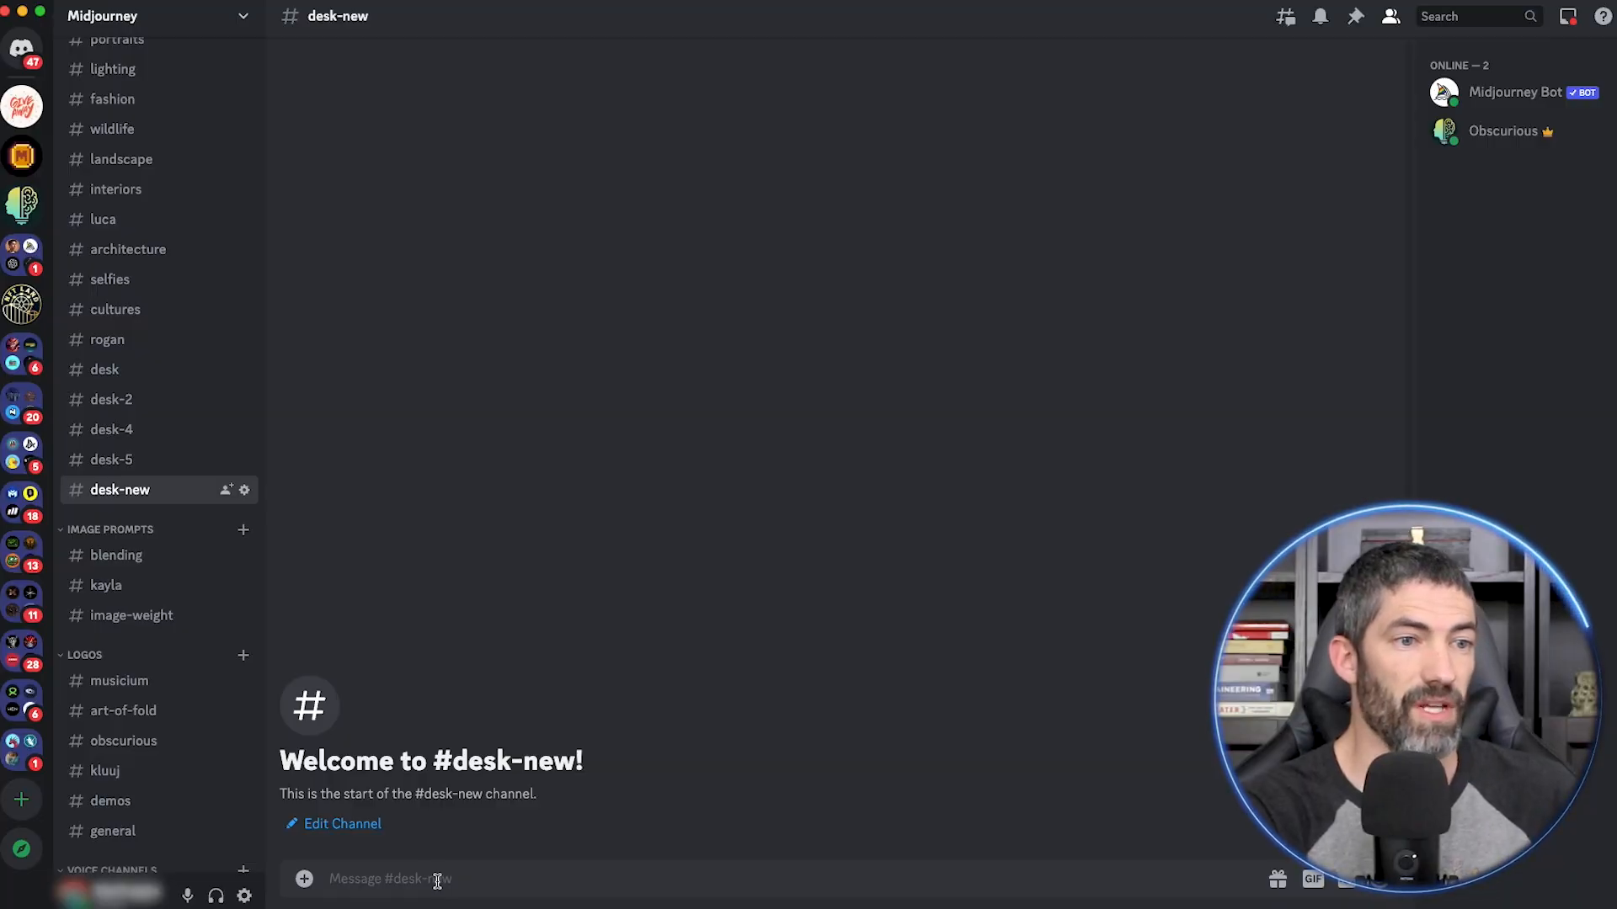
- Upload the 'desk edited New' photo to the Midjourney channel as an attachment
click(303, 879)
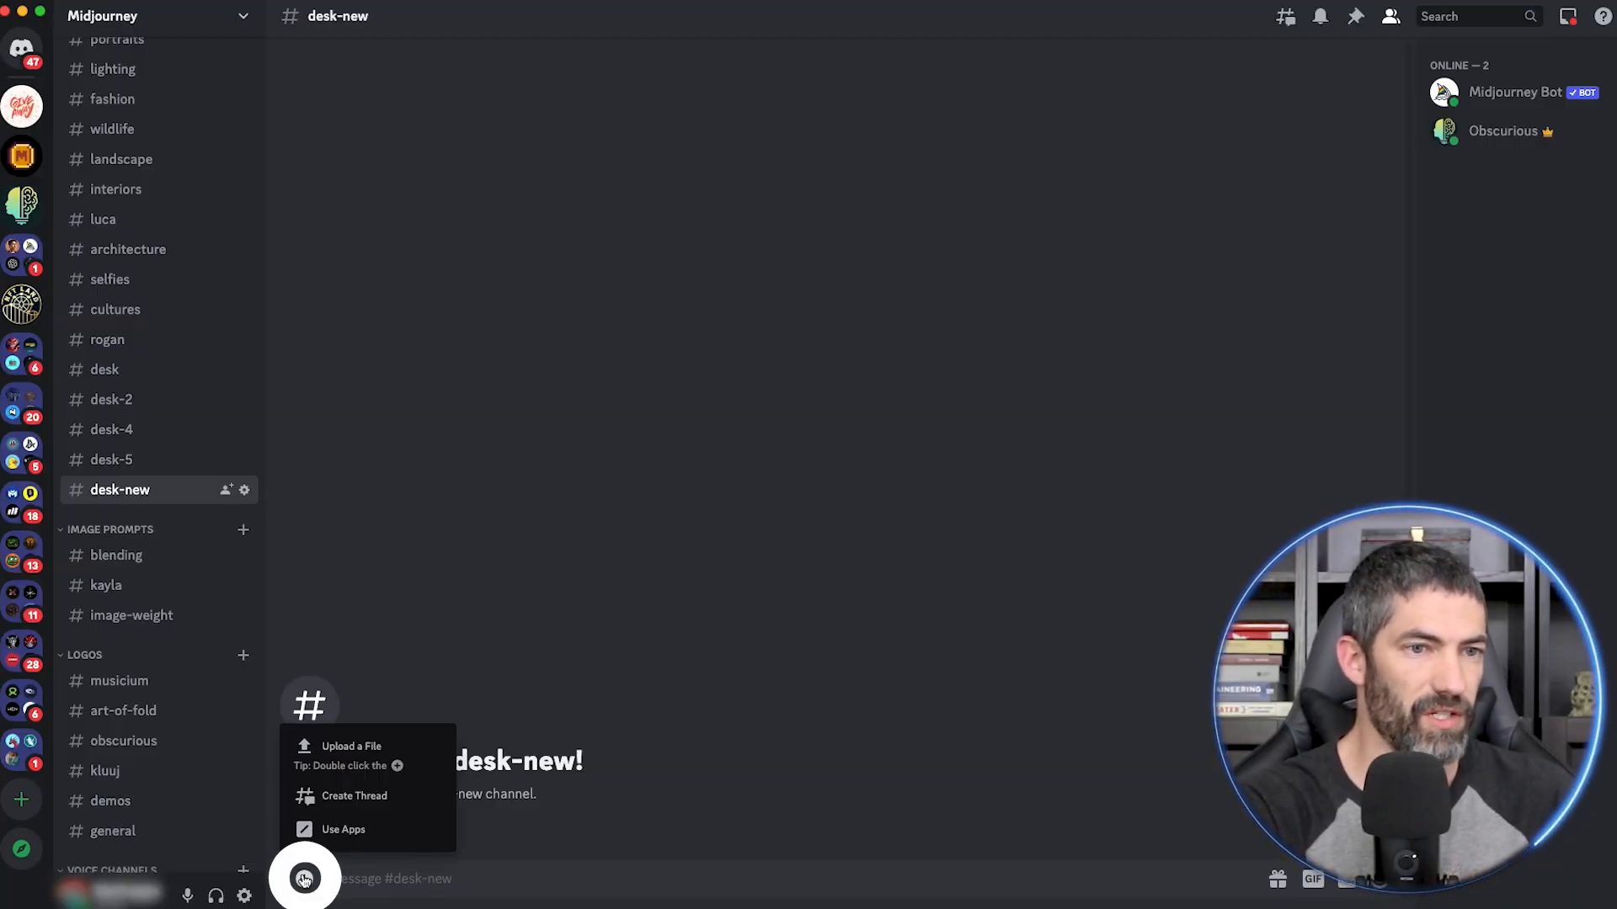
click(350, 746)
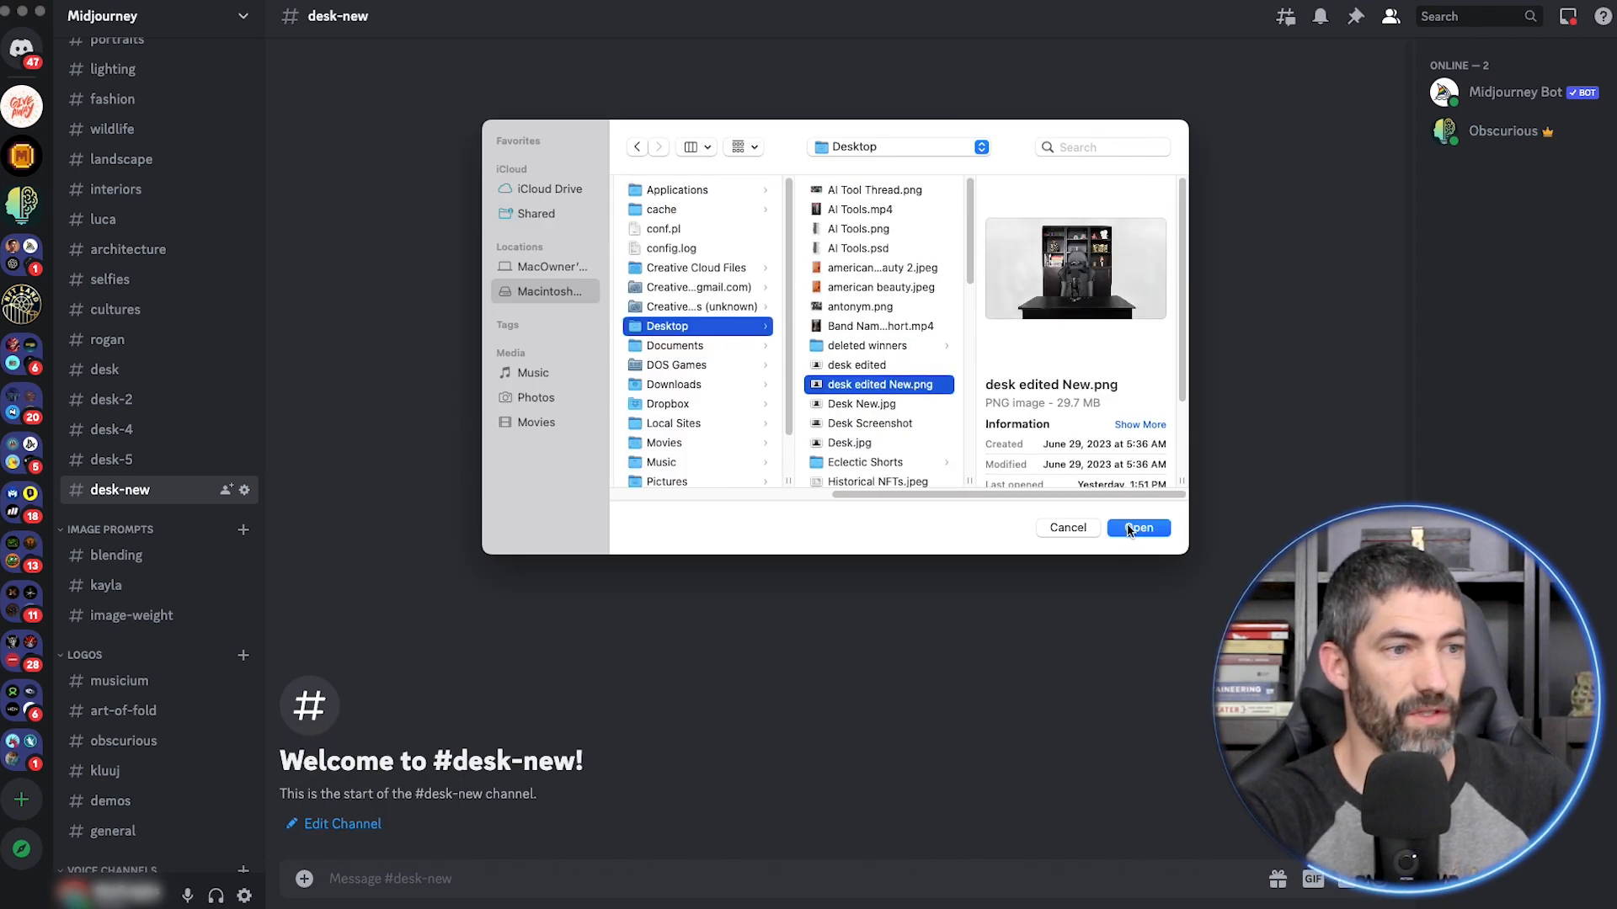
click(1139, 527)
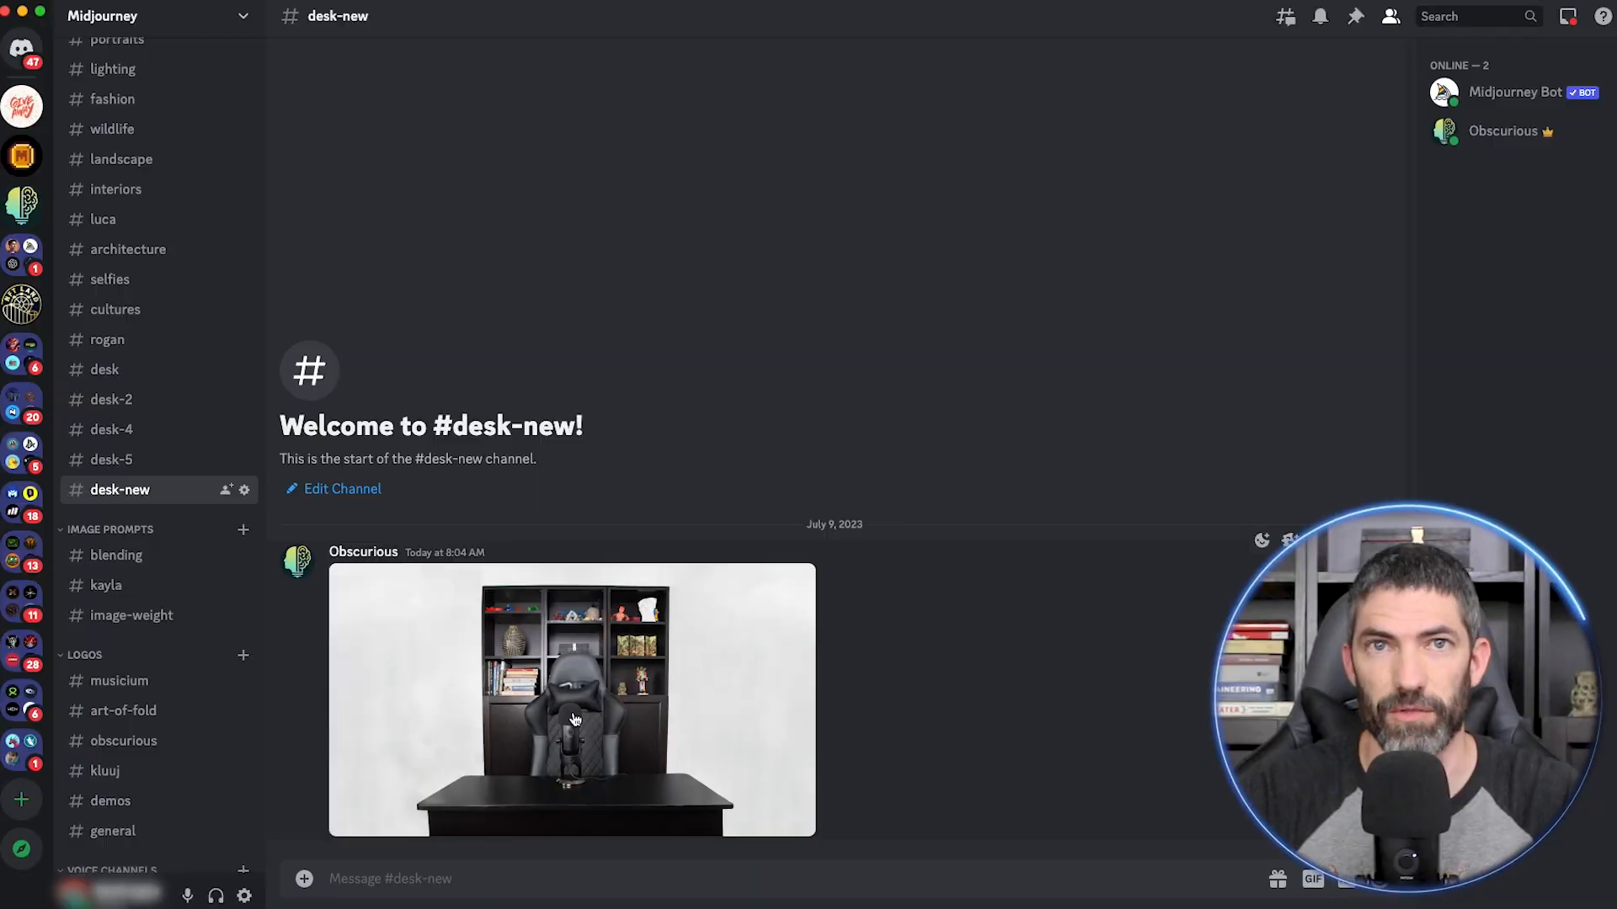
- Run /imagine with the desk image link plus 'black desk --iw 2 --ar 16:9' and upscale a result
right_click(576, 720)
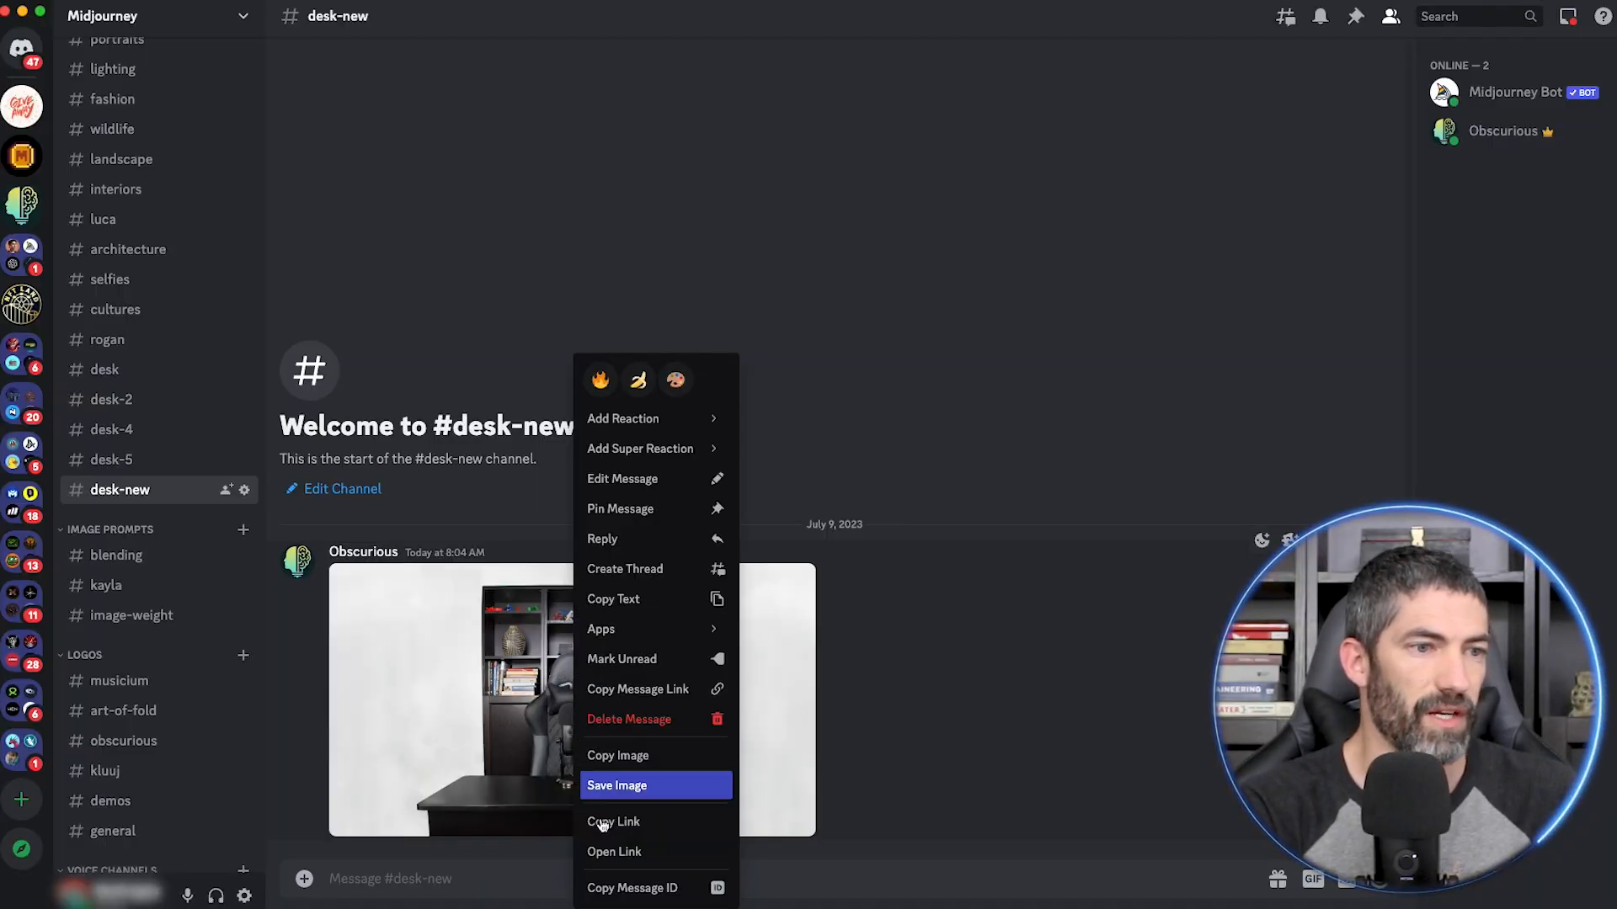
text(/)
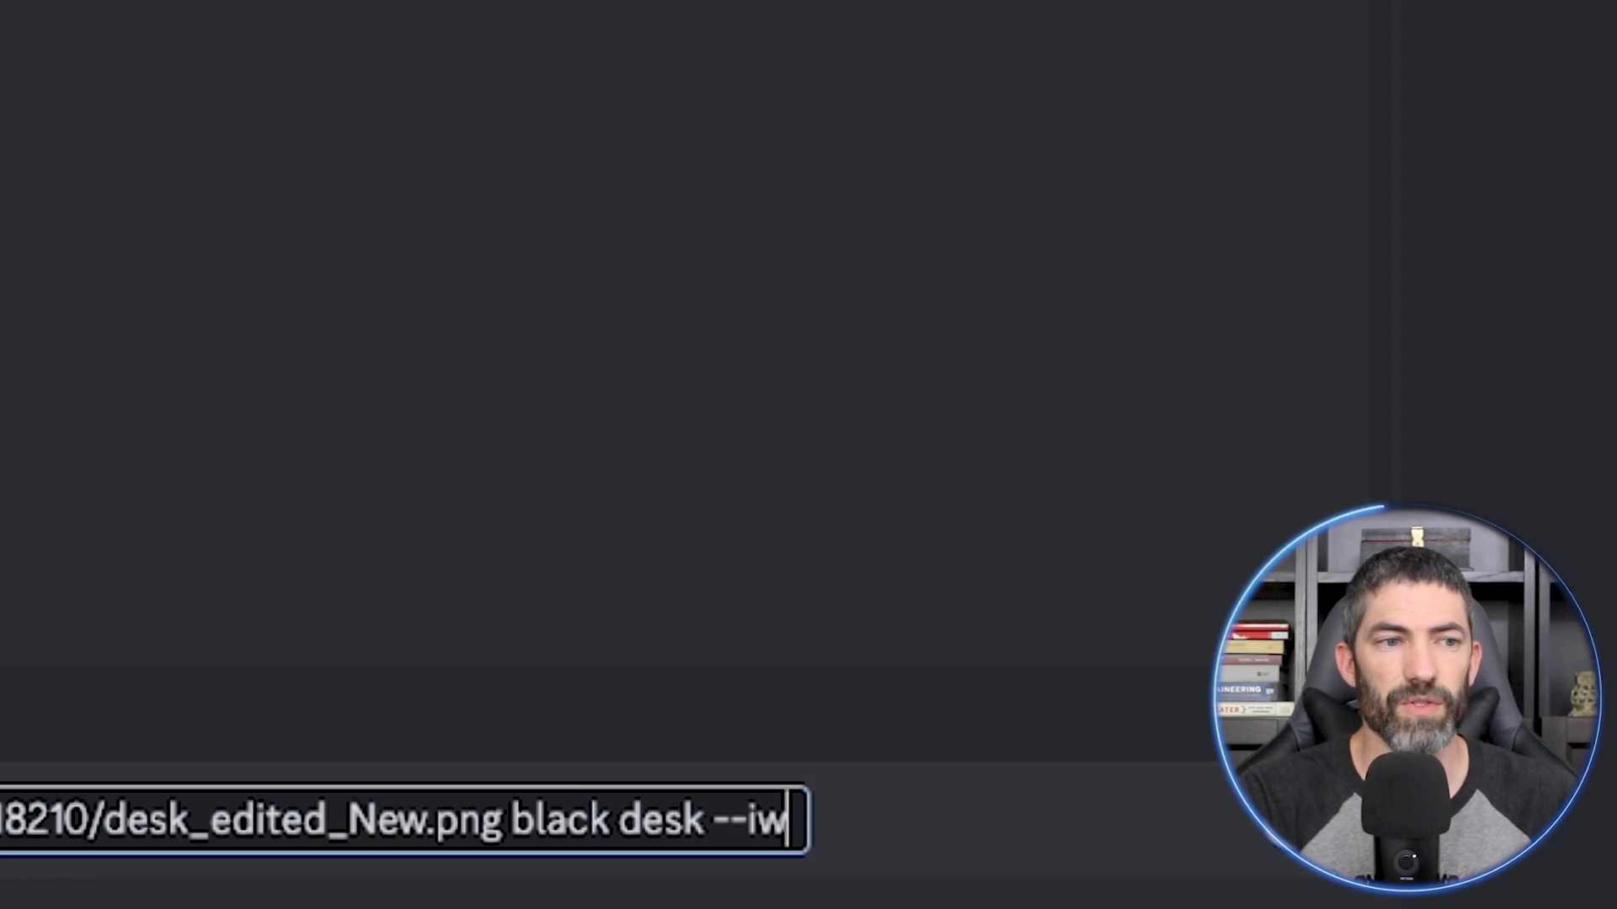
text(2)
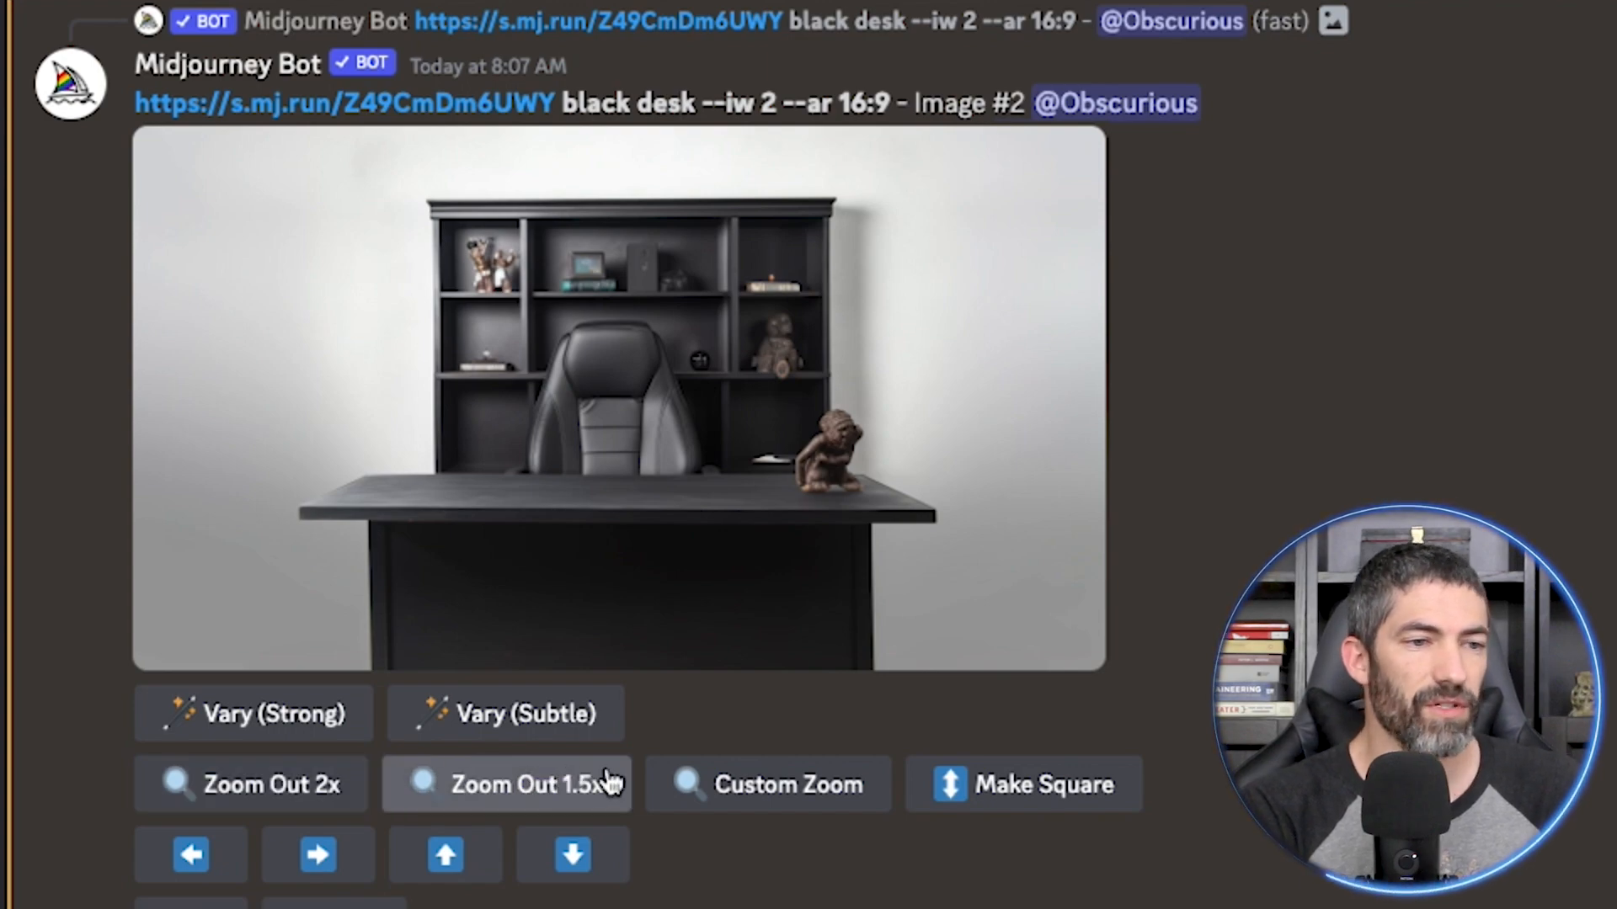
- Custom-zoom the black-desk render with the prompt reworded to 'mars --zoom 2'
click(768, 783)
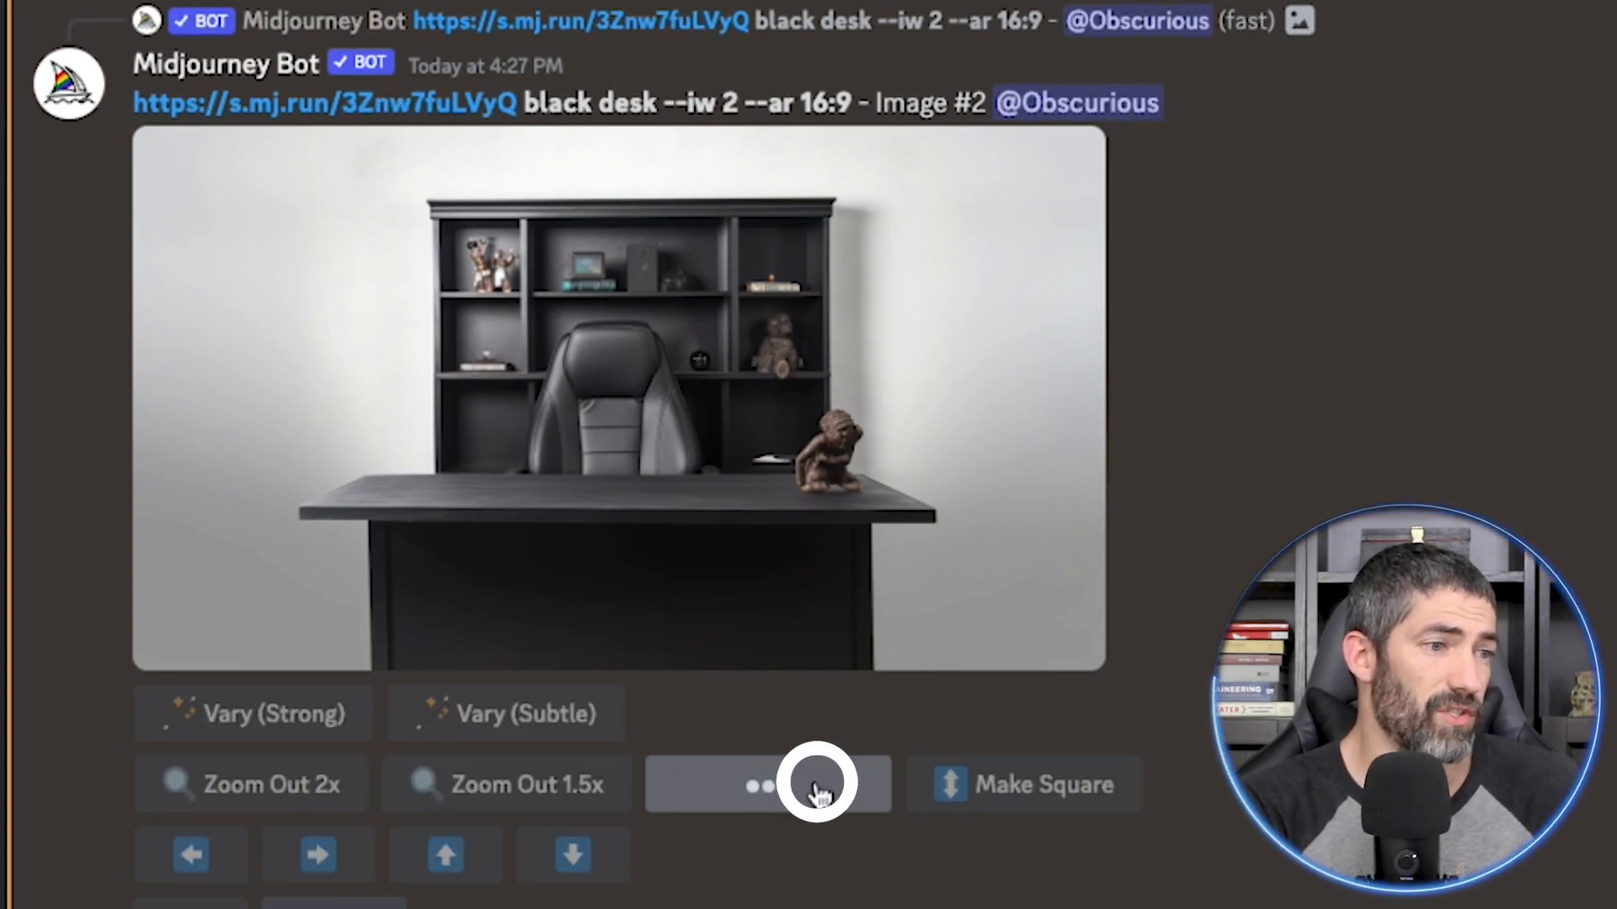
click(770, 783)
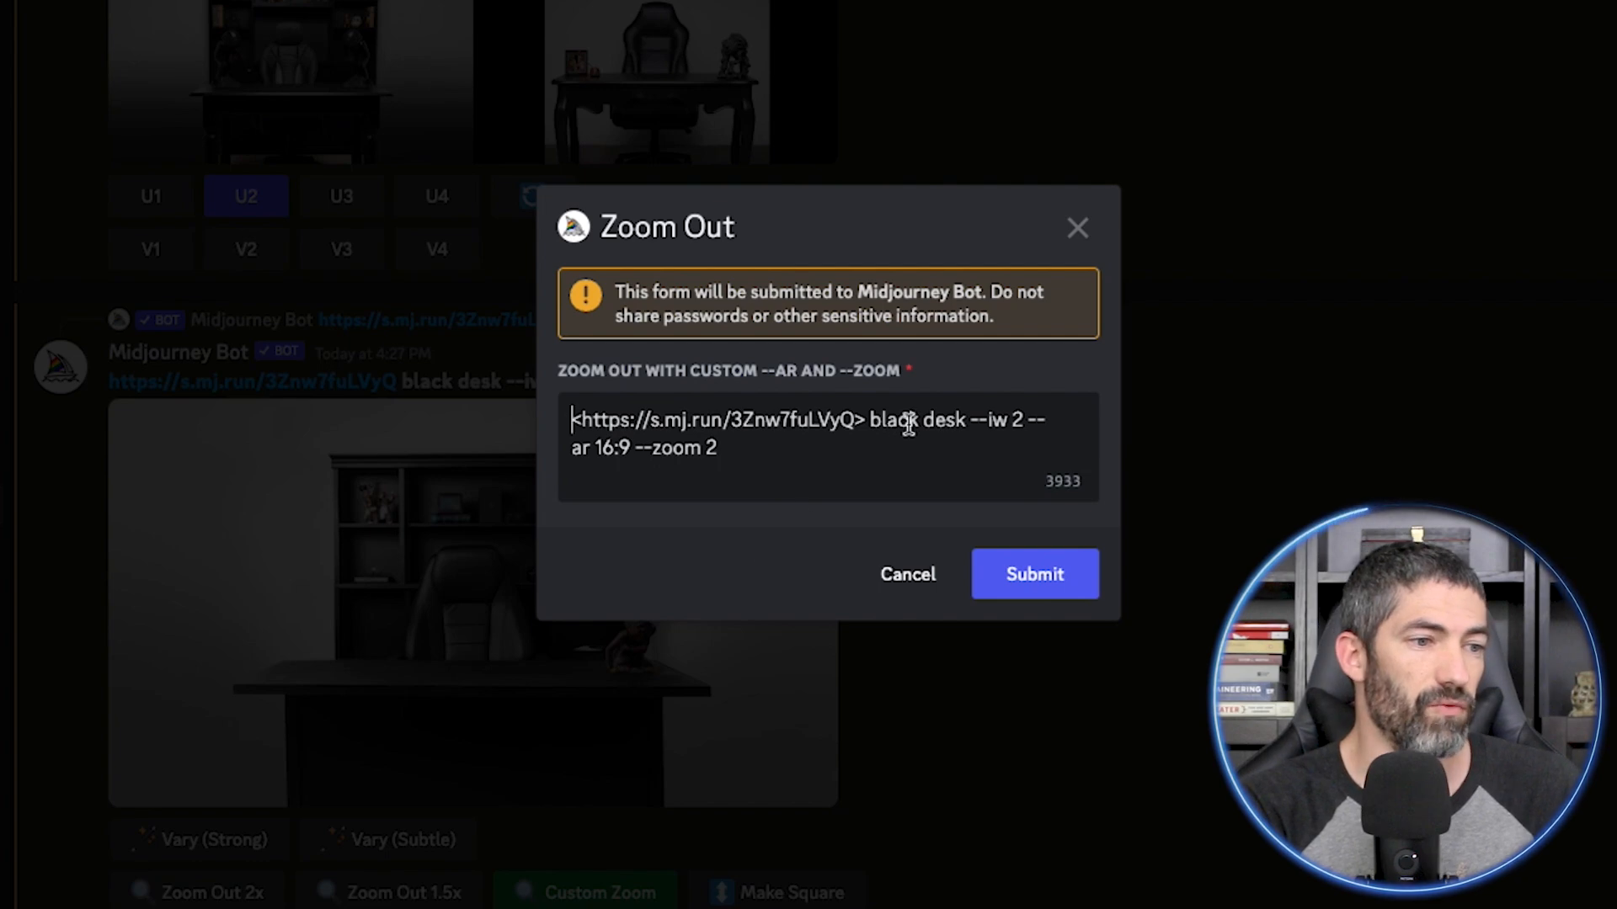
double_click(907, 421)
text(mar)
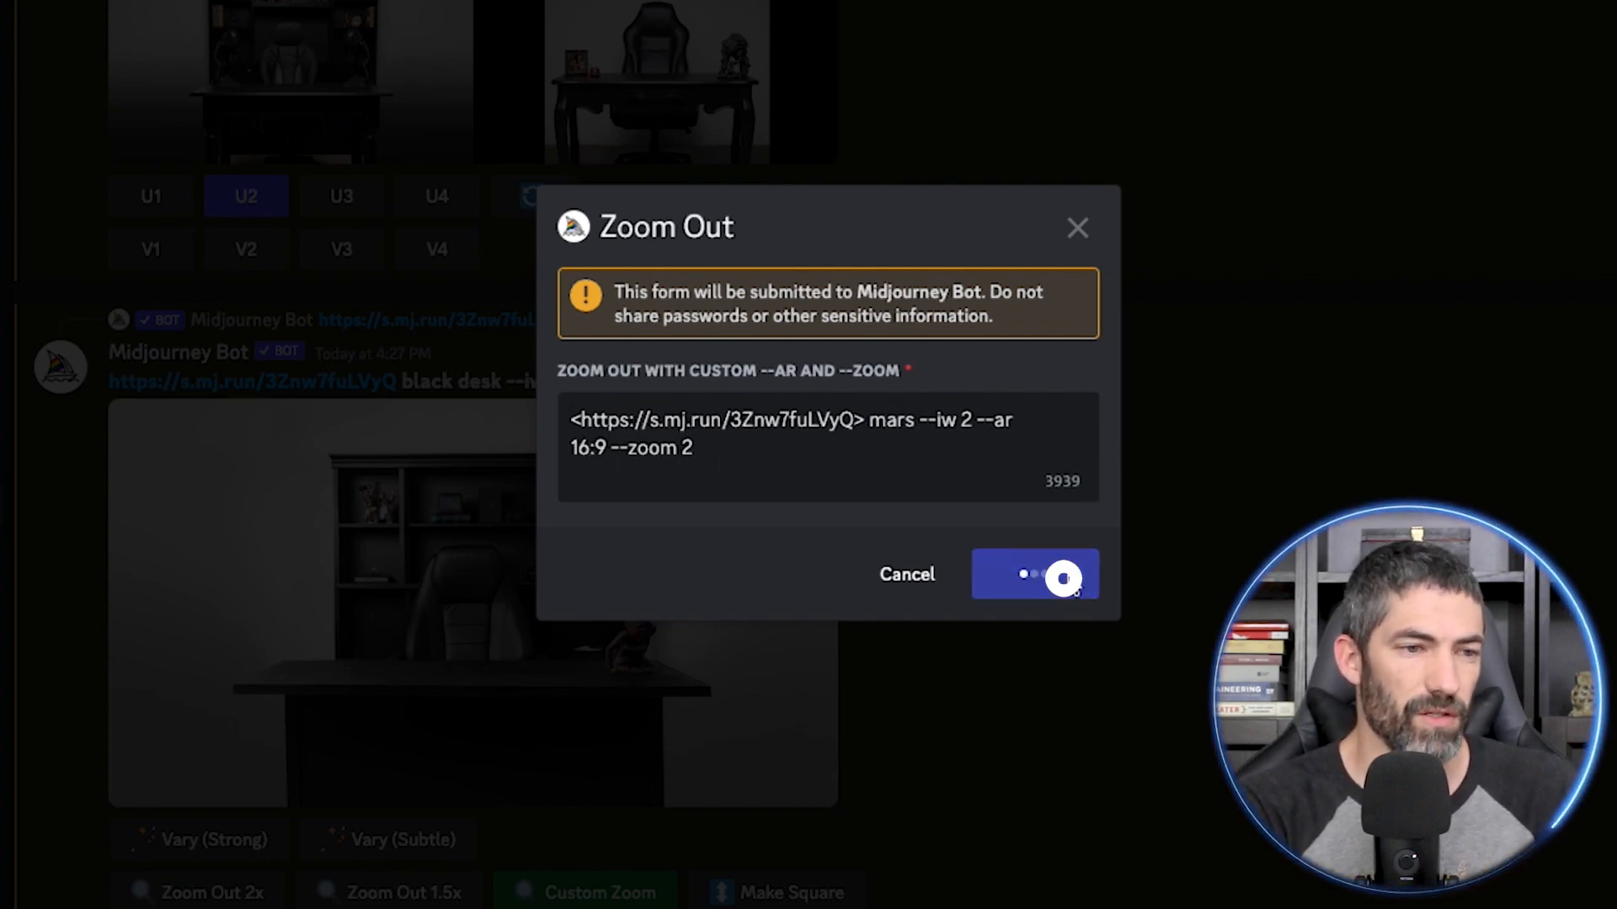
click(1036, 576)
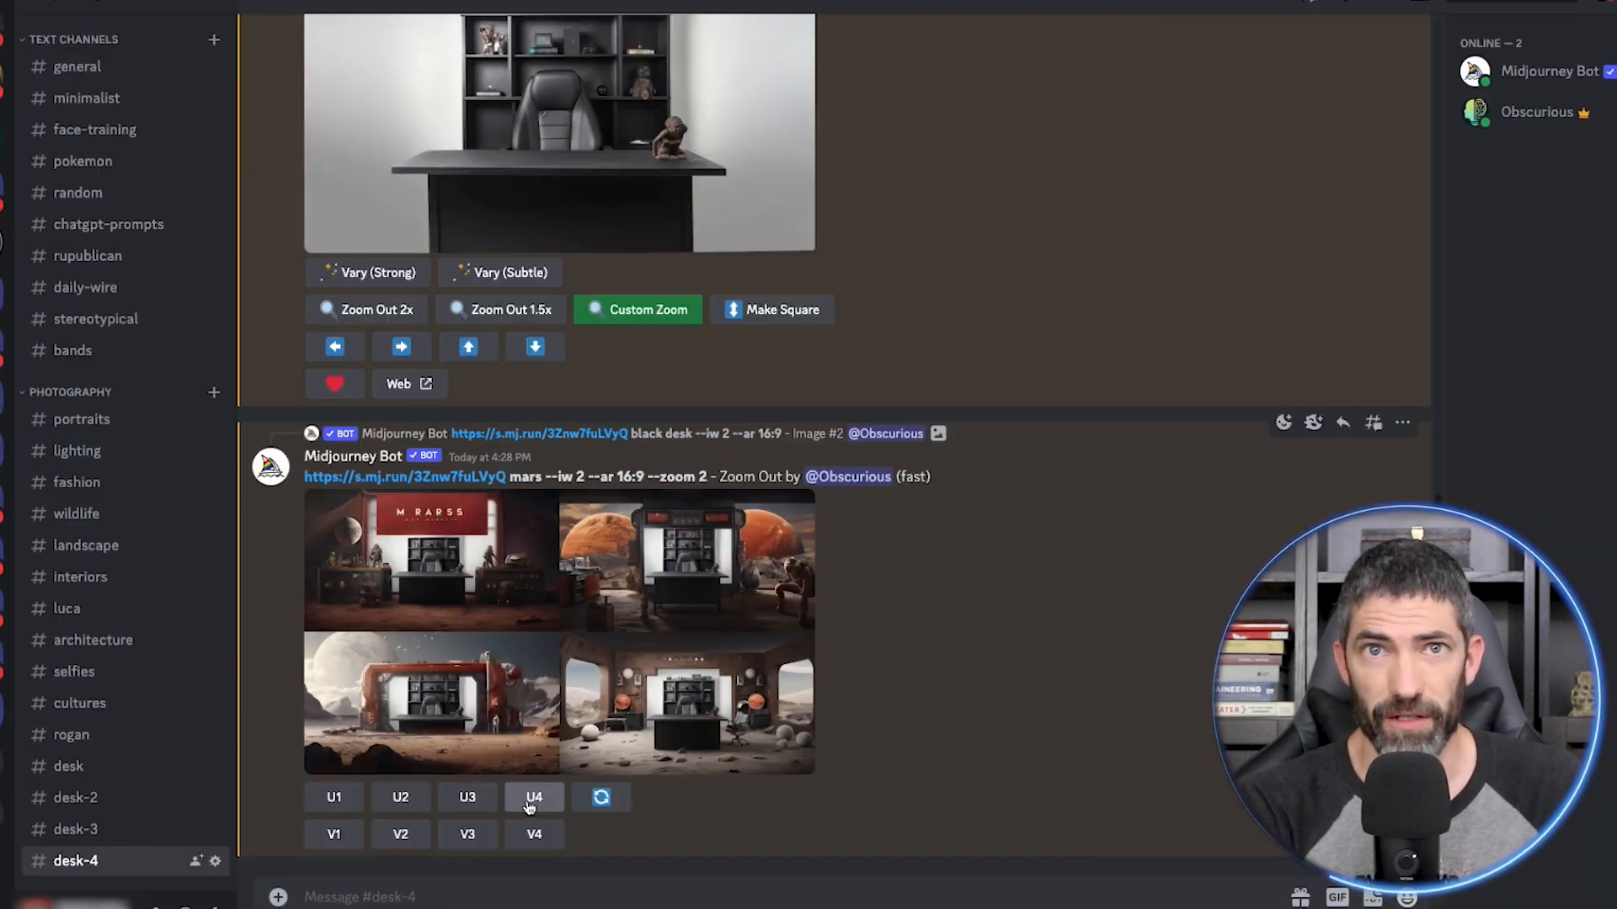
- Upscale the fourth Mars variation and zoom it out 2x further
click(534, 798)
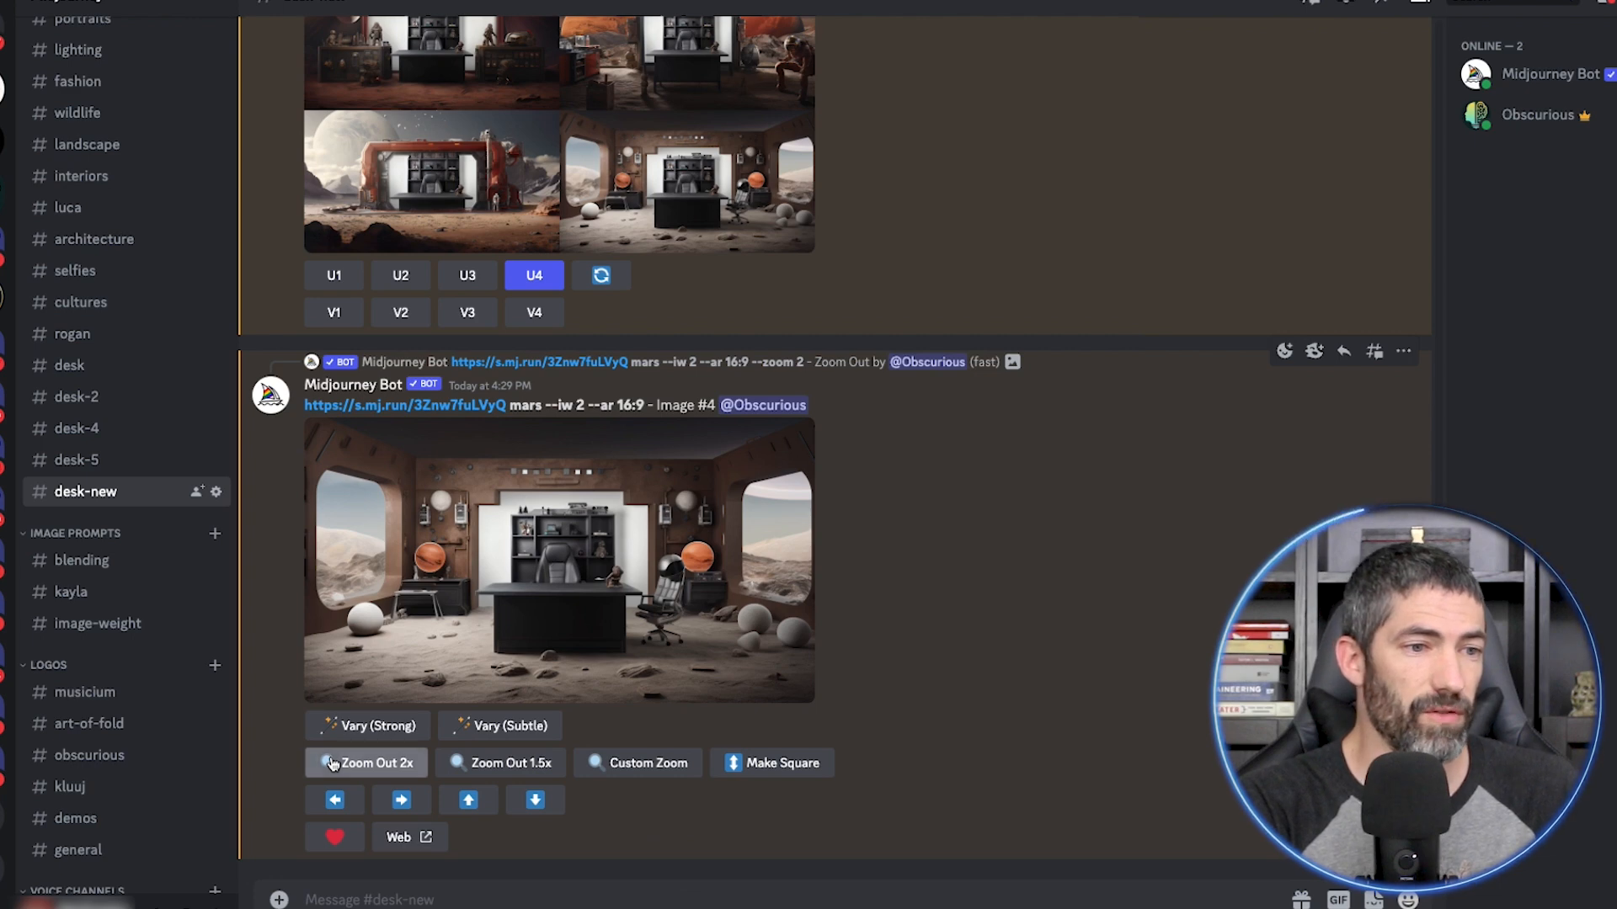
click(364, 763)
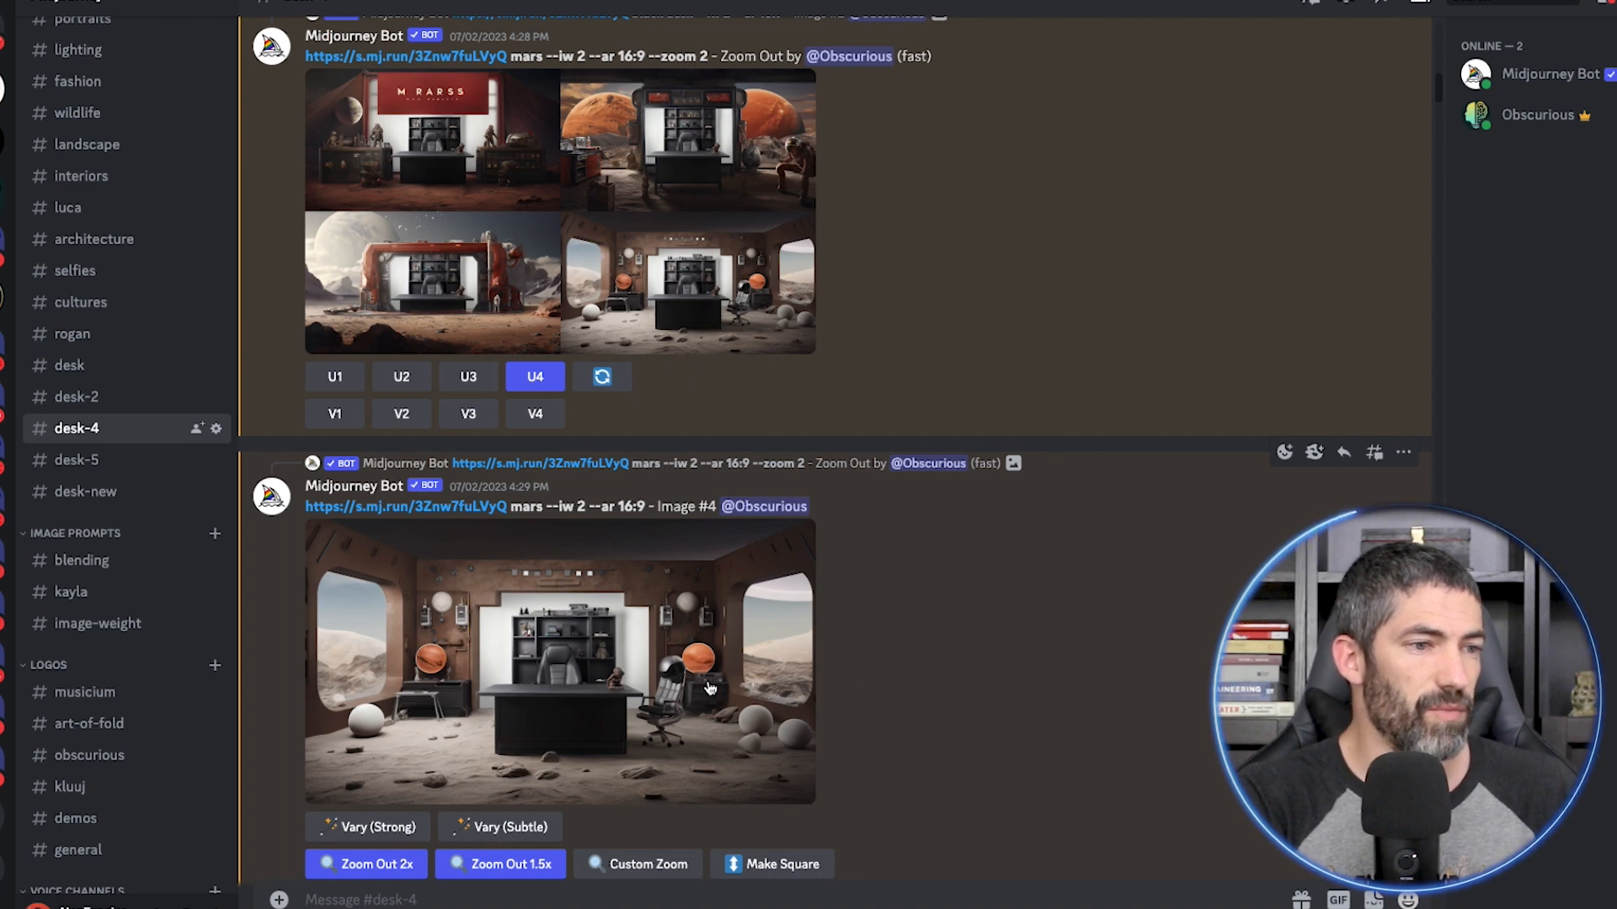
mouse_move(776, 815)
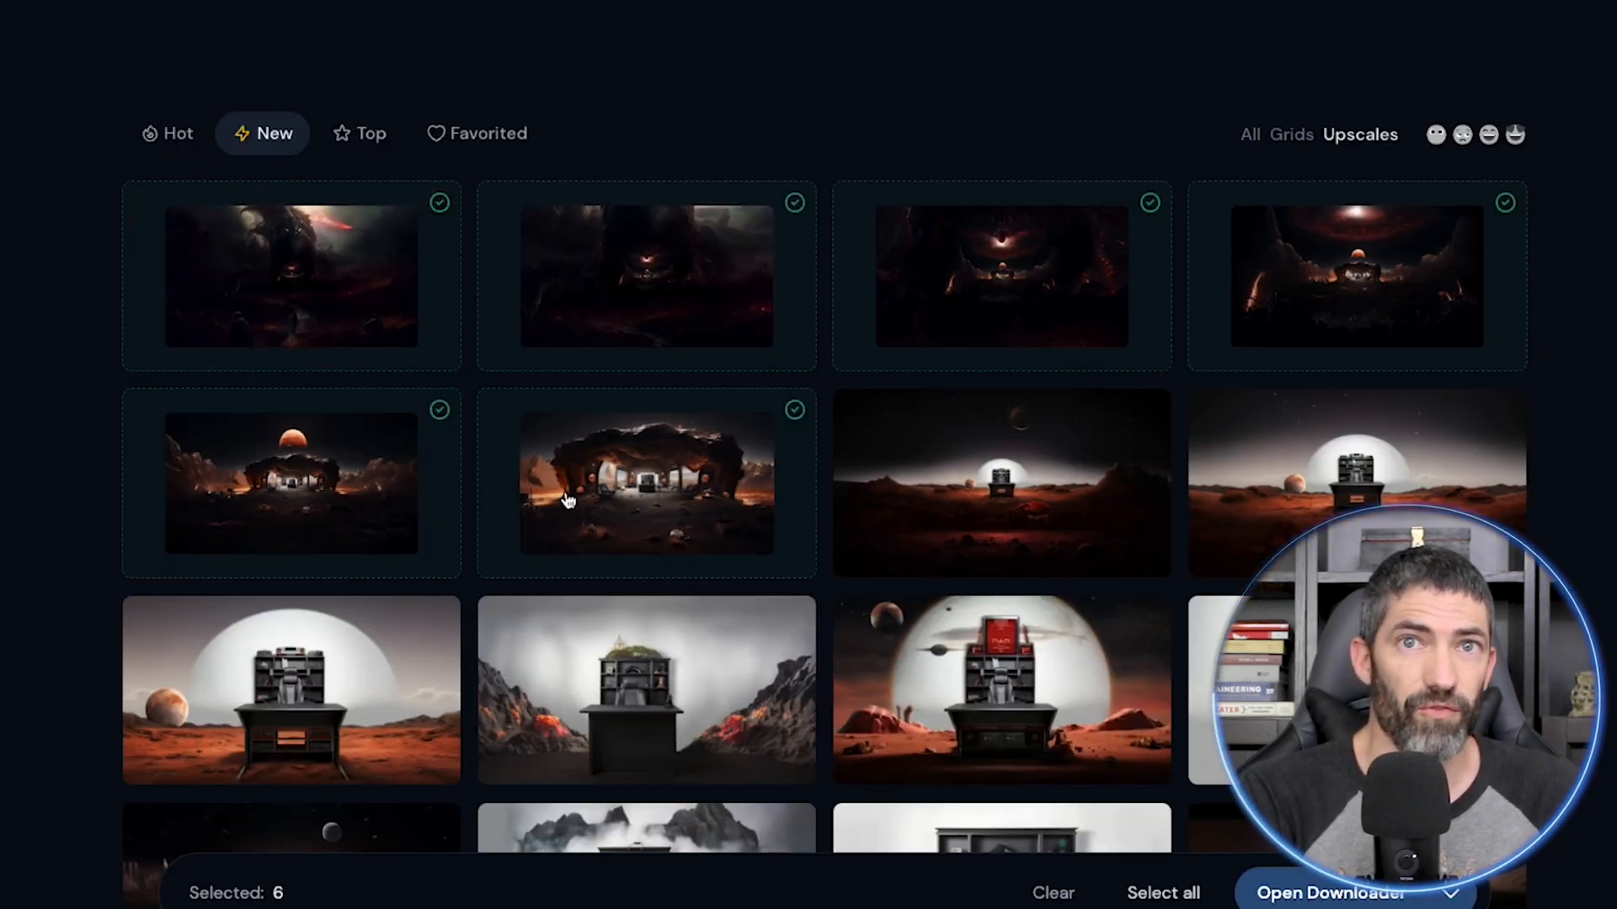
- Send the six selected Mars upscales to the website downloader for a batch download
click(1318, 890)
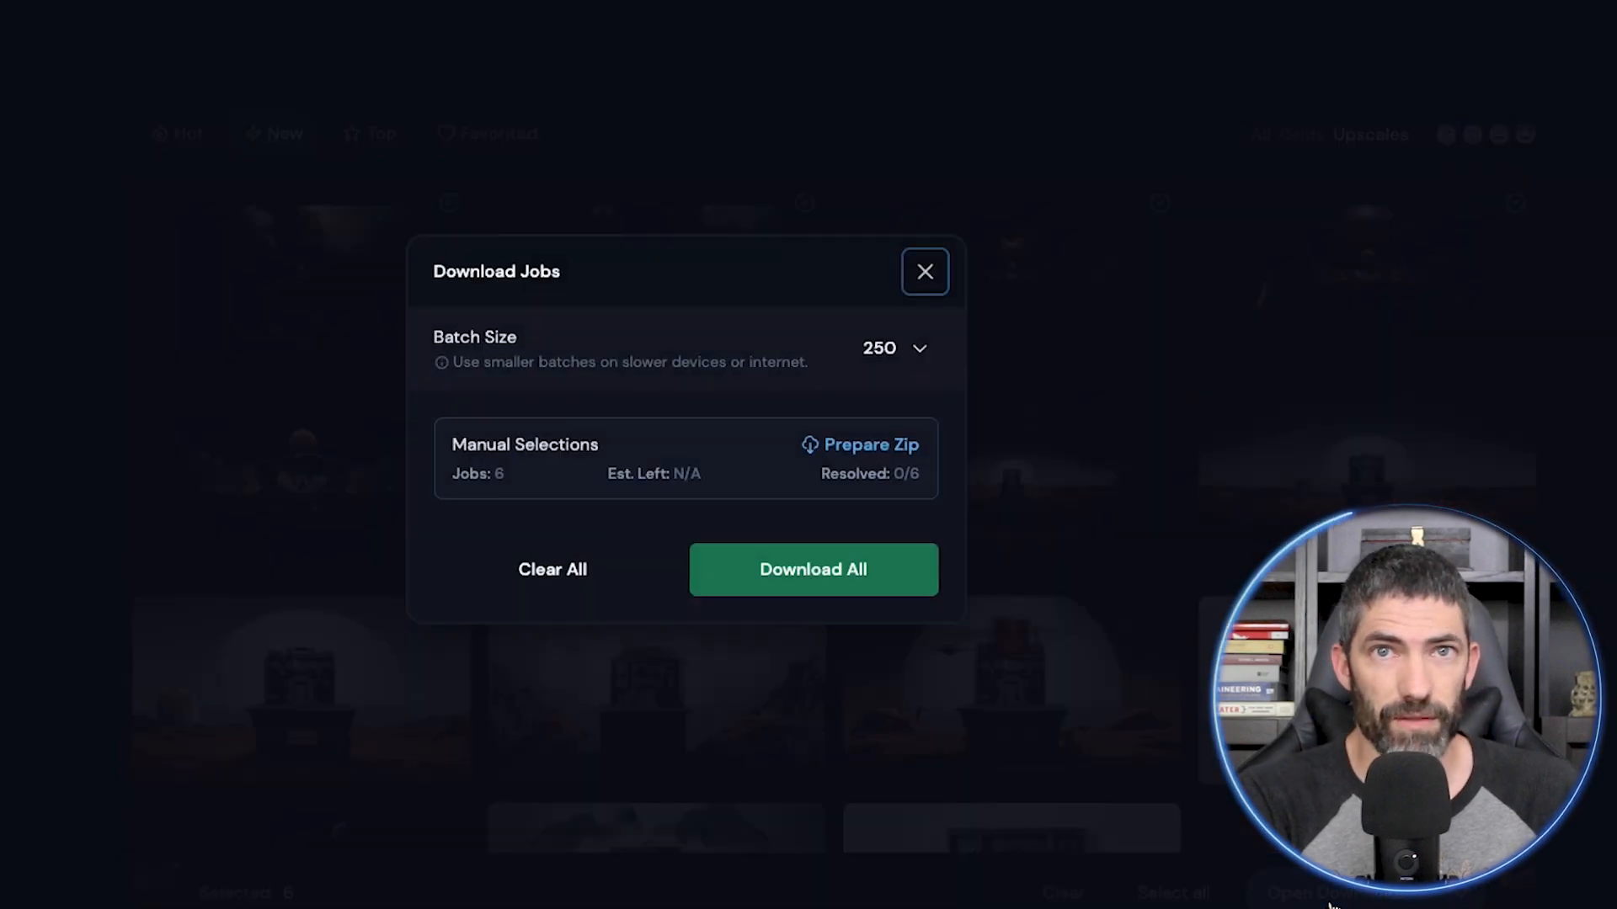
mouse_move(861, 576)
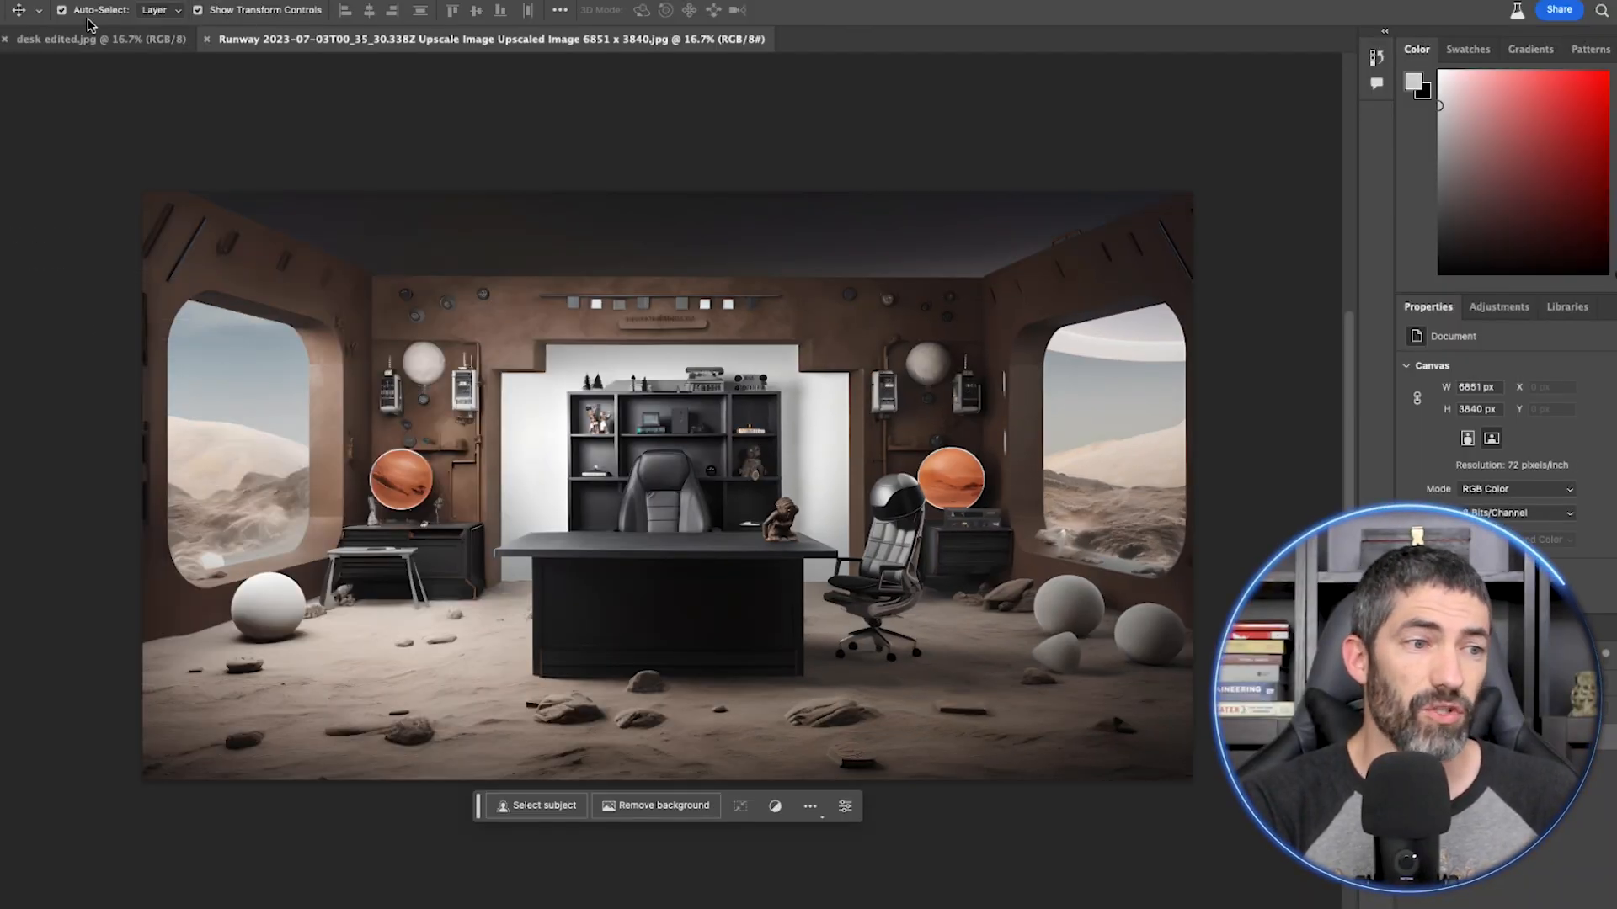
- Paste the real desk photo into the Mars room document and blend its edges with Generative Fill
click(85, 39)
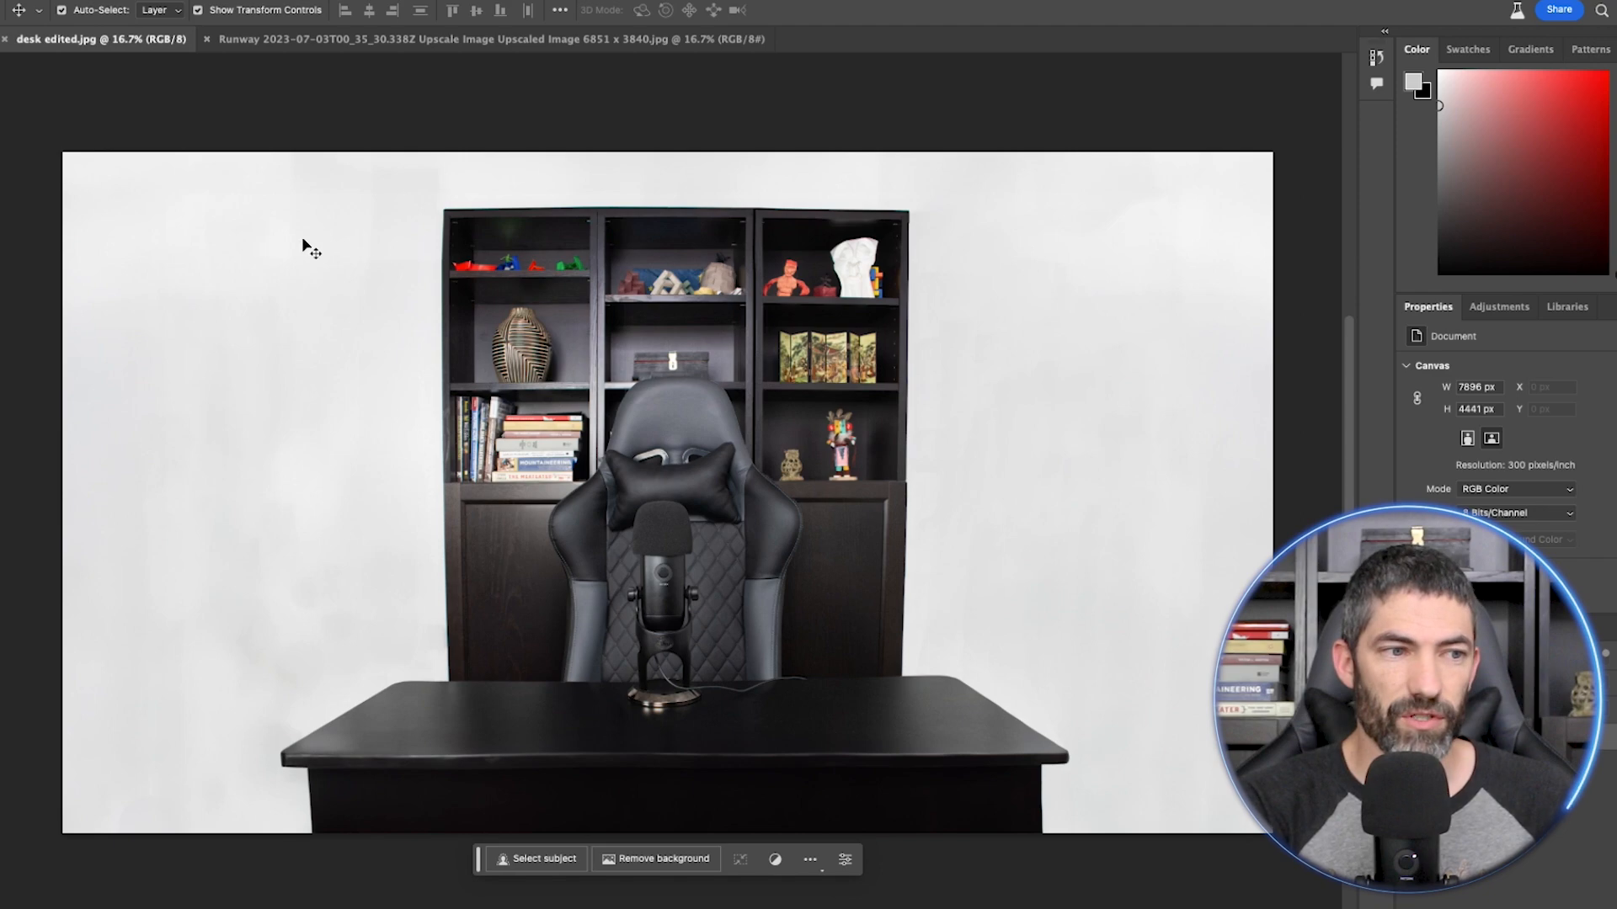
click(485, 40)
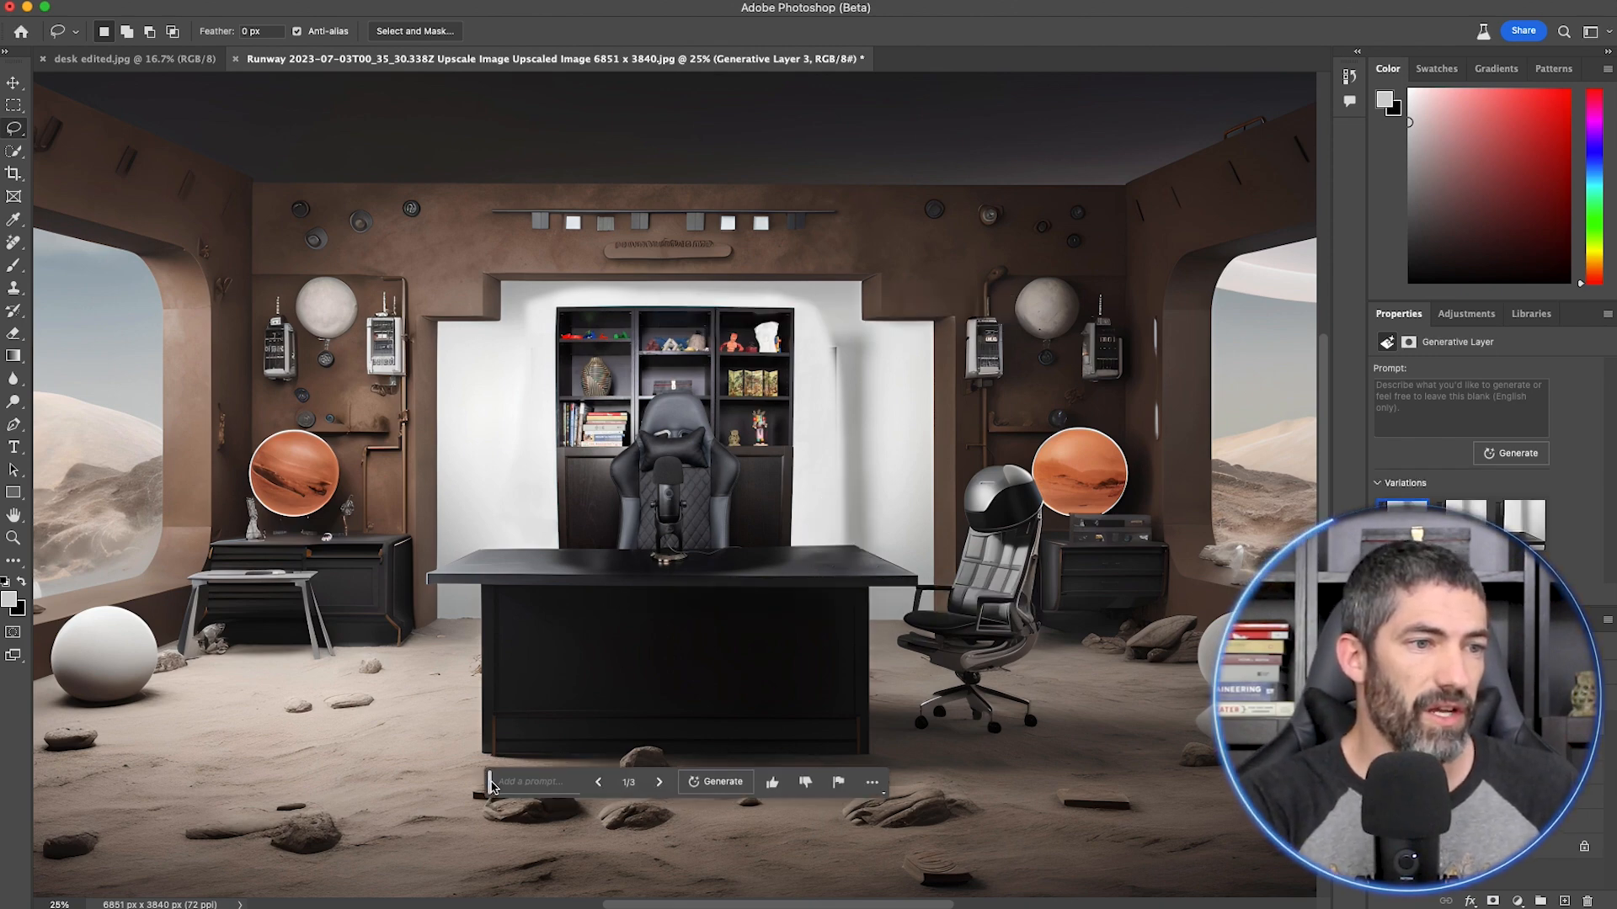
click(718, 781)
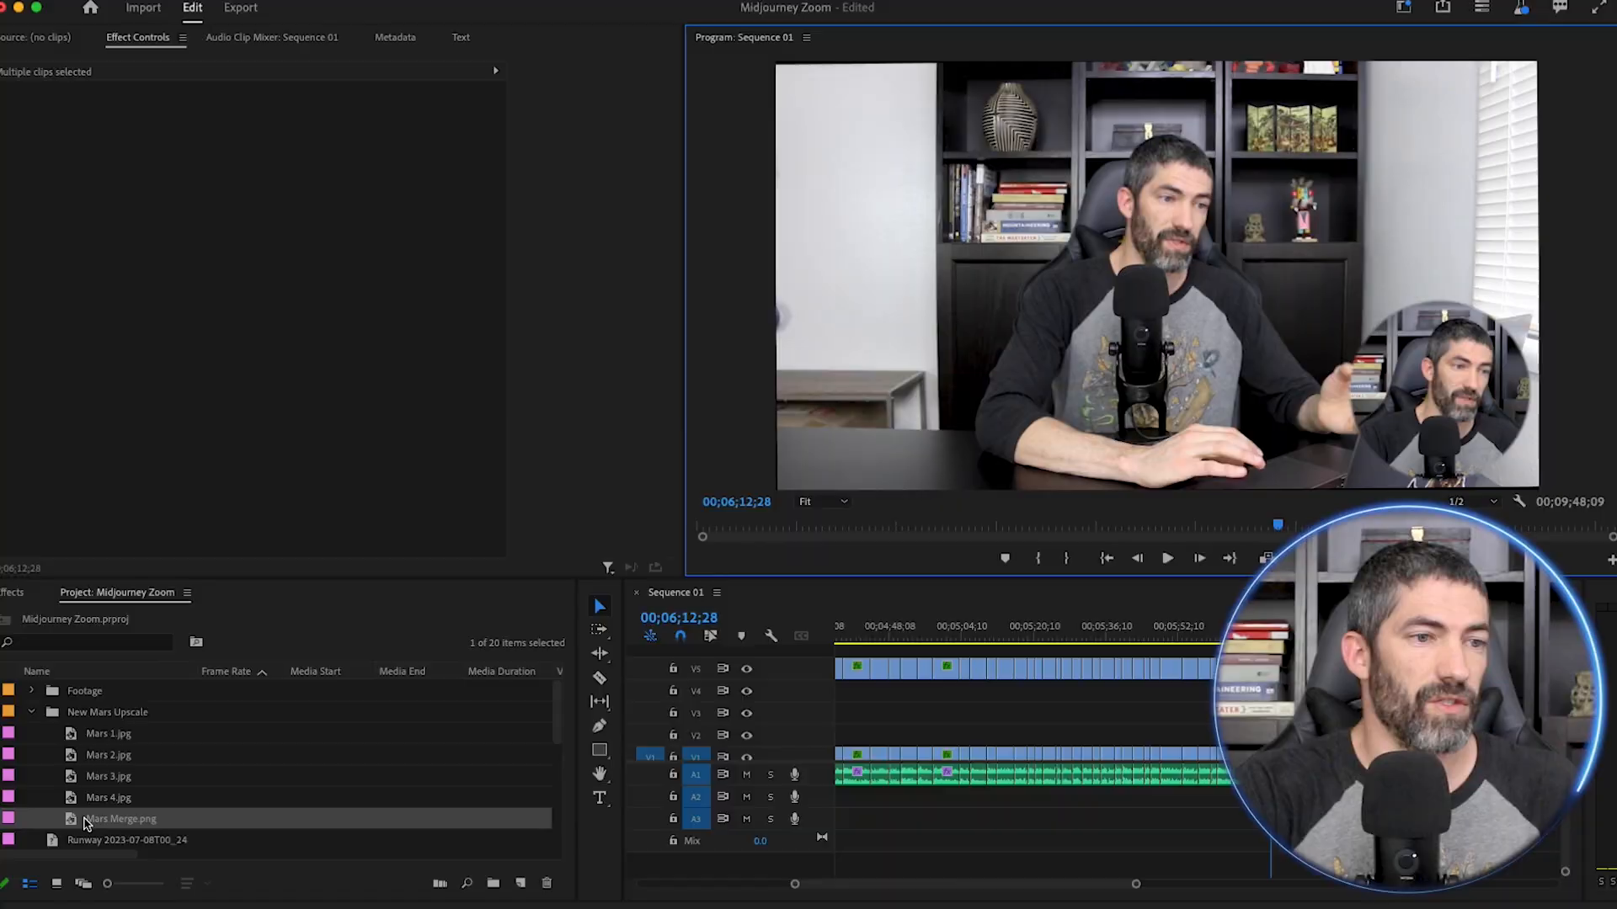
- Create a new sequence from the Mars Merge.png image
right_click(84, 818)
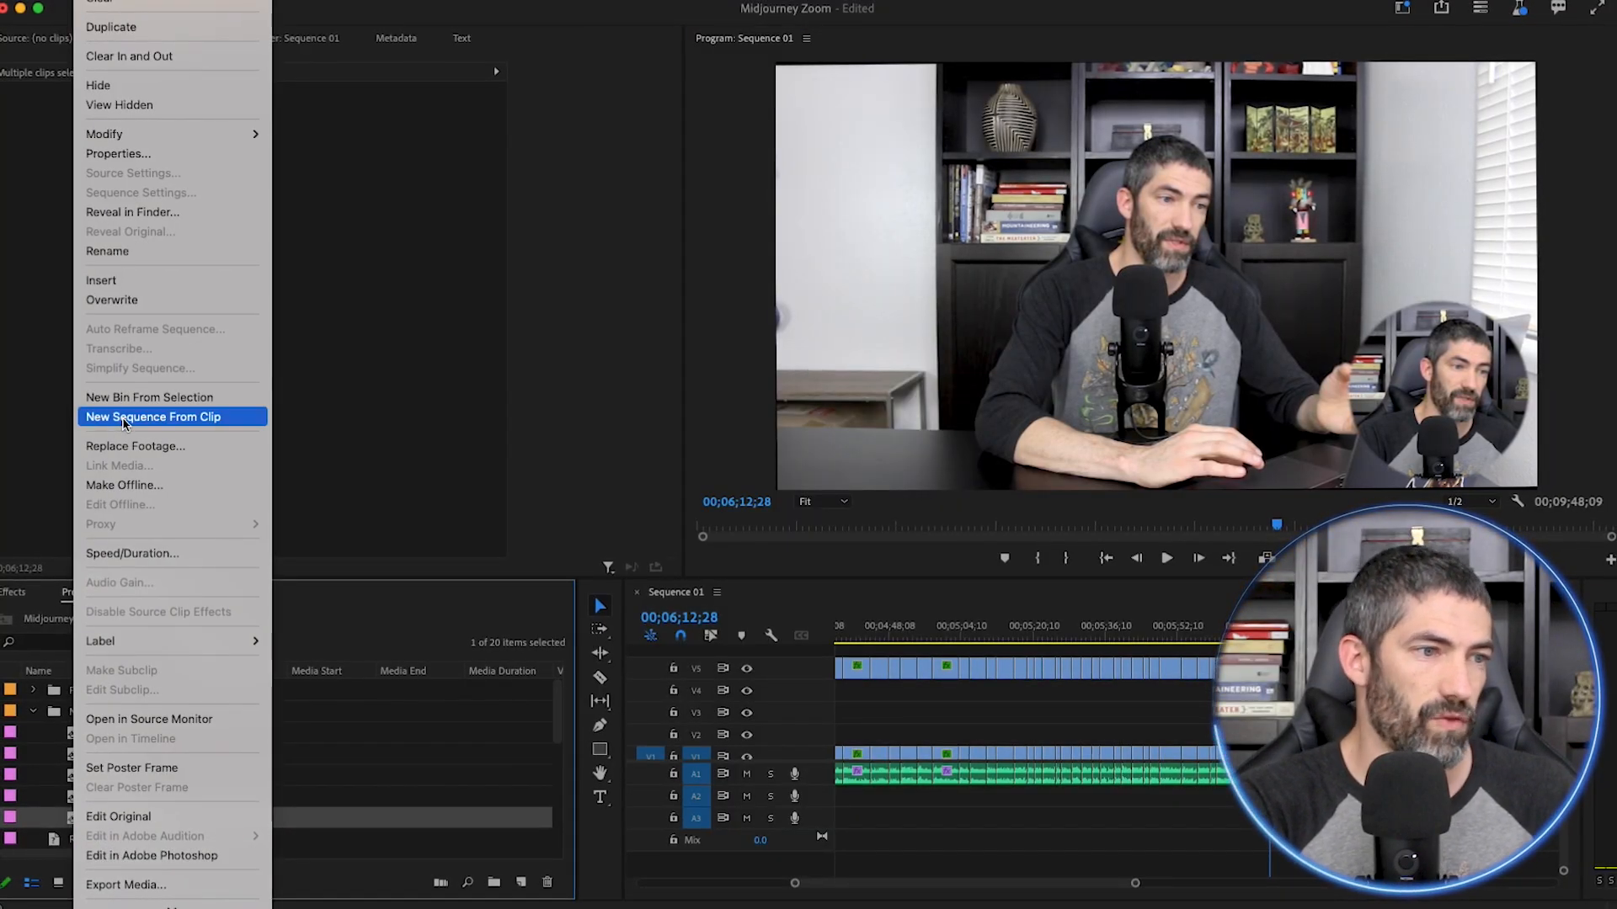
click(127, 417)
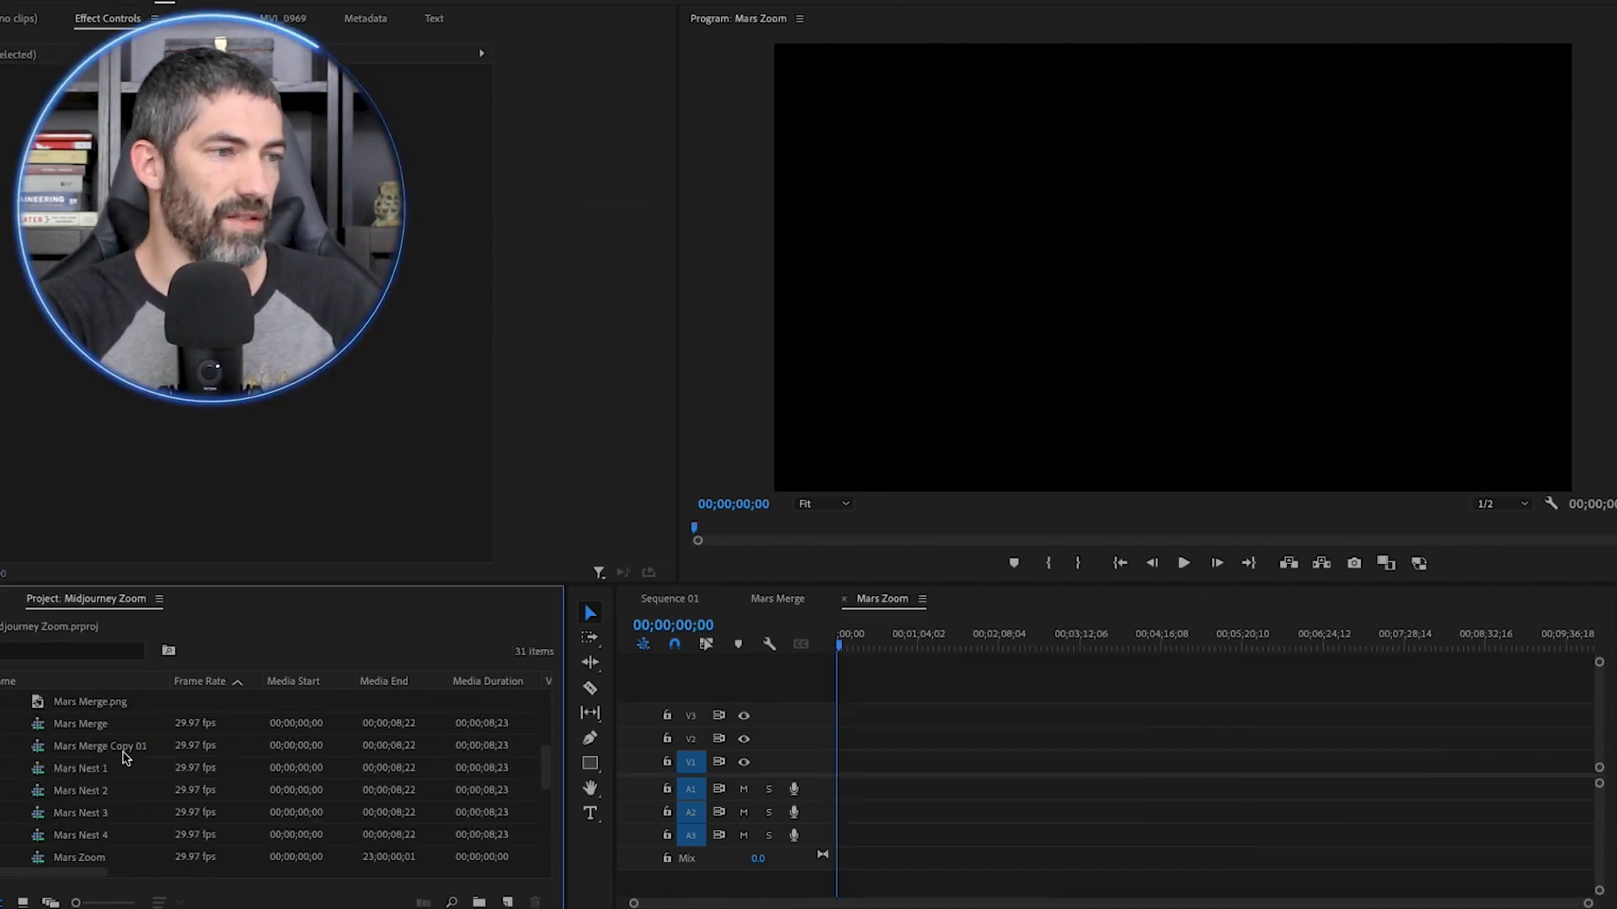
- Stack Mars Nest 1–4 on V1–V4 of the Mars Zoom timeline and select Mars Nest 1
click(74, 857)
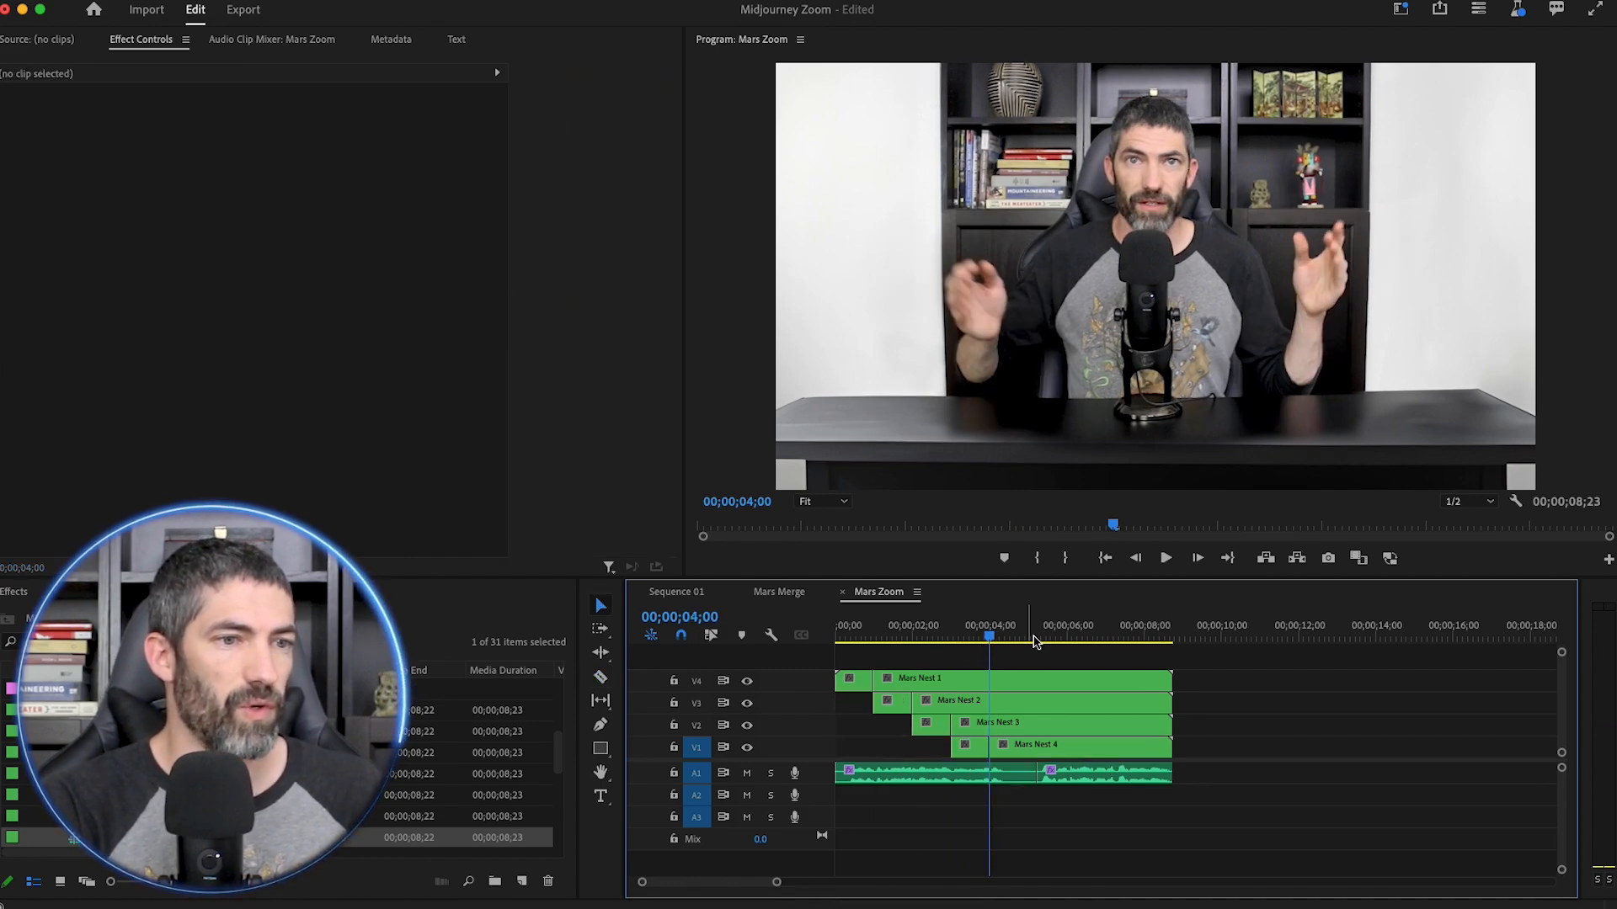
click(852, 747)
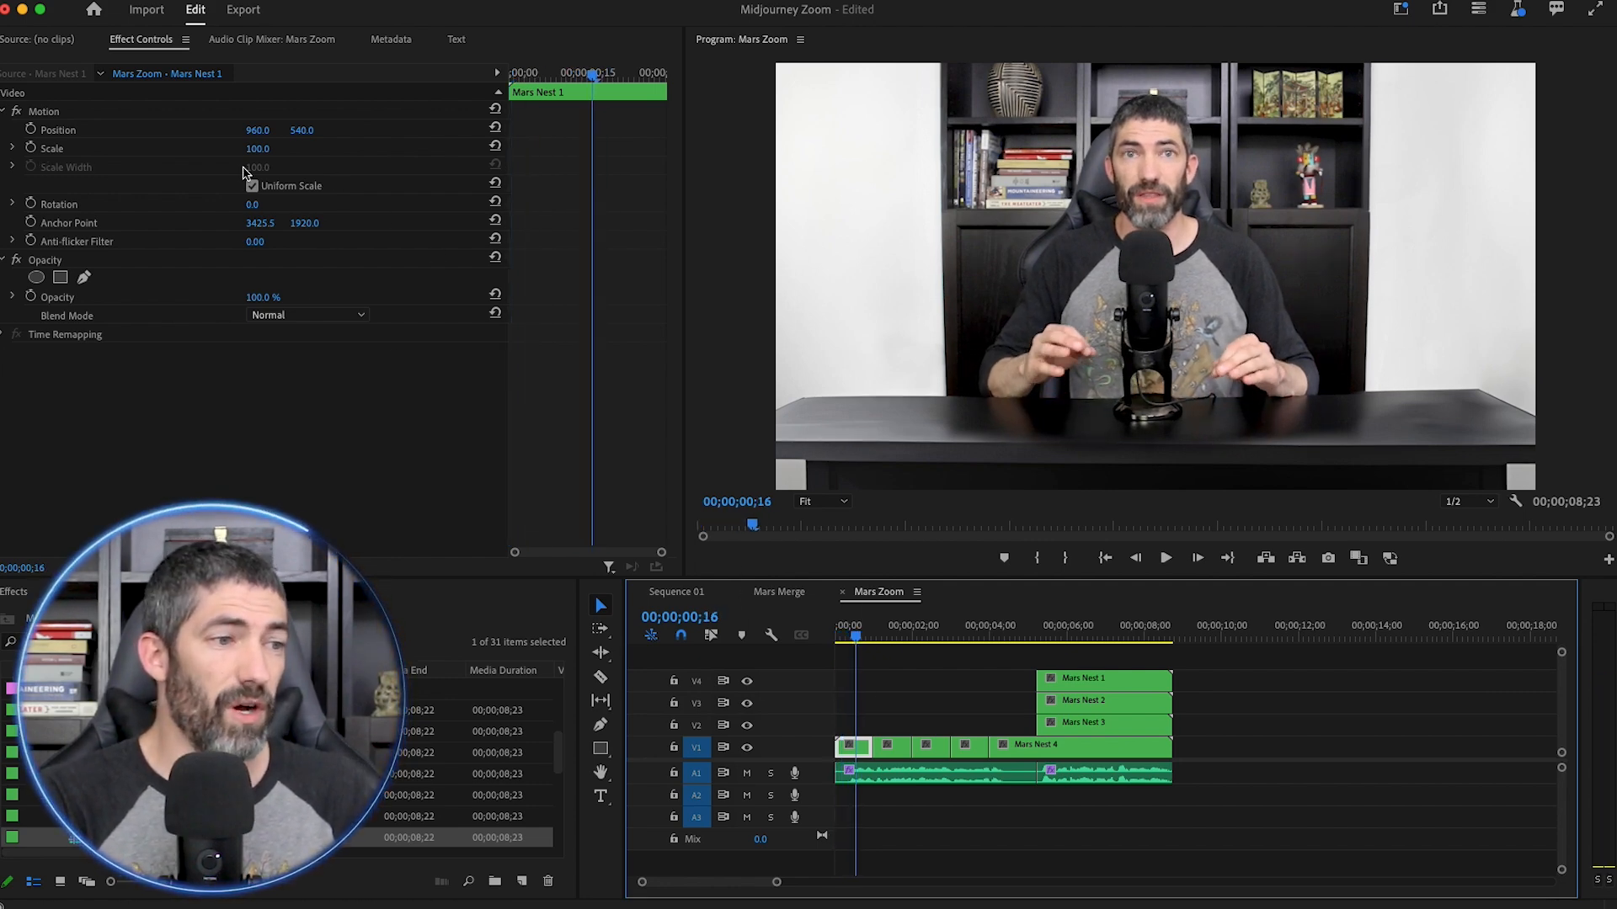
- Keyframe Mars Nest 1's zoom-out (scale 33.0) and paste its Motion and Opacity attributes onto the other nests
text(33.0)
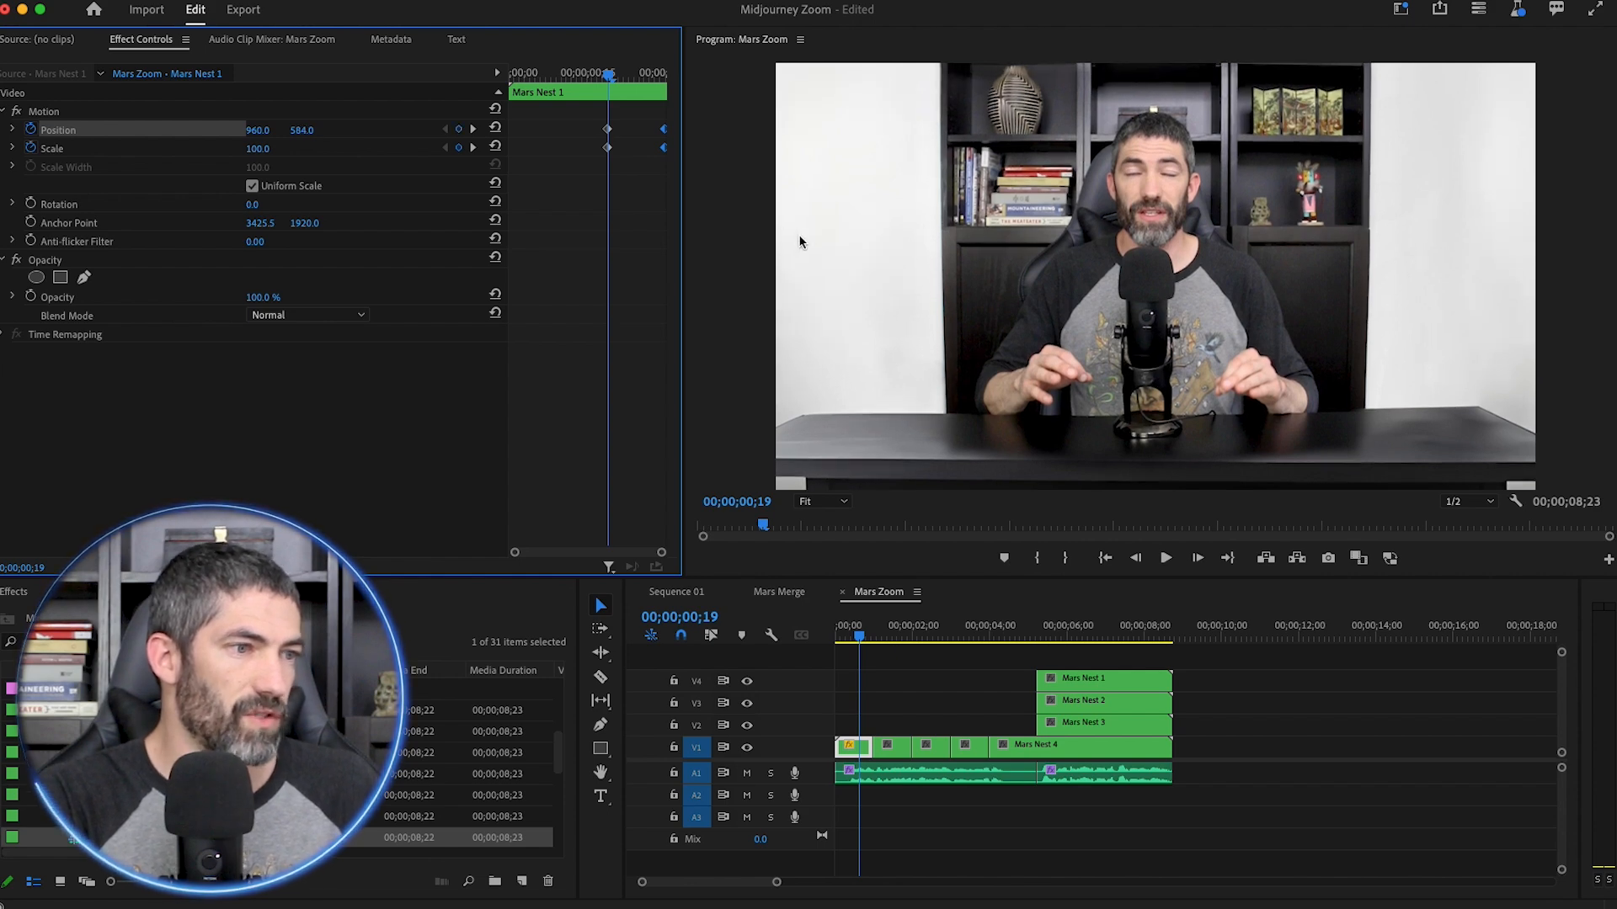
click(1165, 557)
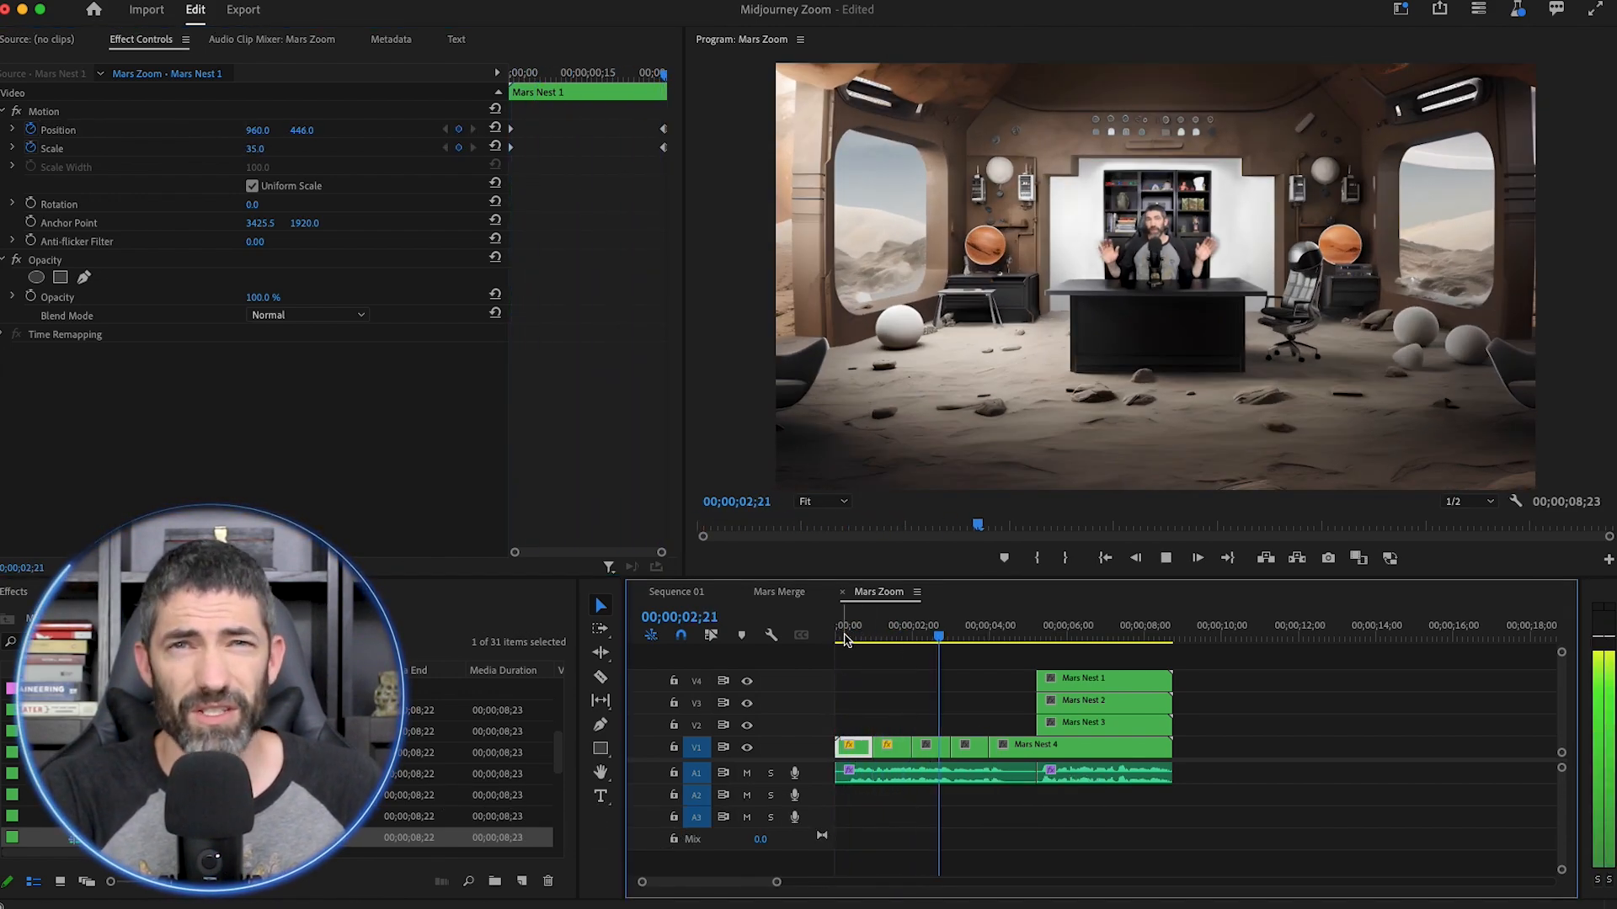
right_click(896, 744)
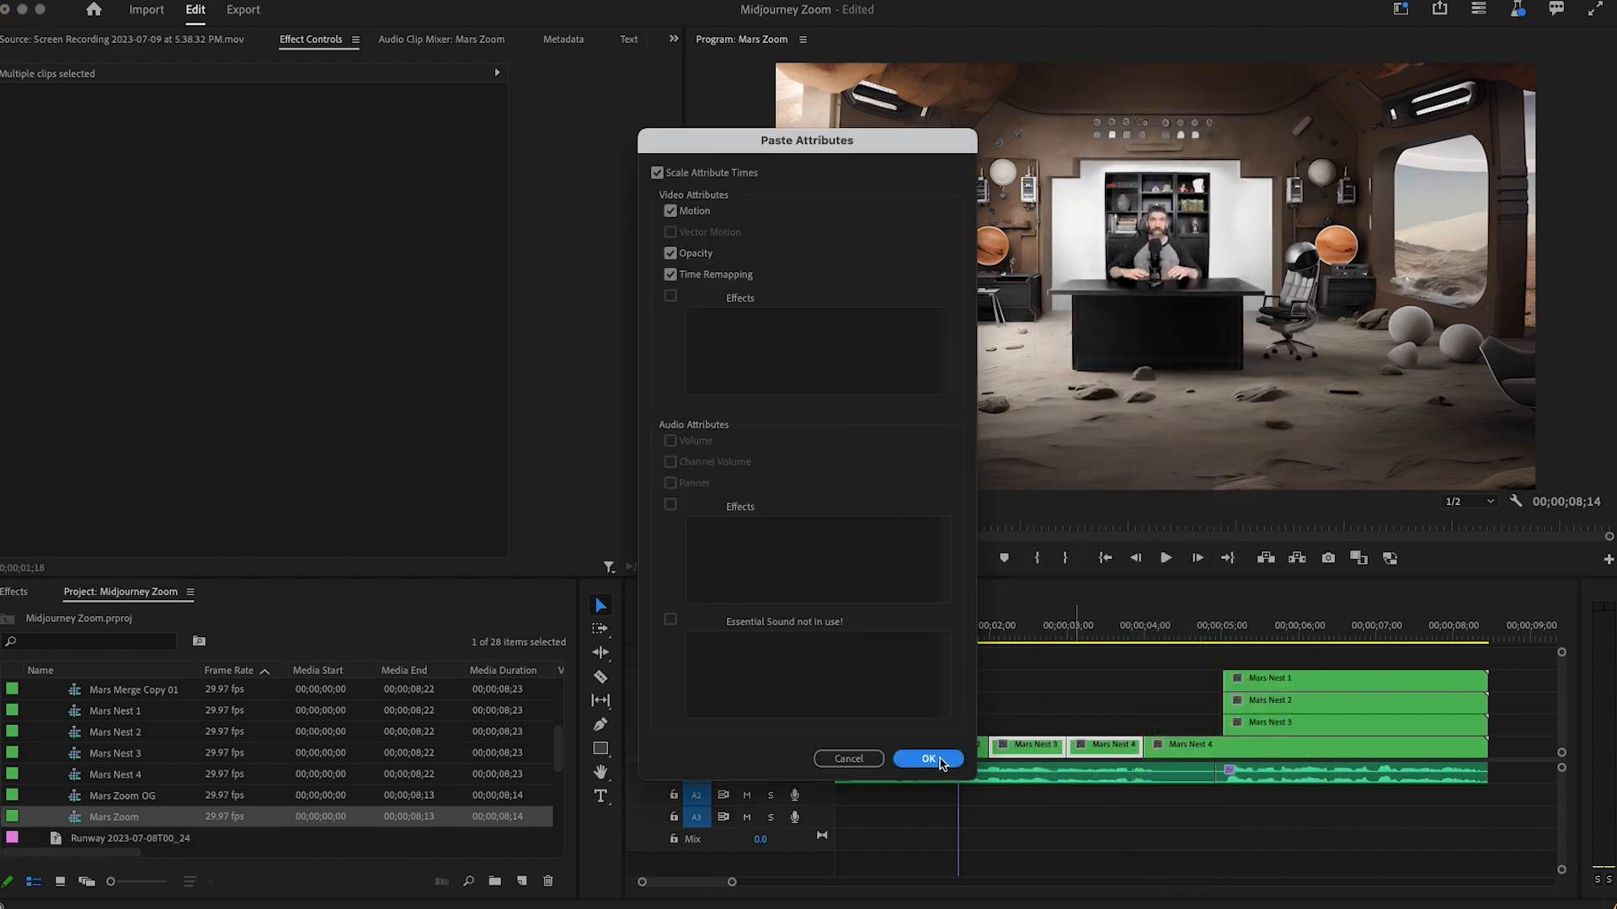
click(928, 758)
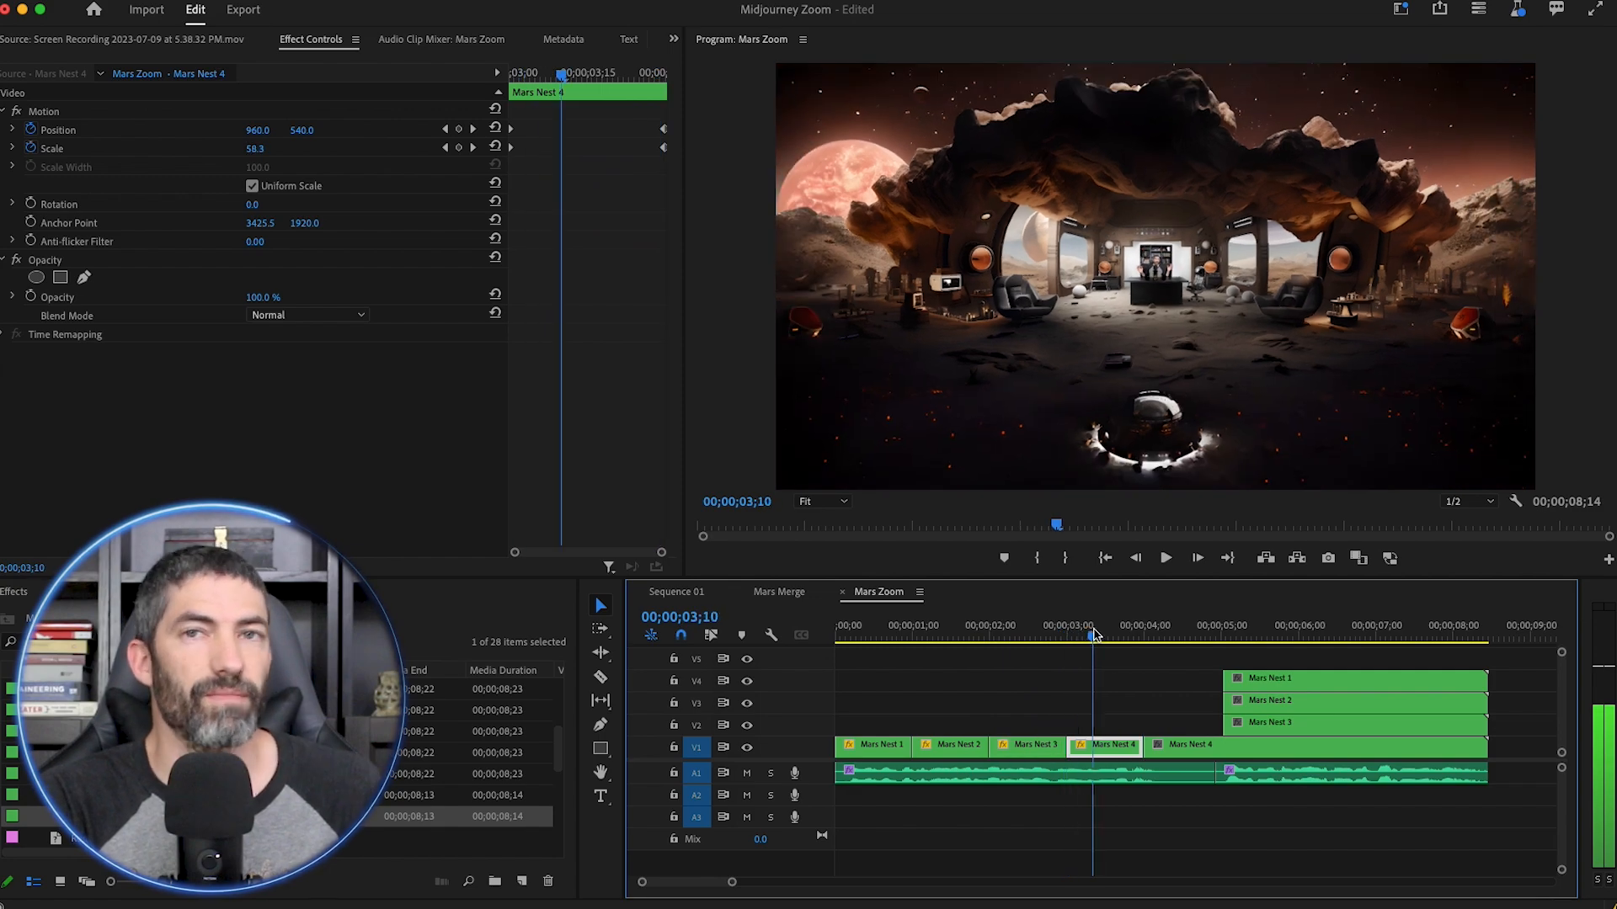
- Bring up clip actions on Mars Nest 3 to chain the zoomed nests in sequence
click(1028, 744)
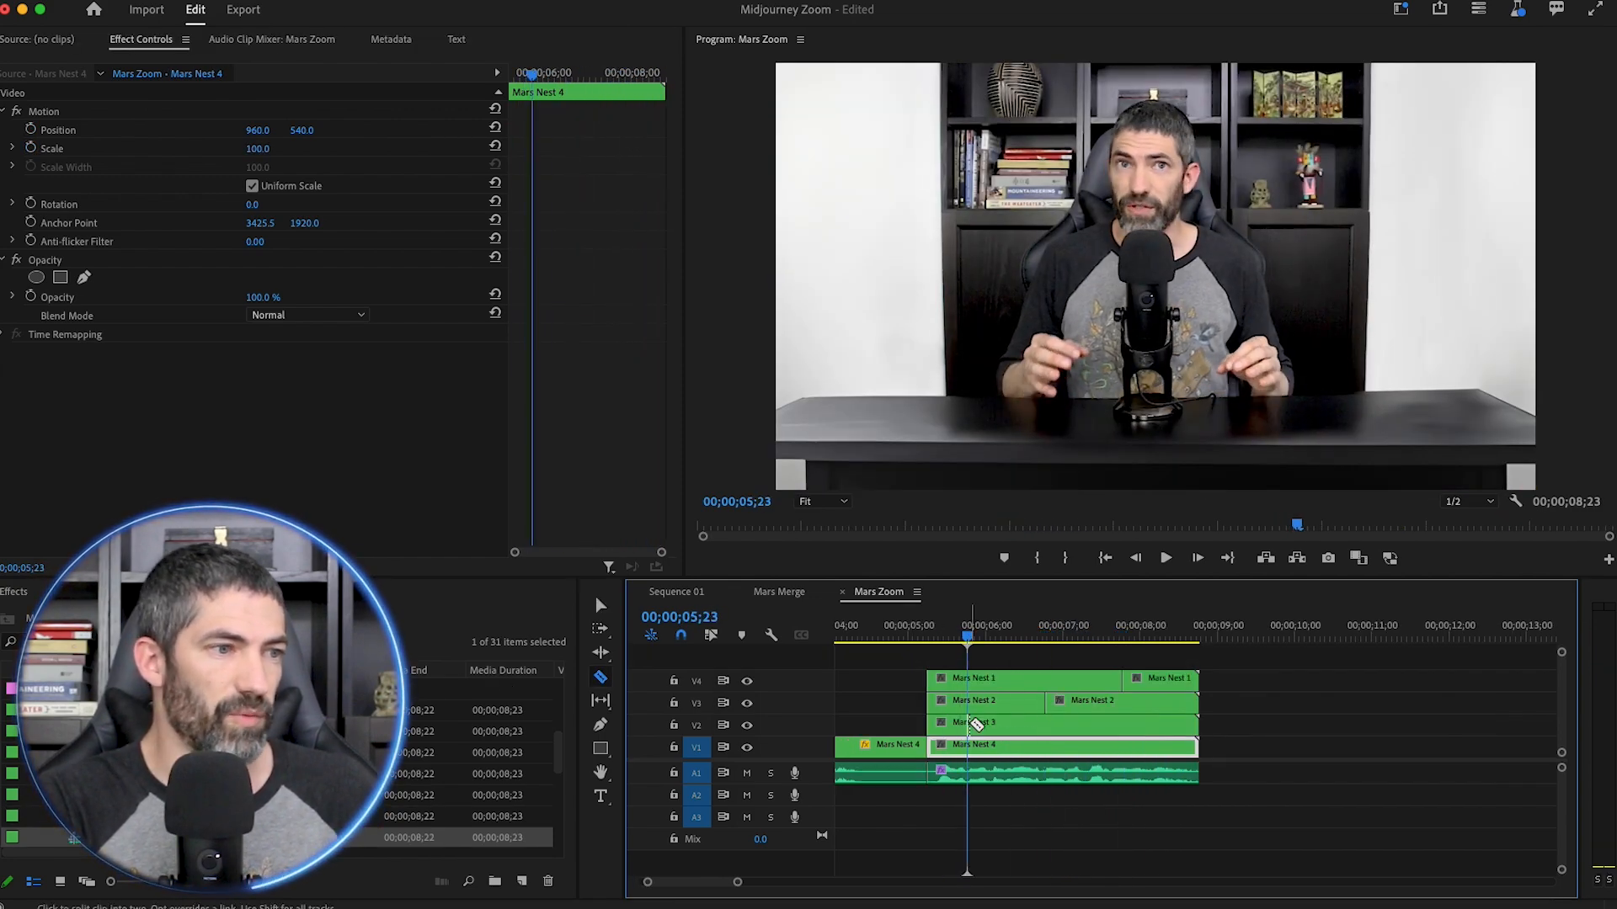
right_click(966, 744)
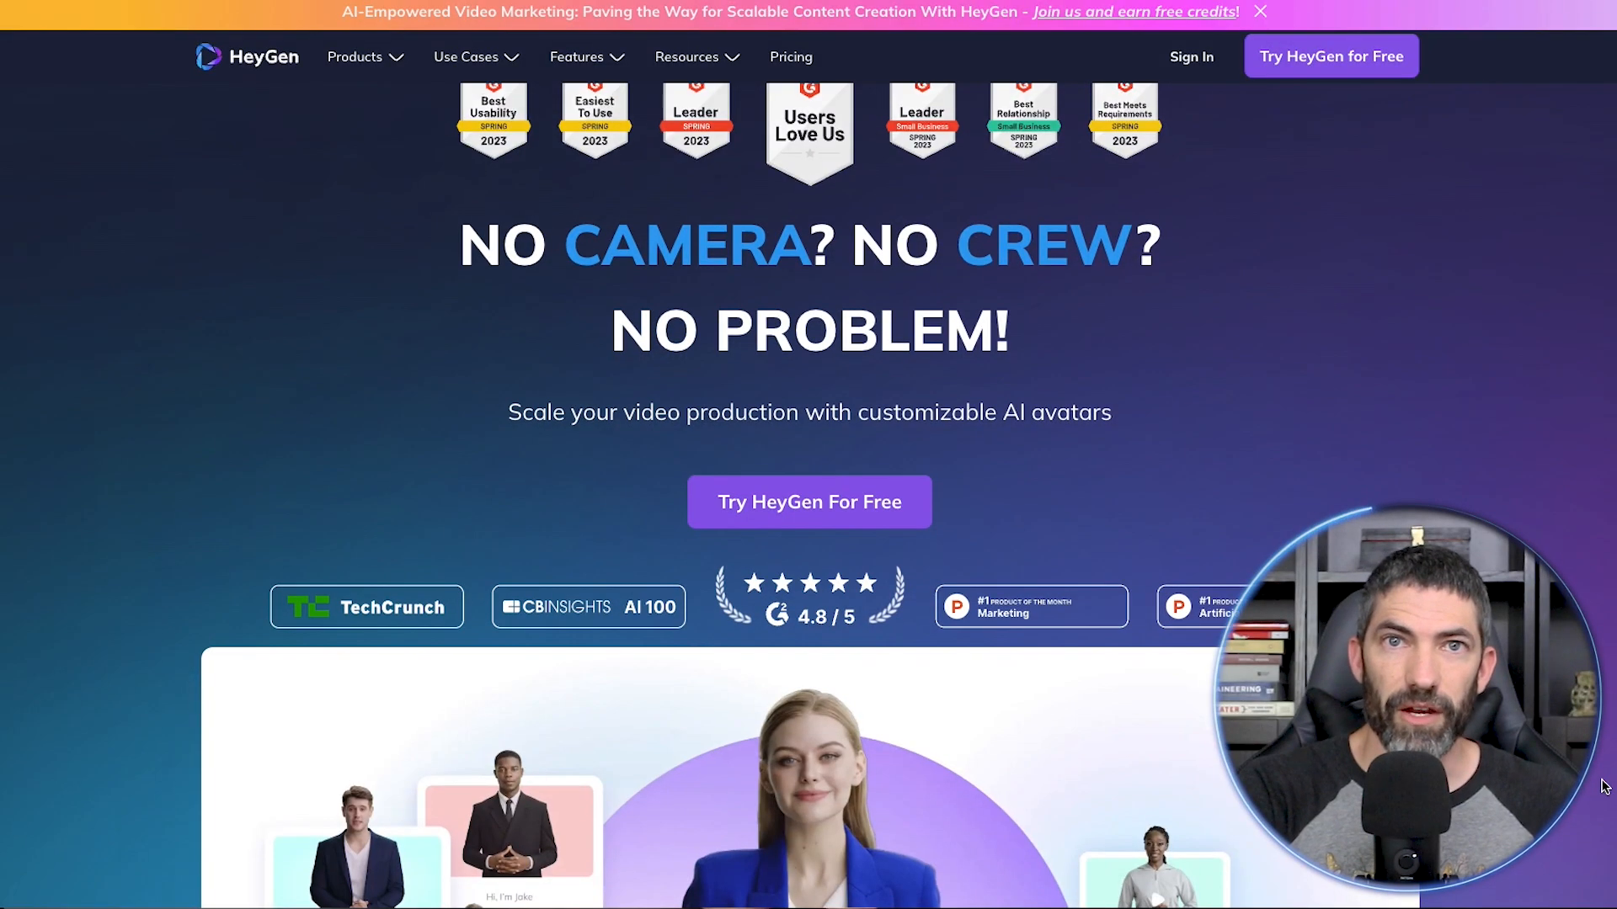
- Start a landscape 1920×1080 HeyGen video with the dark-haired talking photo saying 'Maybe even add a character'
scroll(down, 3)
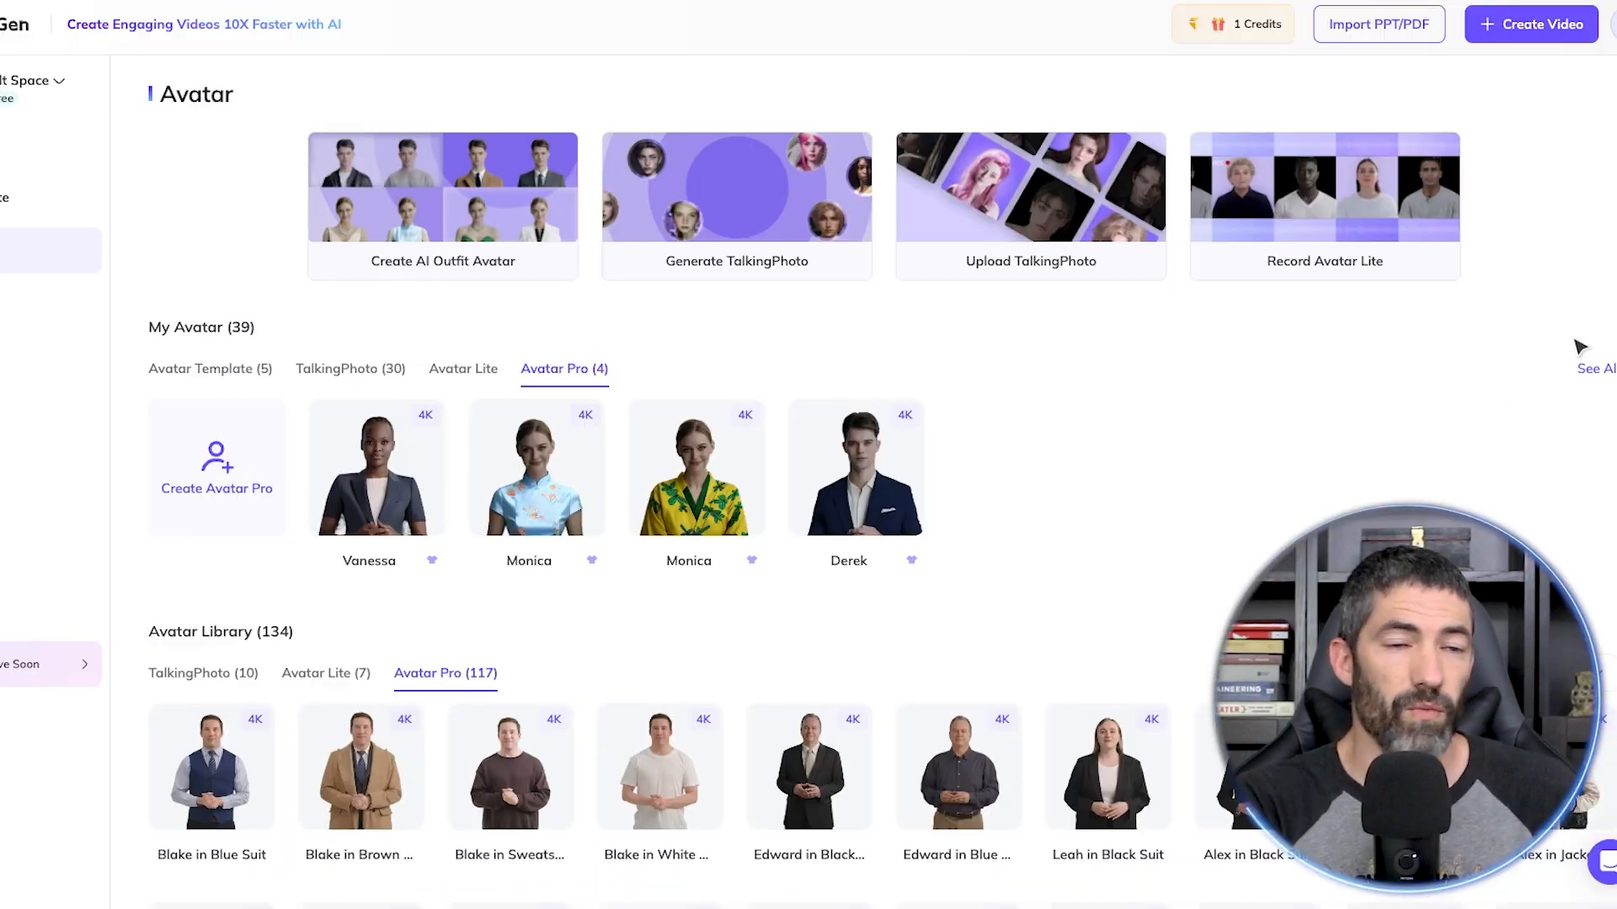
click(1533, 23)
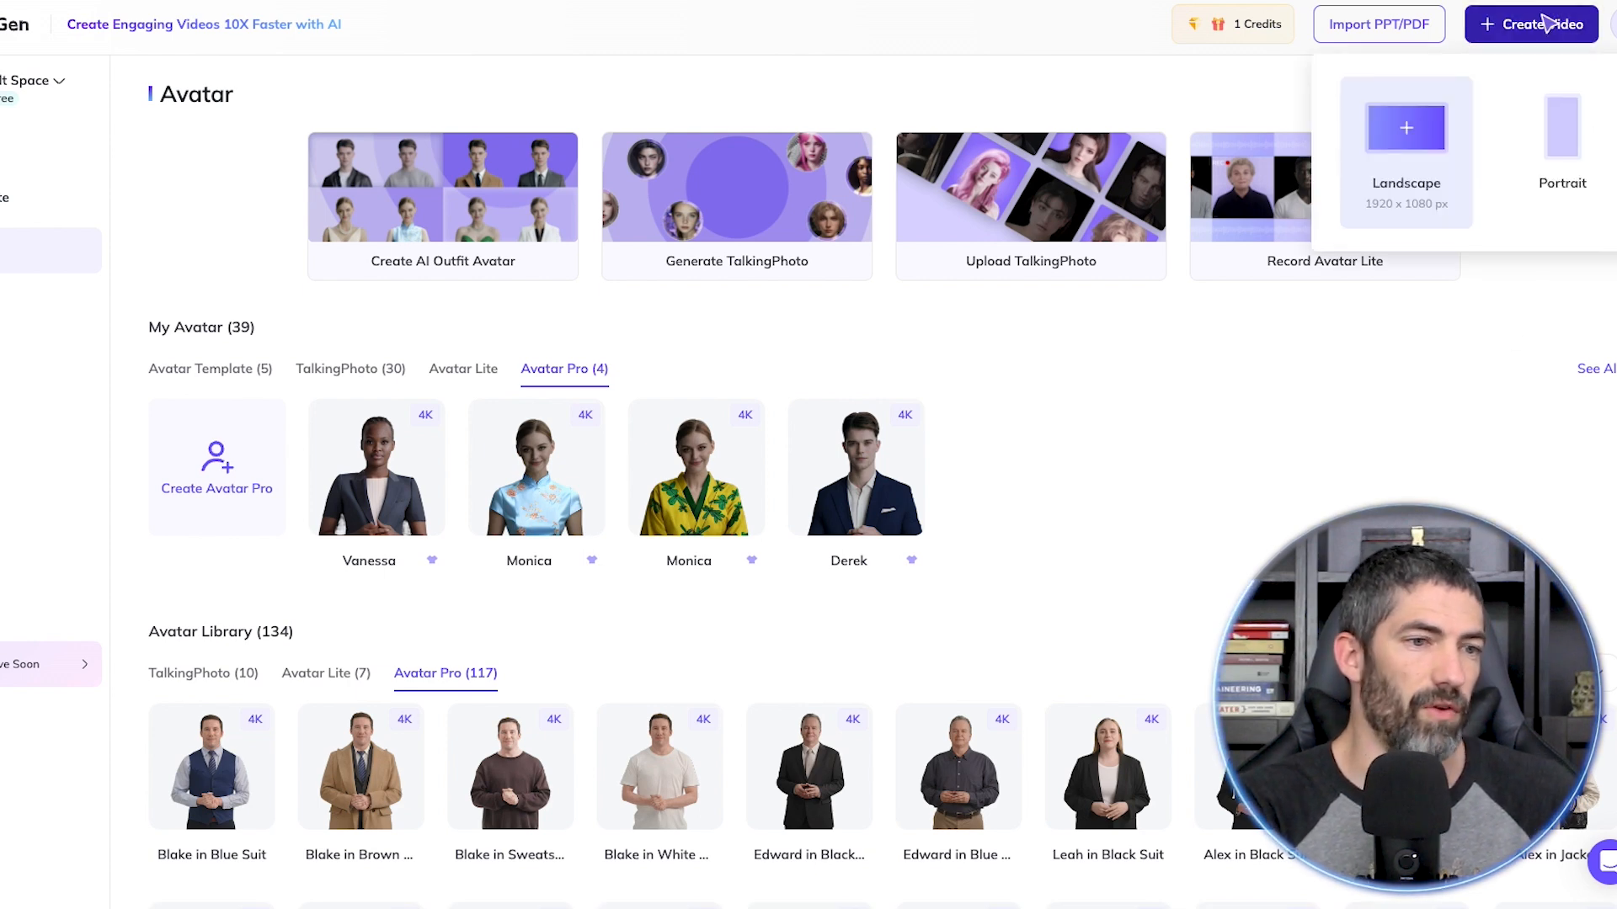
click(1406, 128)
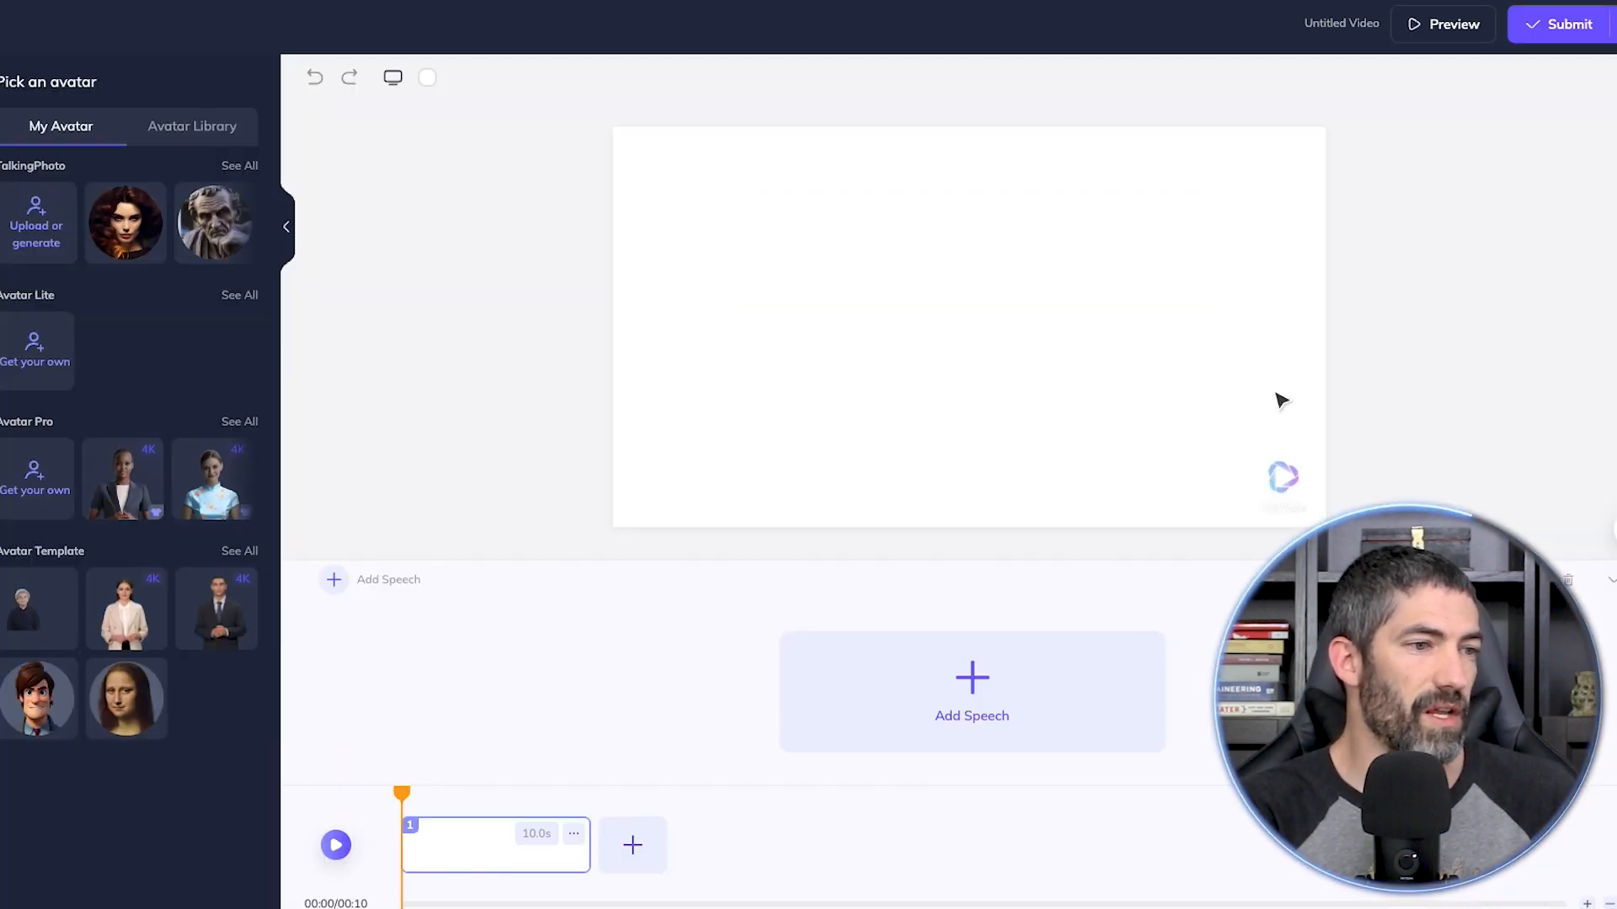
click(125, 222)
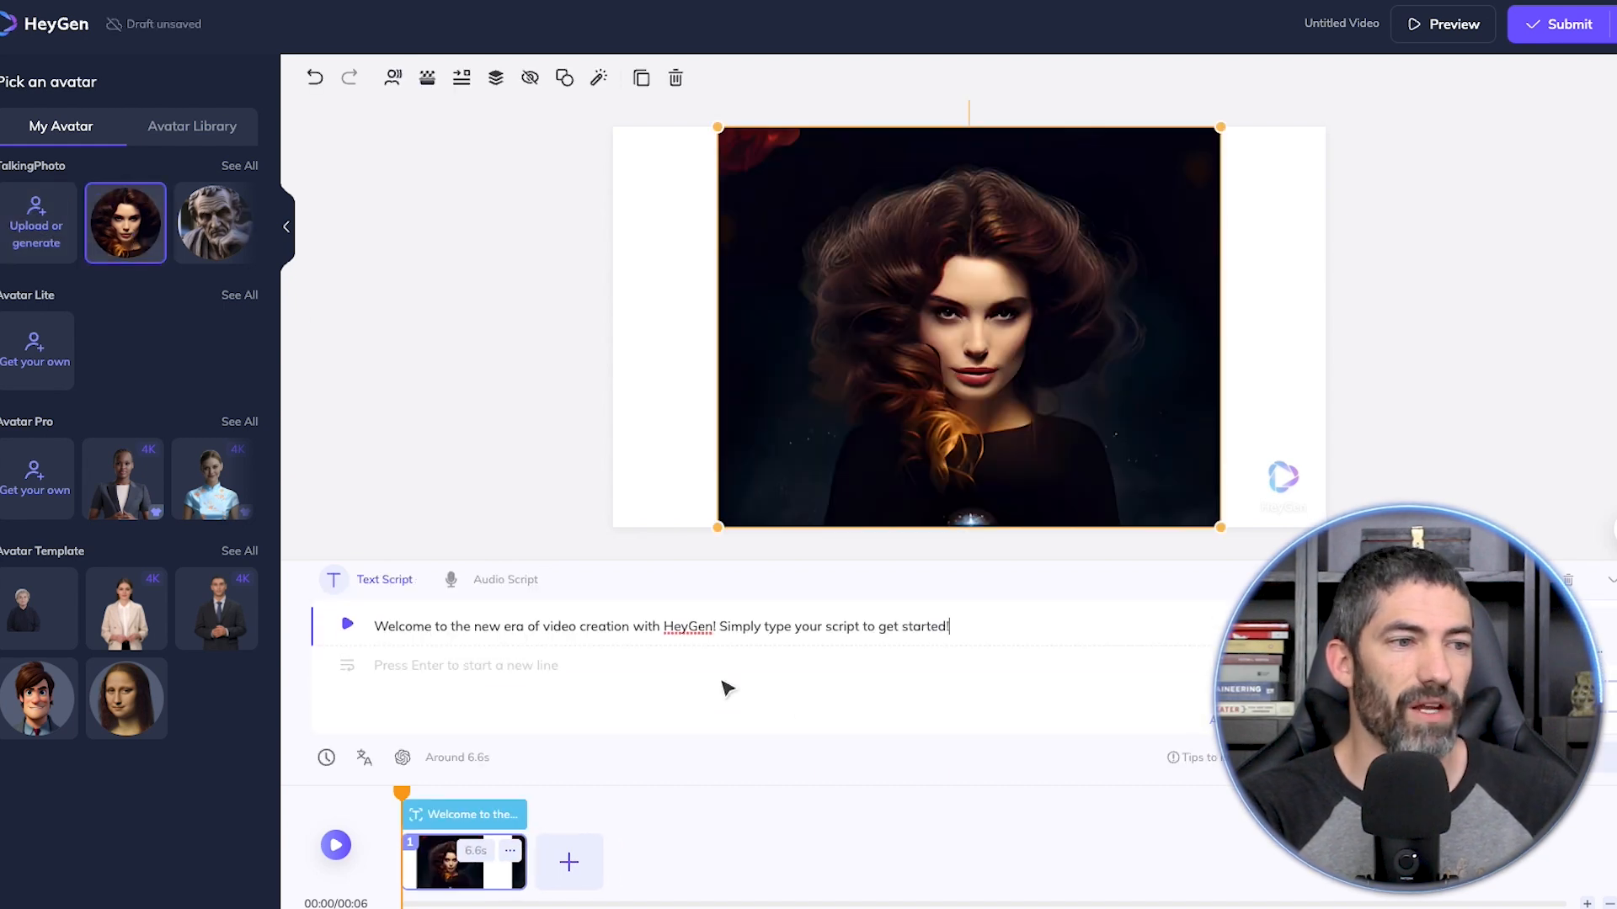
text(Maybe even add a characte)
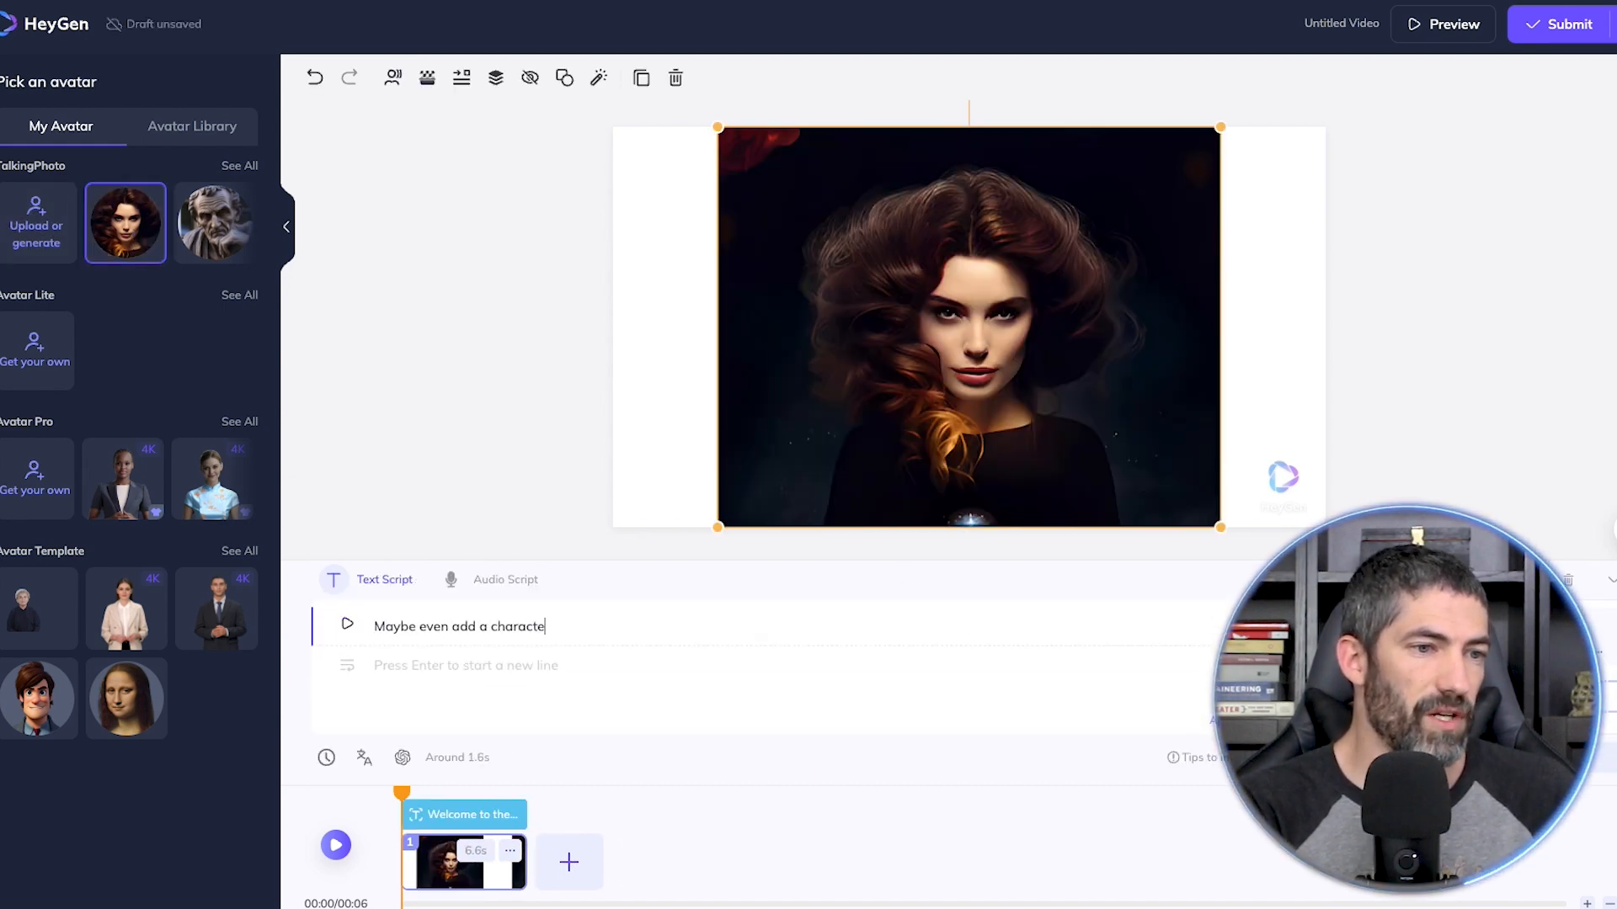
- Choose the Jenny voice from the AI voice library and submit the video for rendering
click(505, 580)
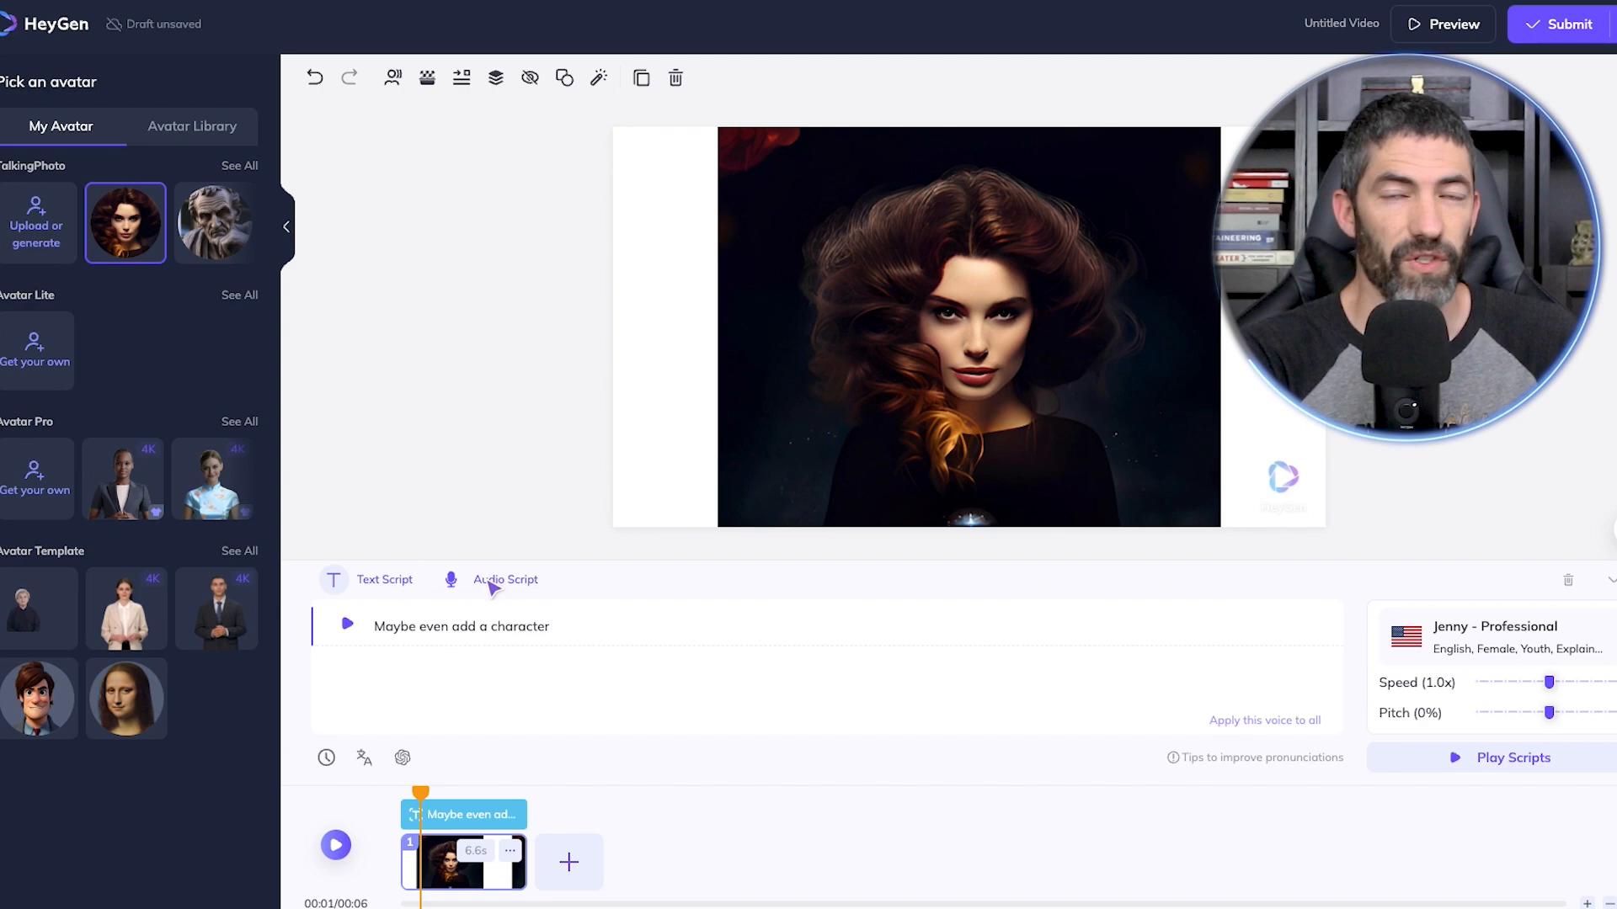
click(1496, 638)
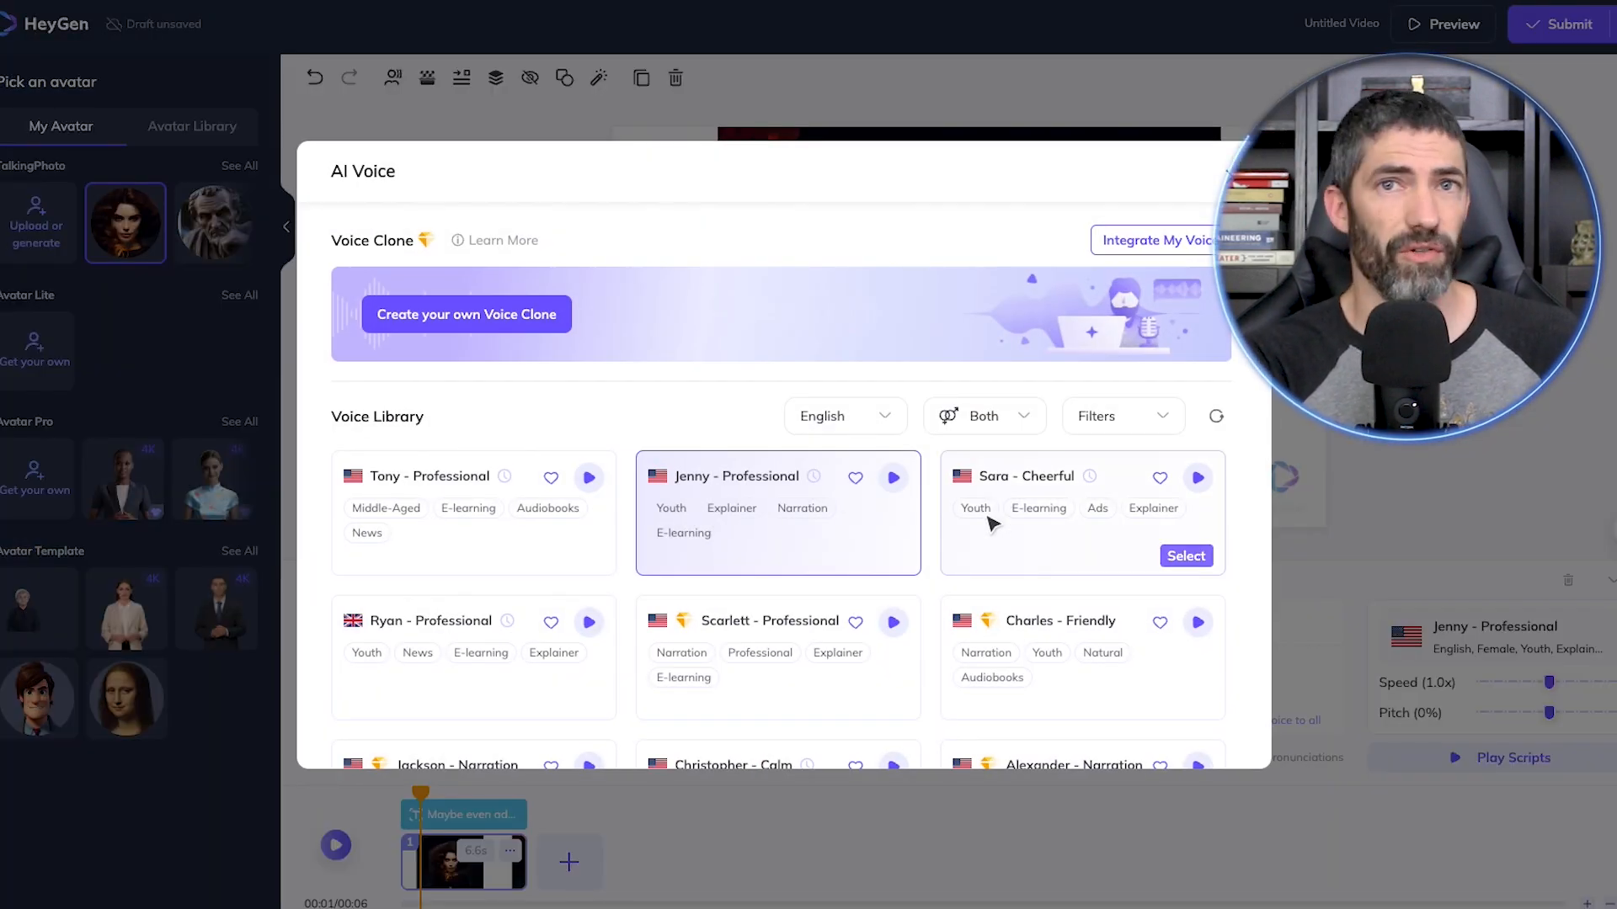
scroll(down, 3)
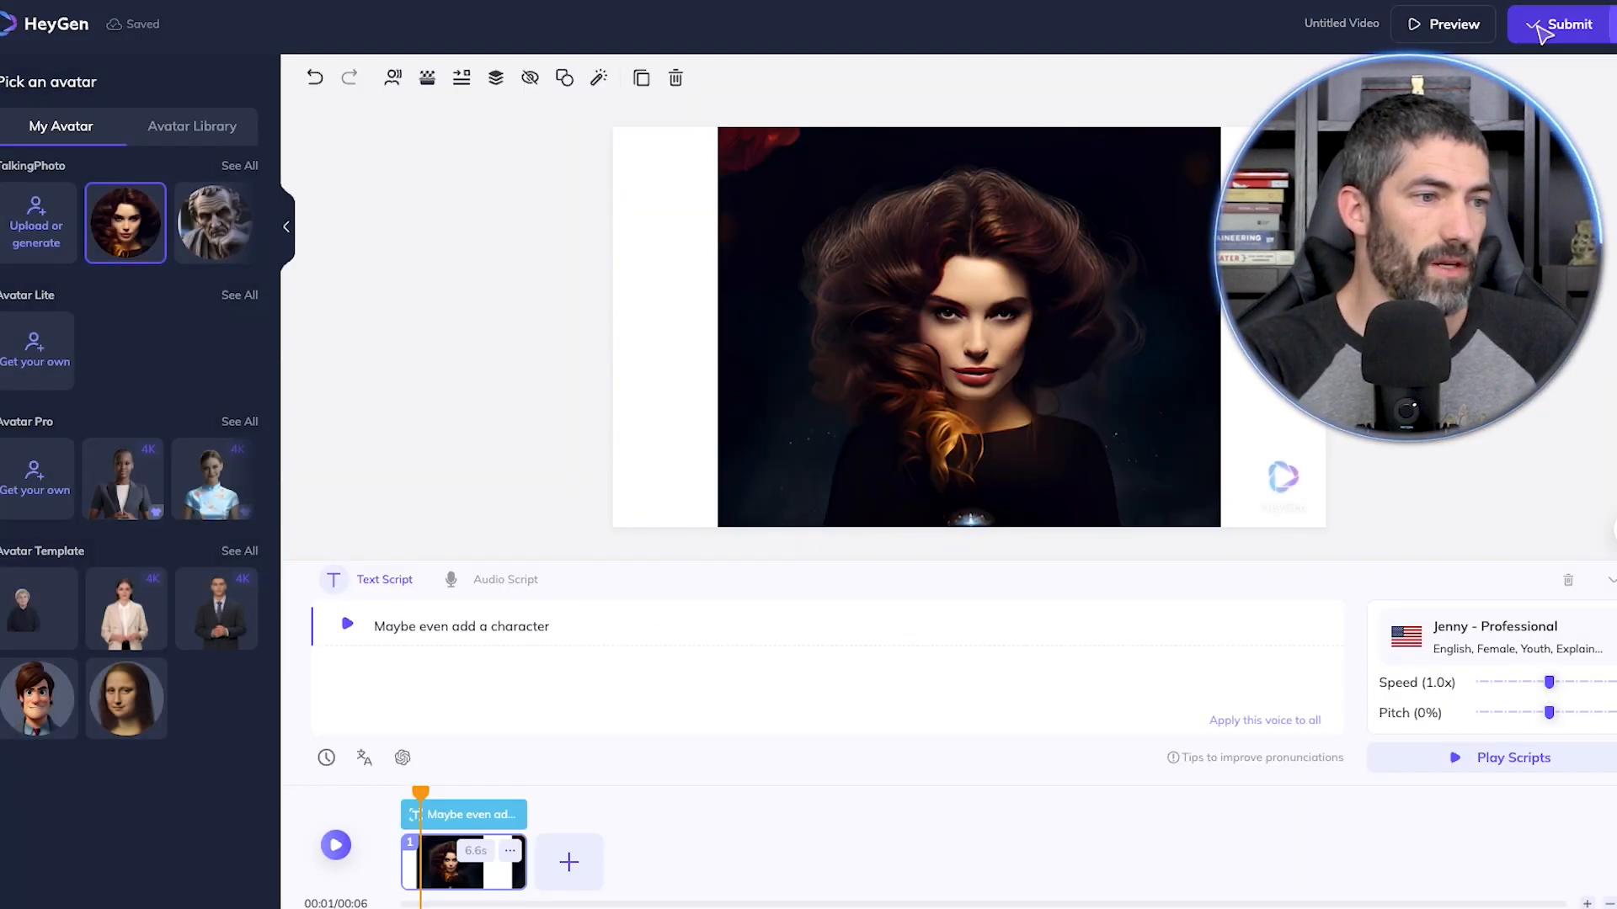
click(1556, 23)
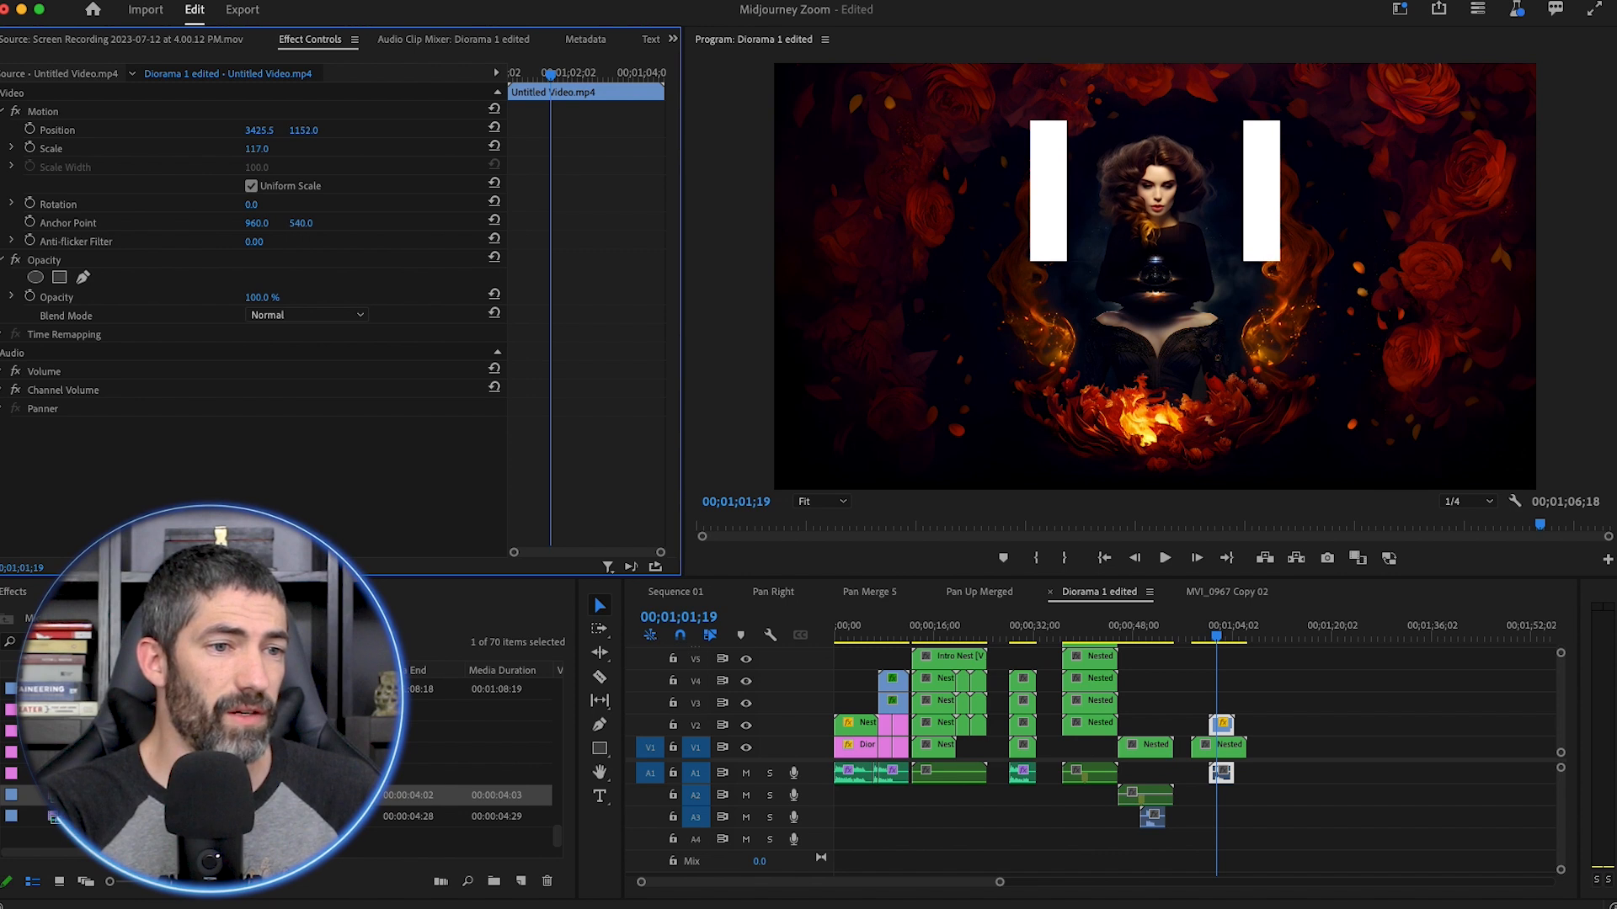
- Position and scale the HeyGen character clip inside the rose-framed diorama scene
click(33, 277)
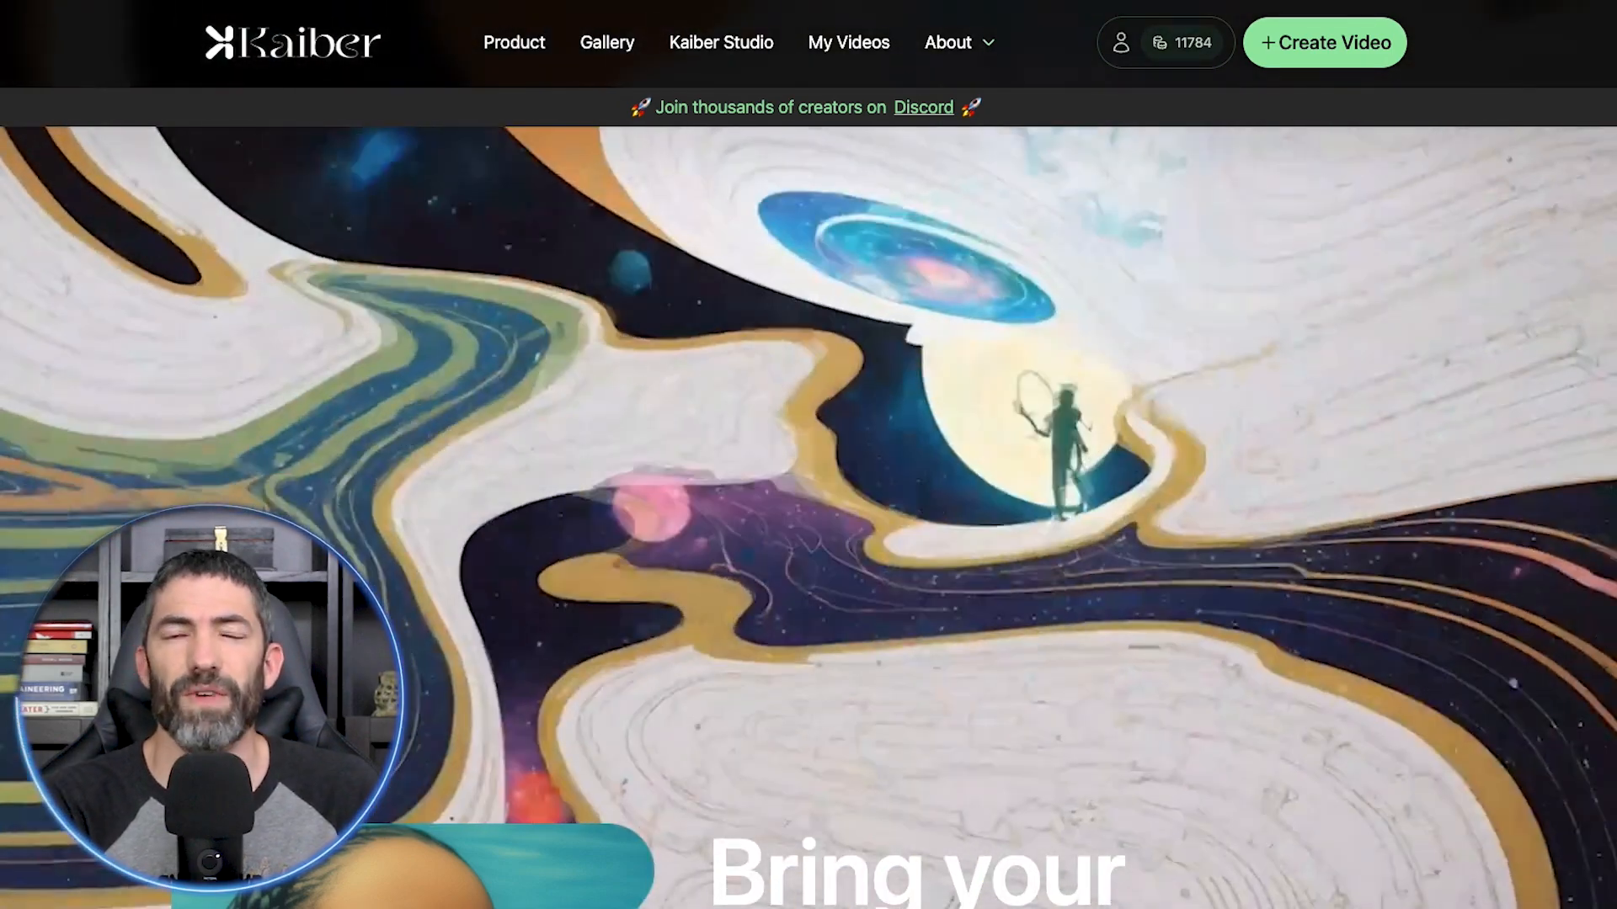
- Set up a Kaiber 'zoom out to space' video in 3D Rendering style with transform 6 and go to preview frames
click(1332, 42)
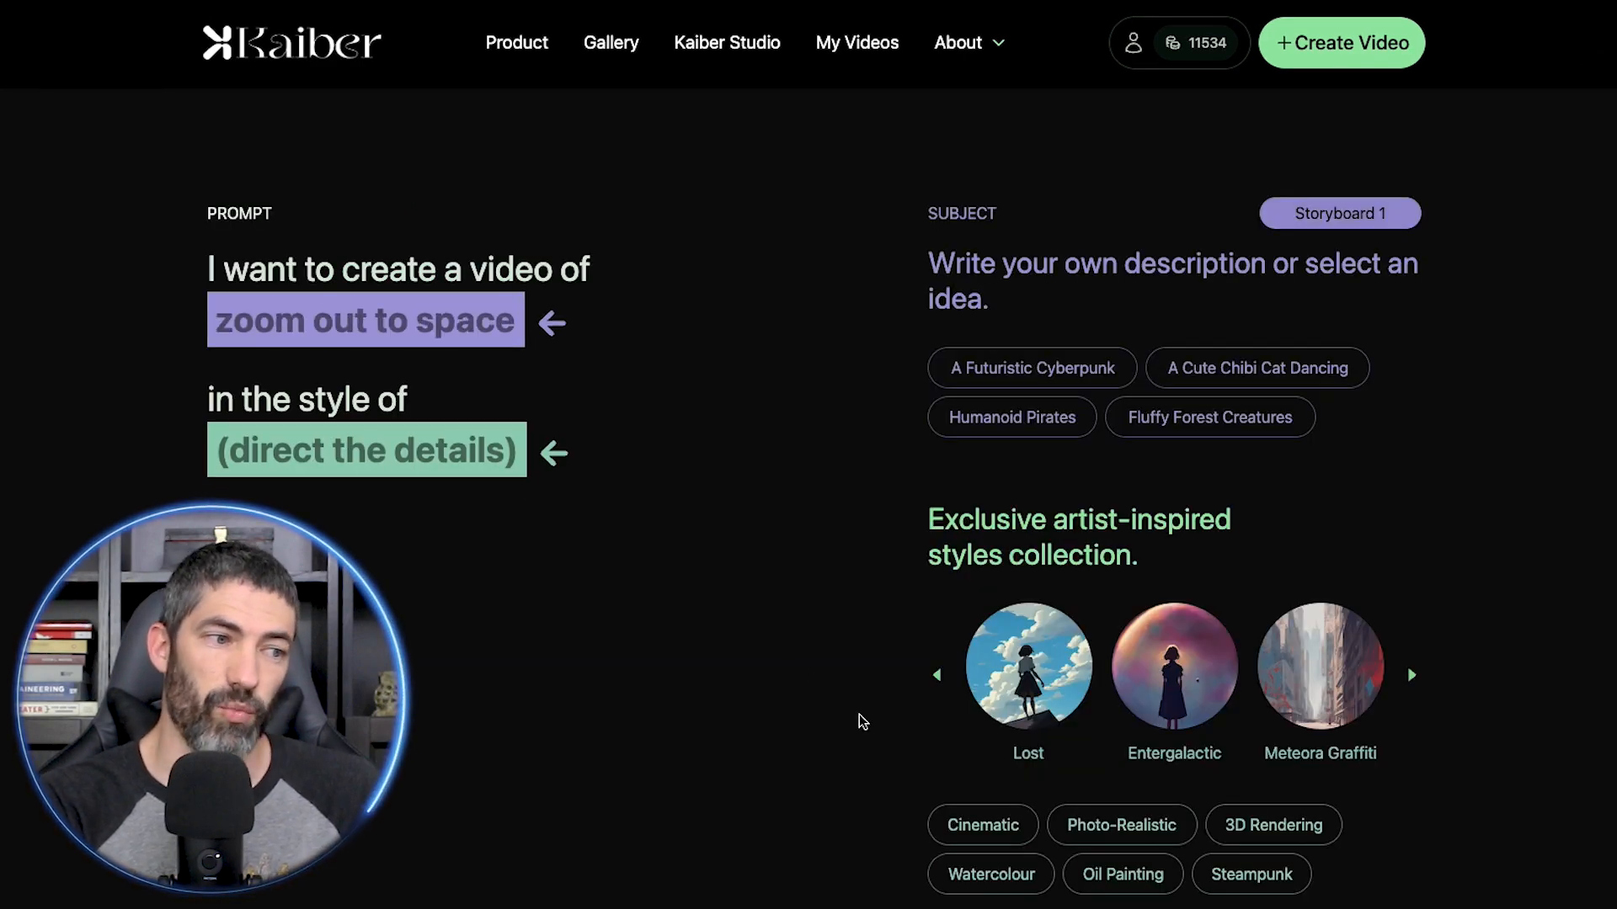
click(1273, 826)
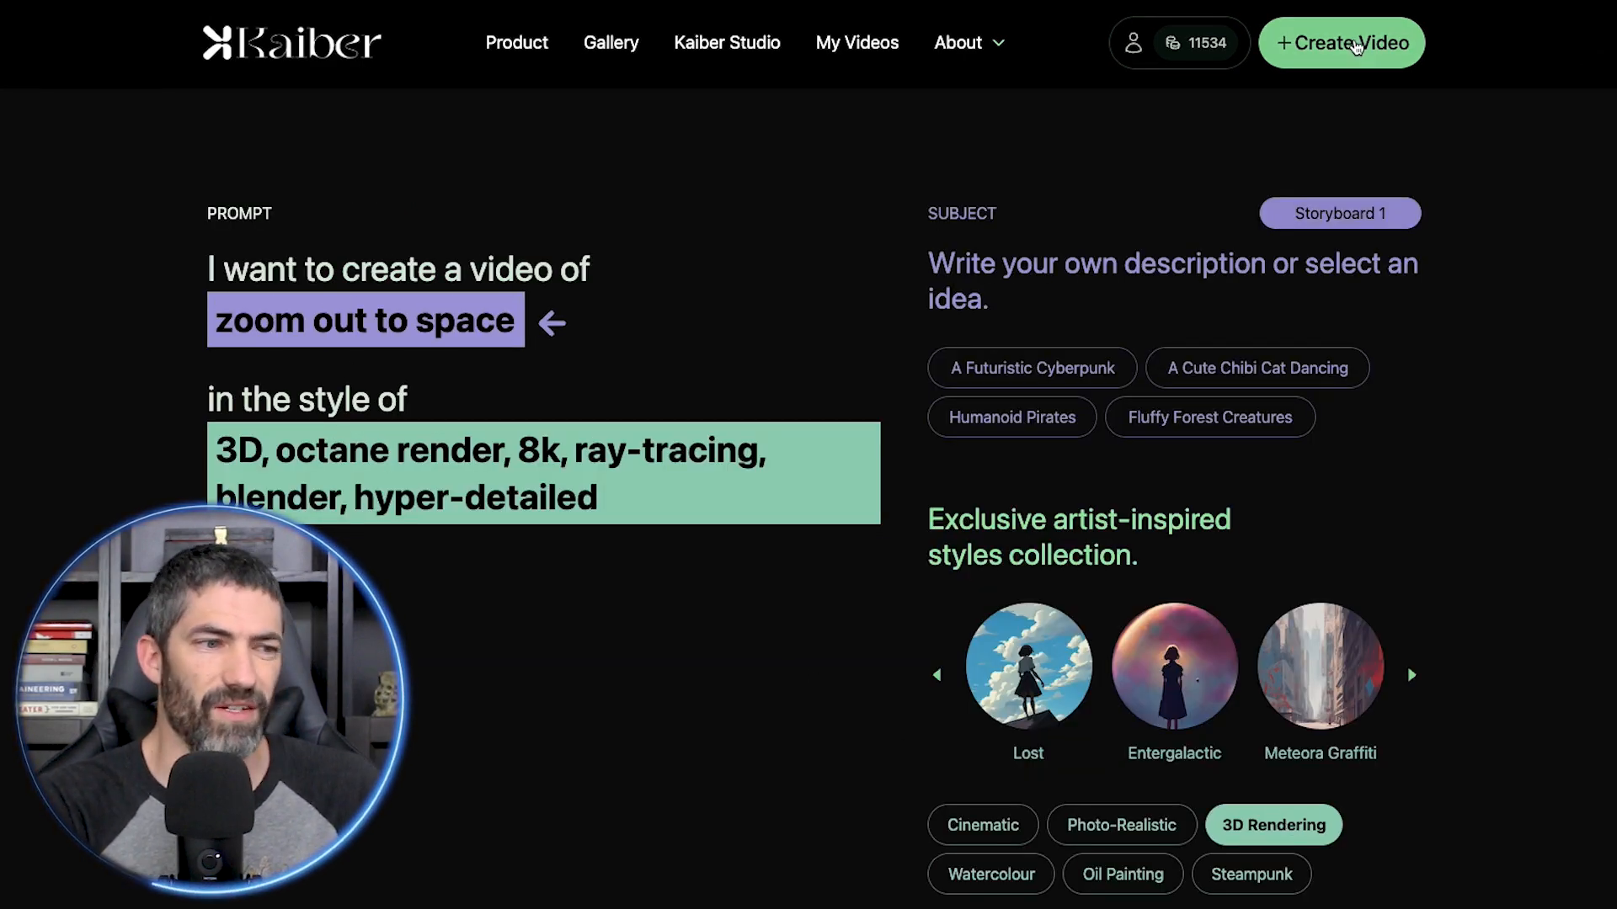
scroll(down, 3)
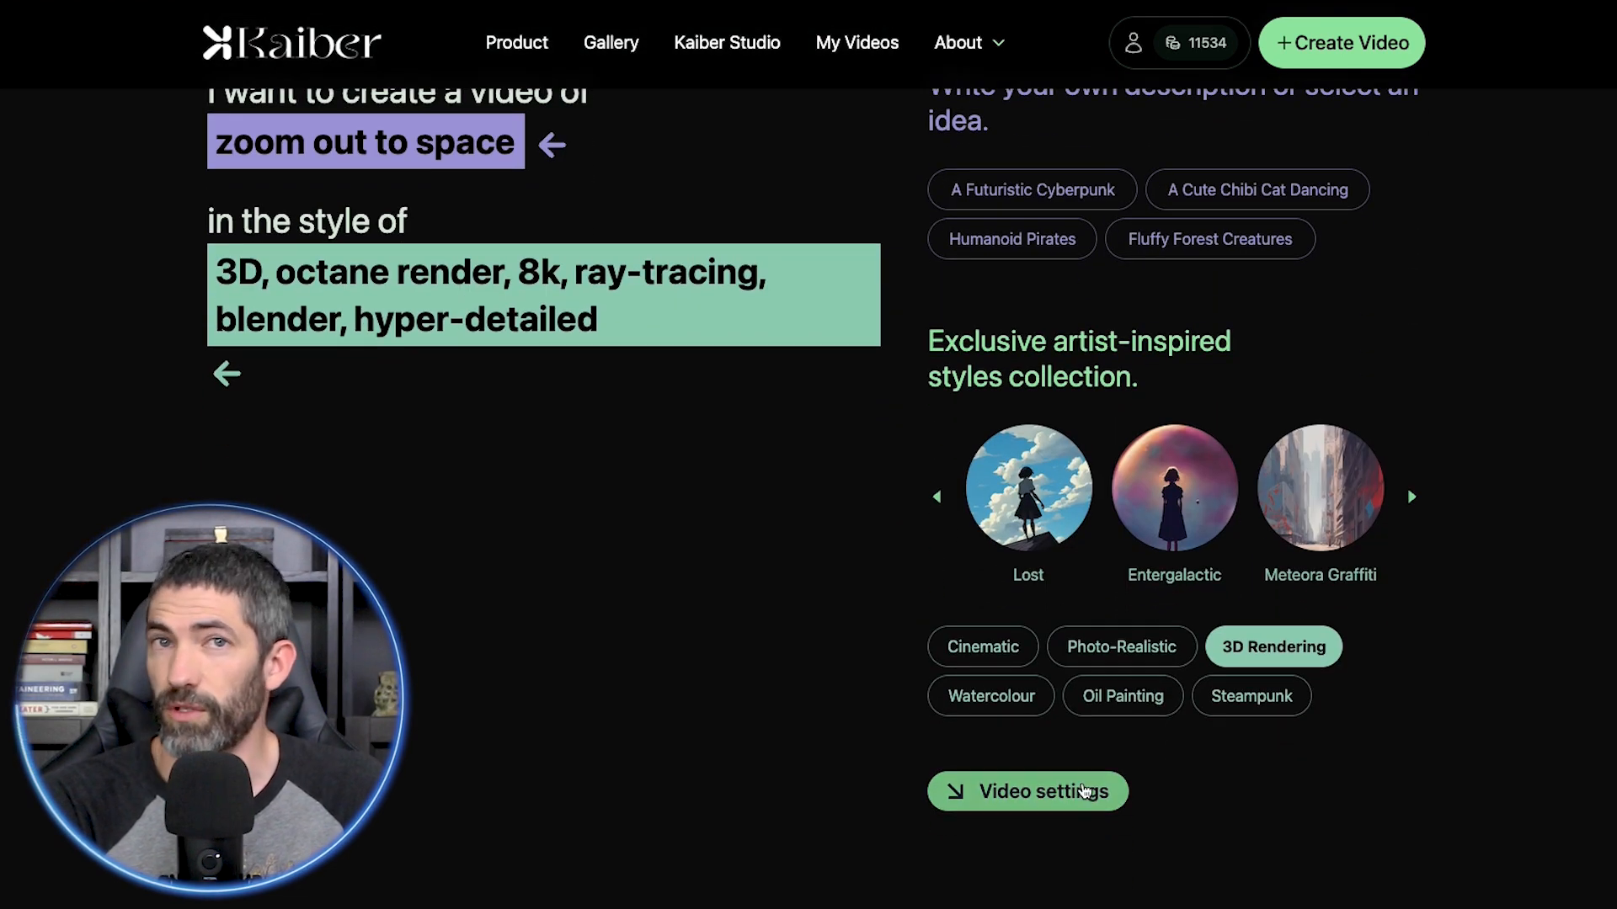
click(1043, 791)
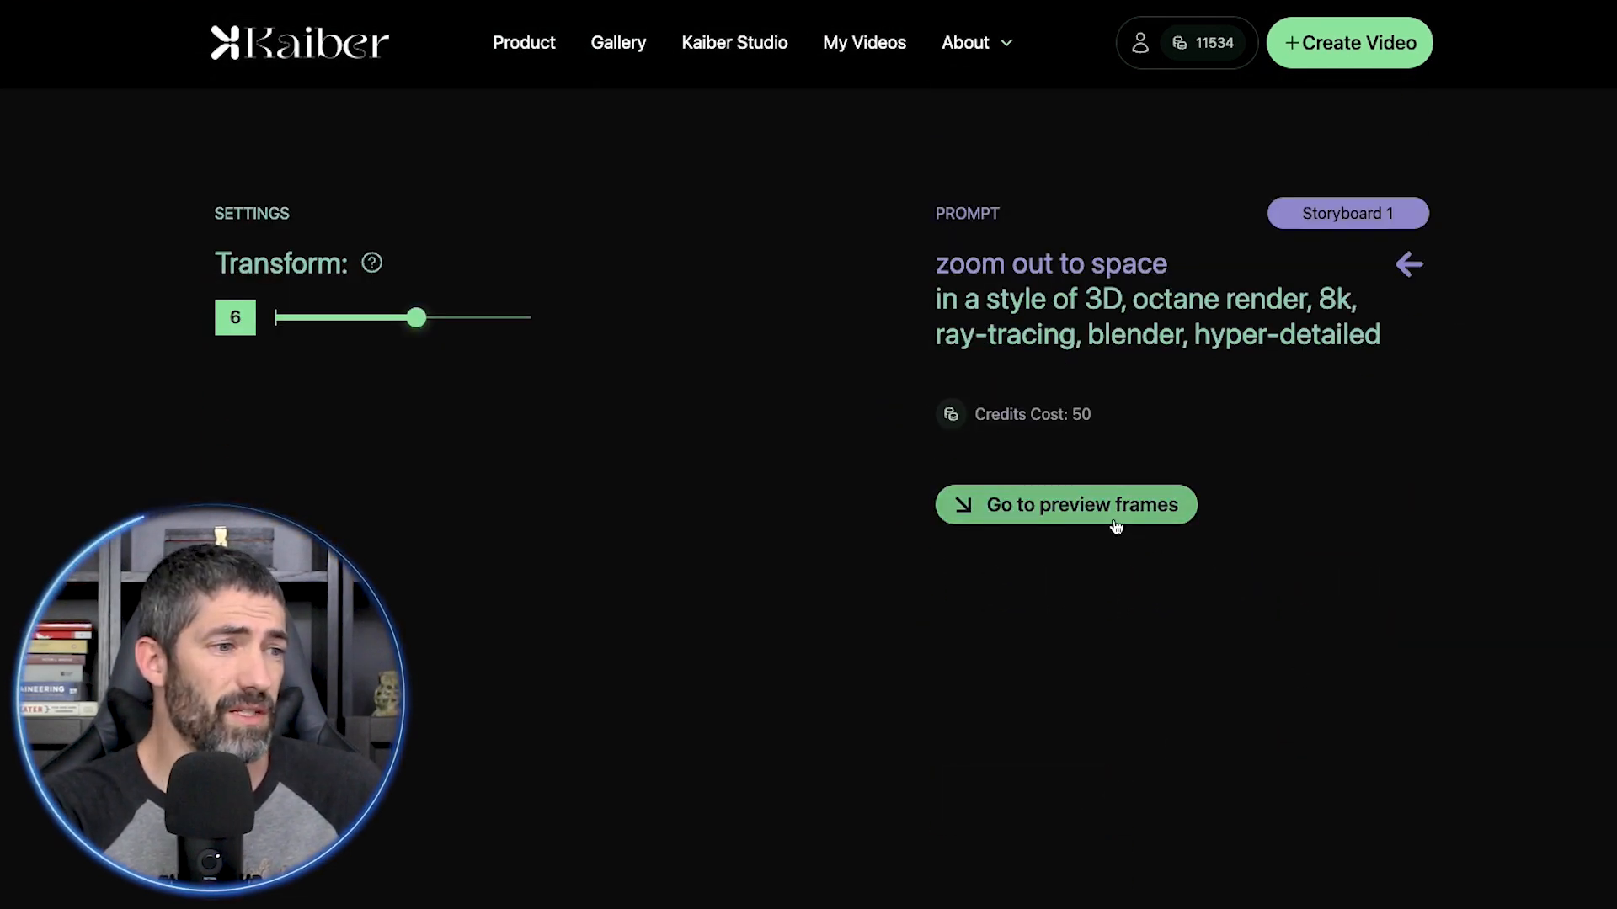
click(1066, 505)
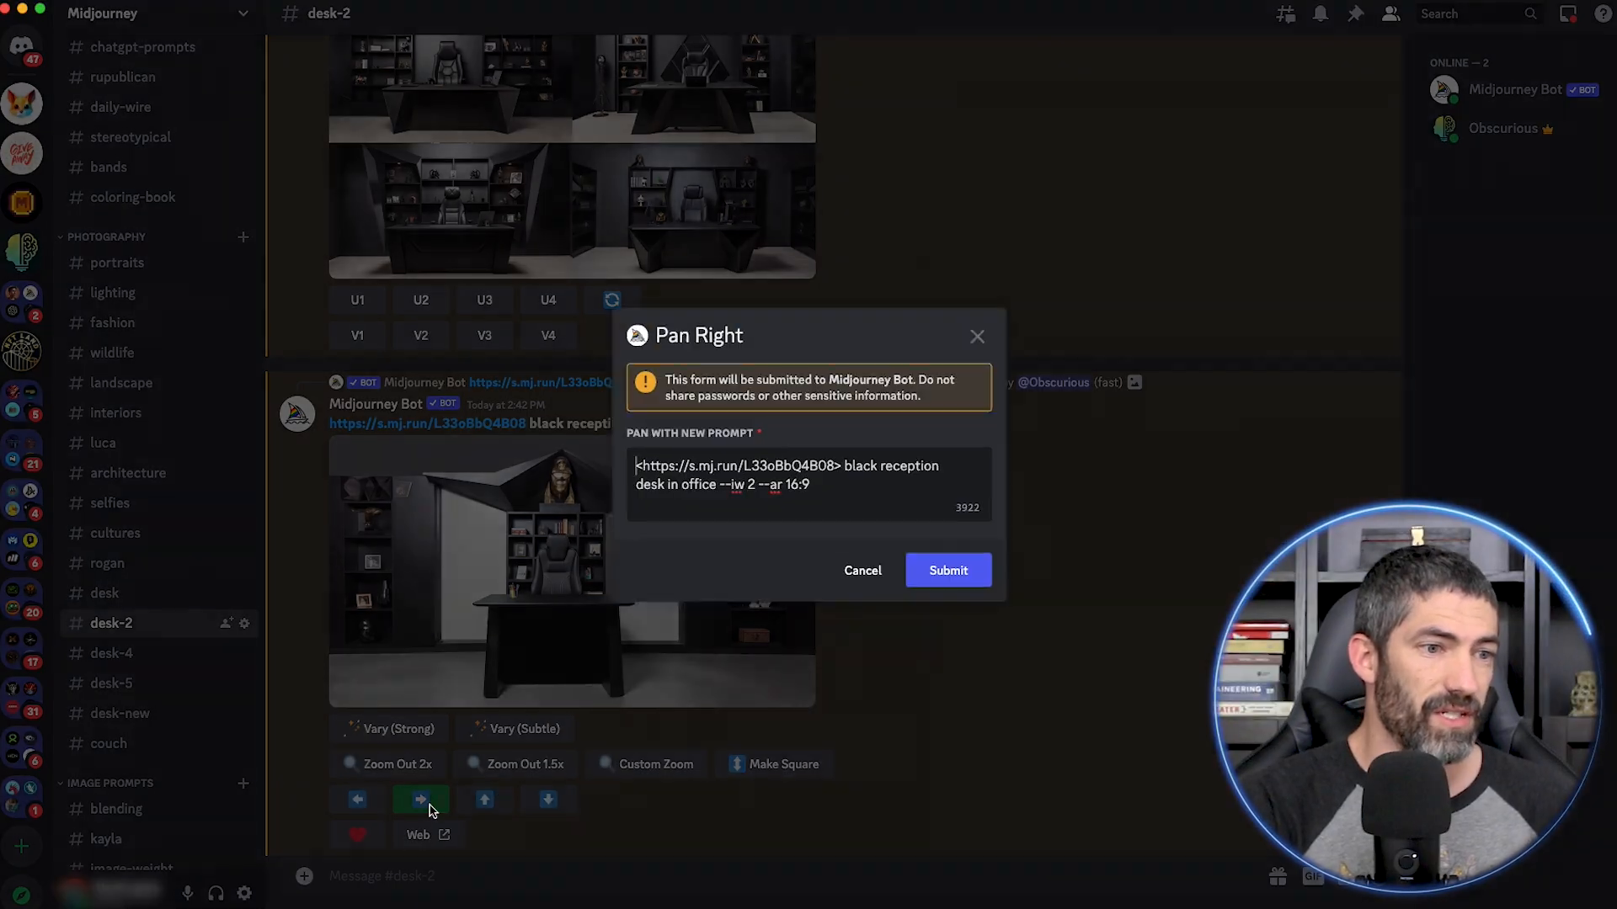
- Submit a Pan Right with 'stairway to dungeon', then queue another Pan Right with 'rock wall'
text(stairway to dungeon)
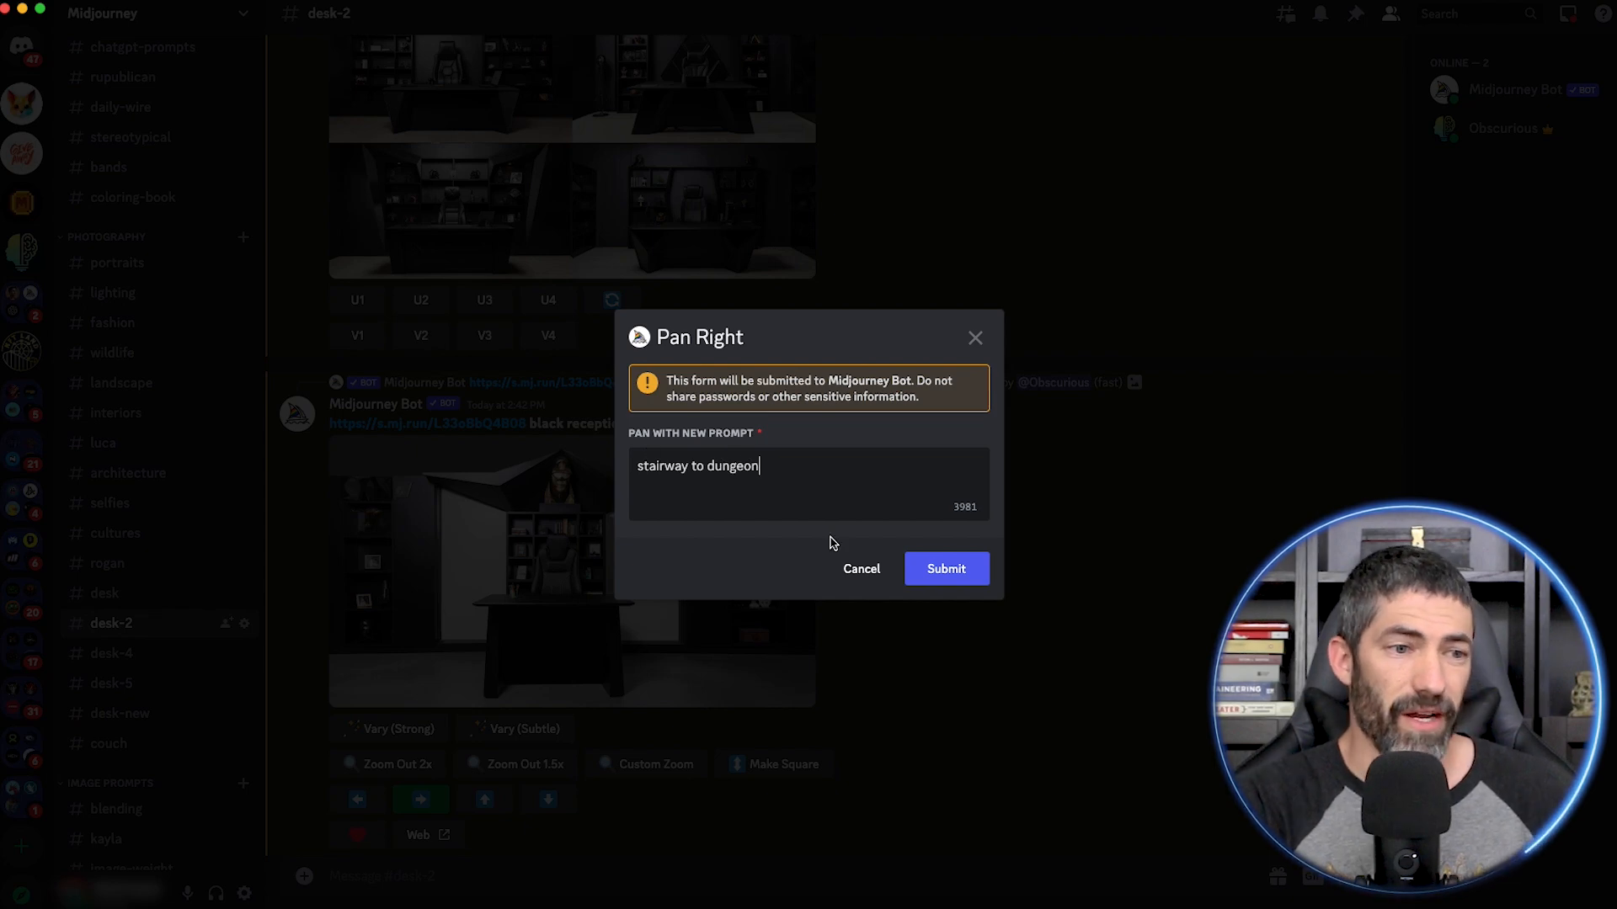
click(108, 745)
text(rock wall)
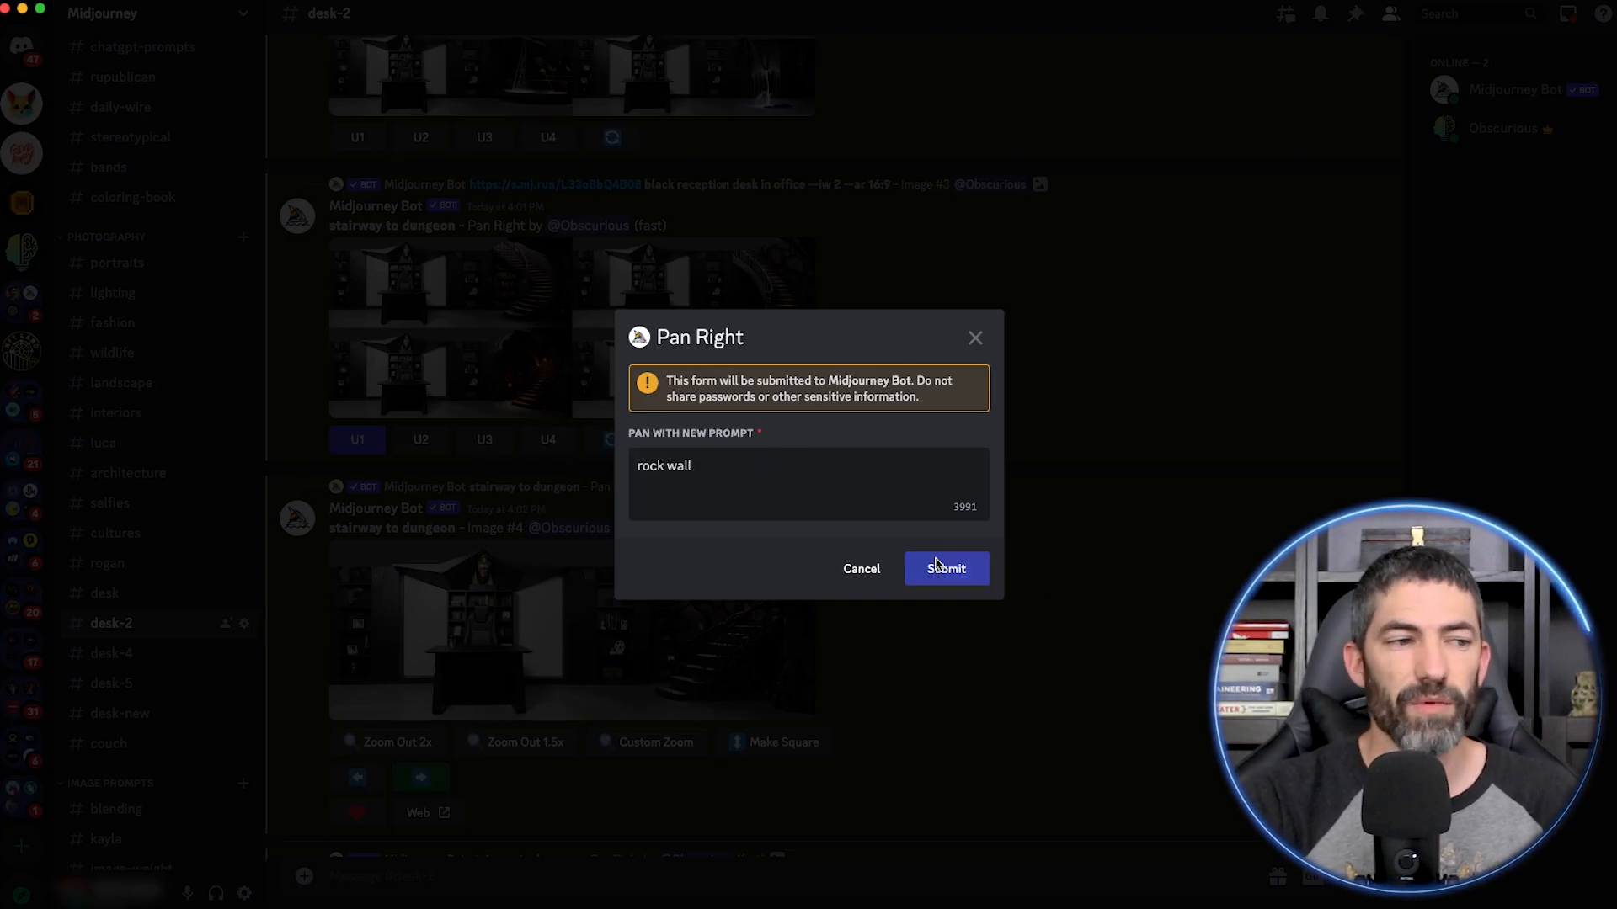
click(947, 569)
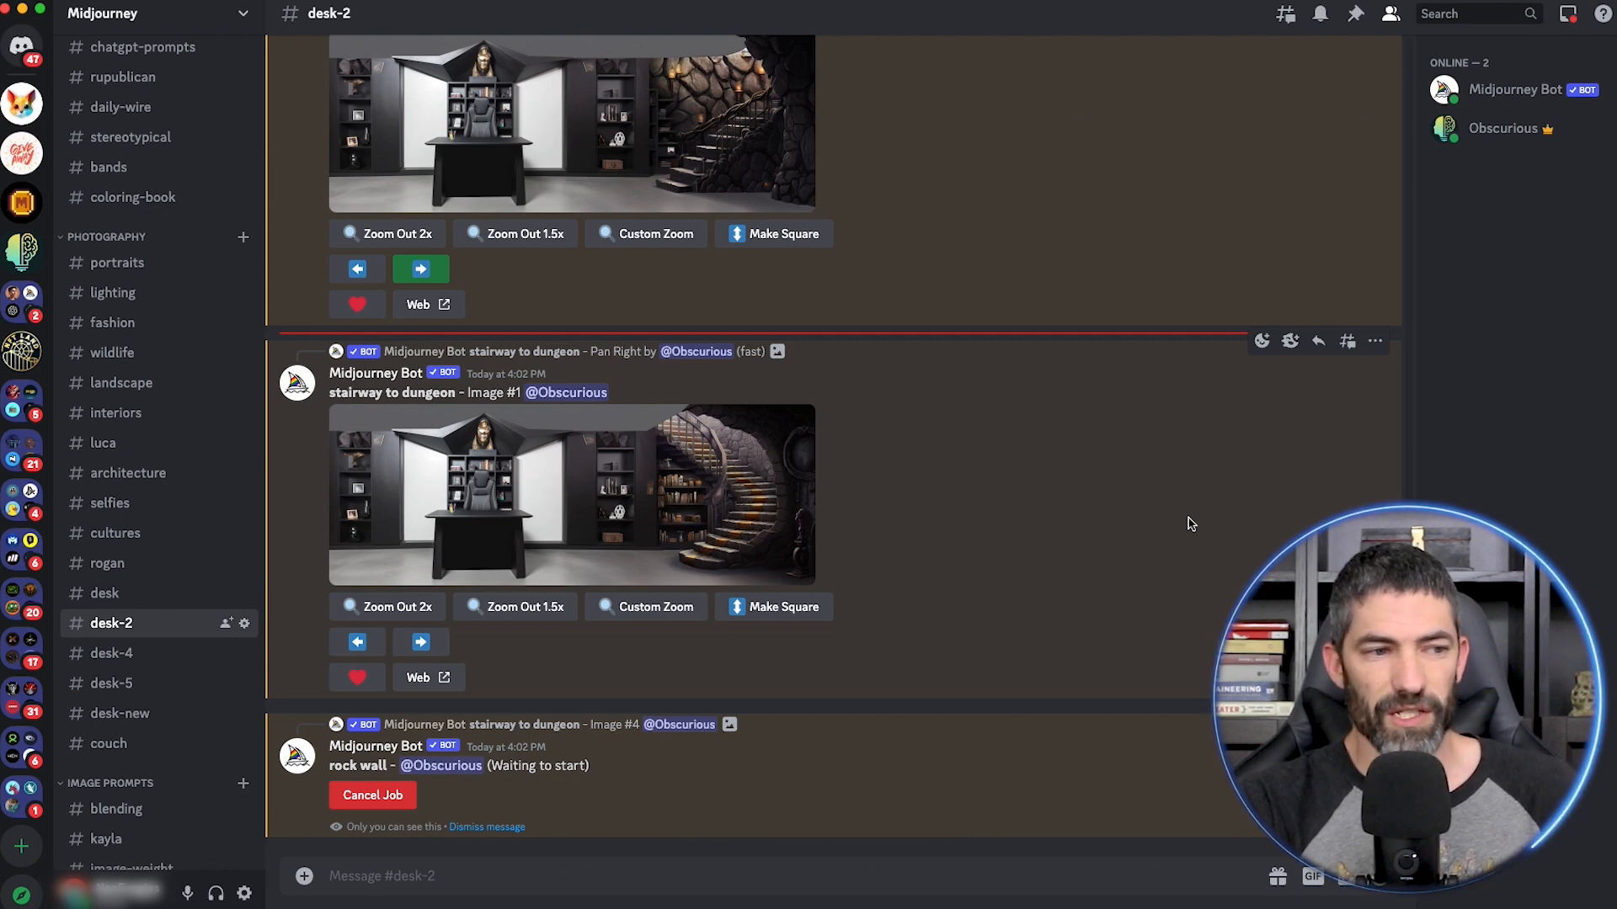
click(108, 745)
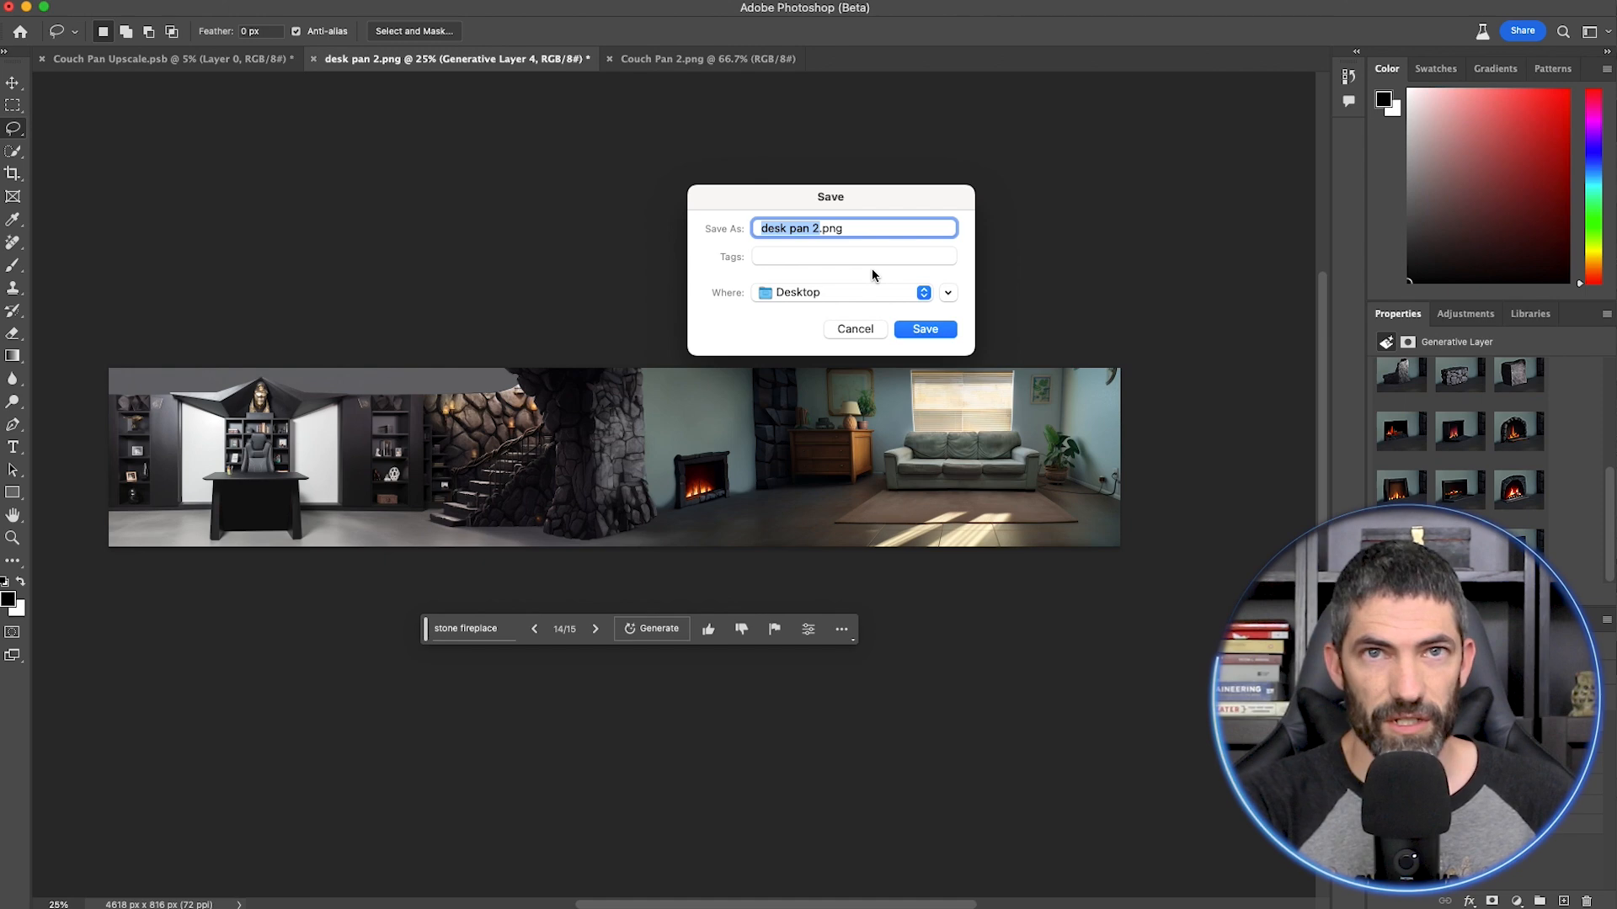
- Save the desk-to-couch panorama to the Desktop as desk pan 2.png
click(925, 329)
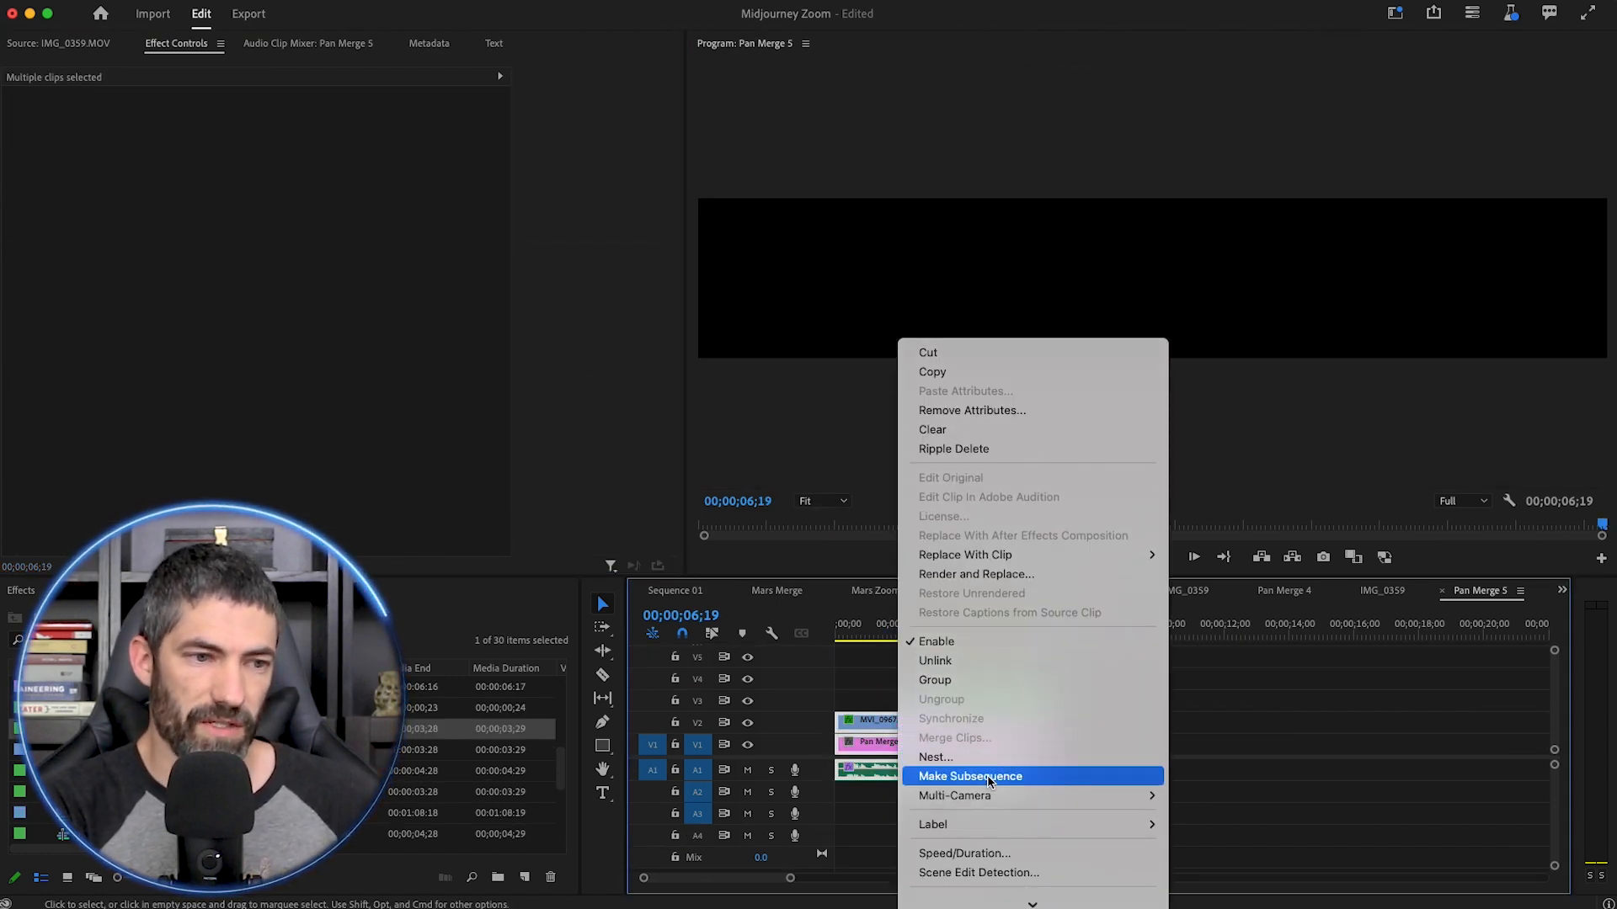
- Nest the selected Pan Merge 5 clips into a sequence named Pan 1
click(970, 777)
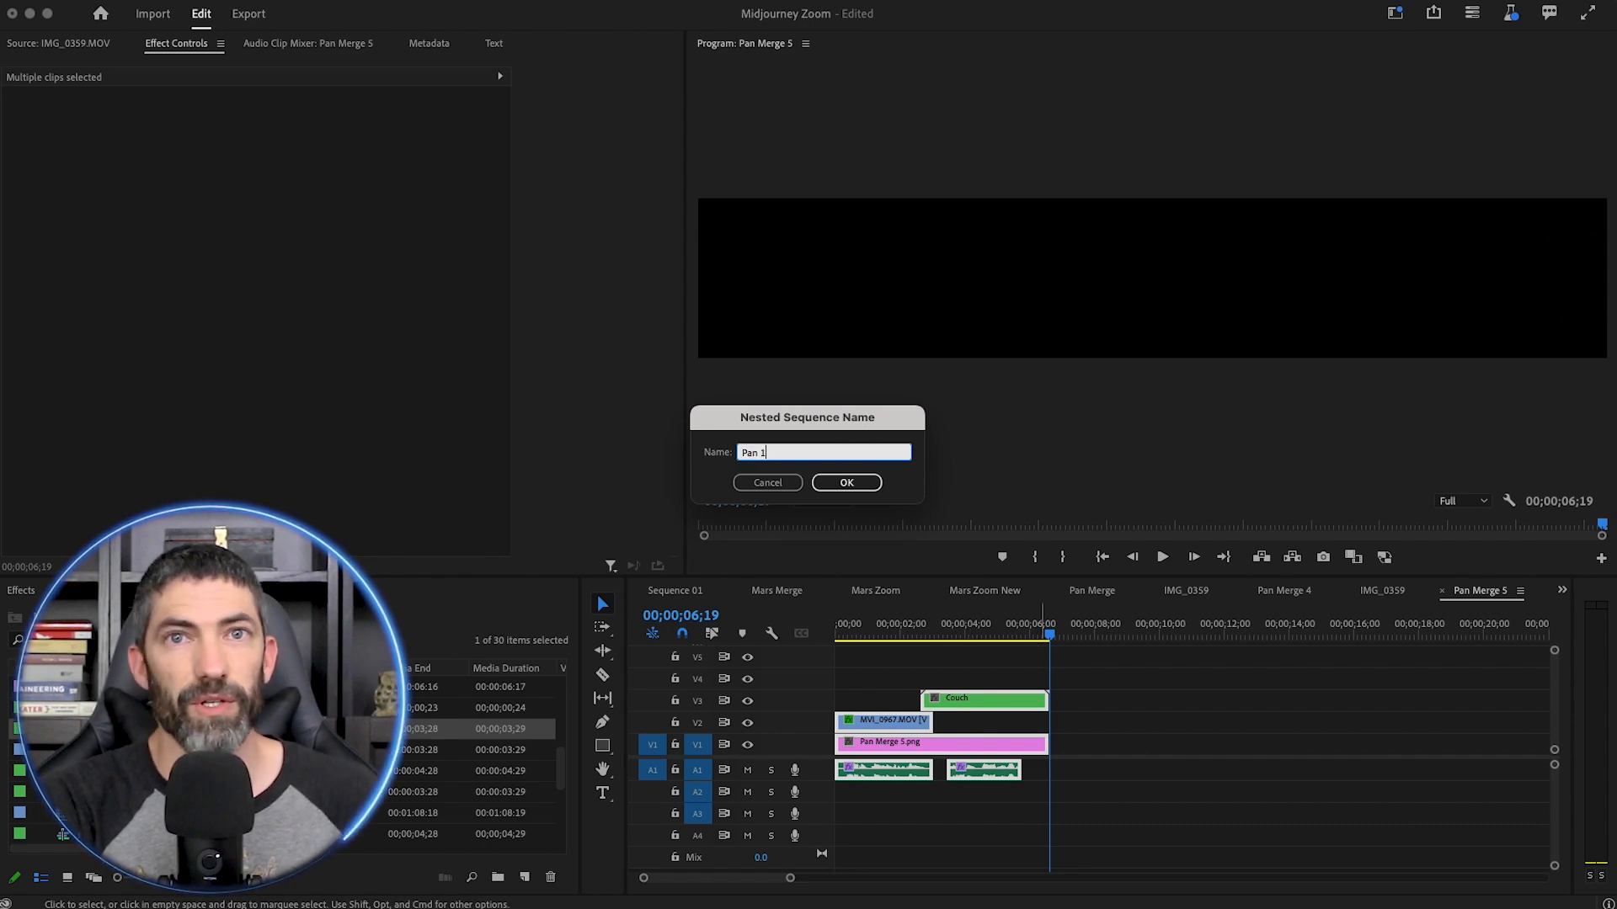